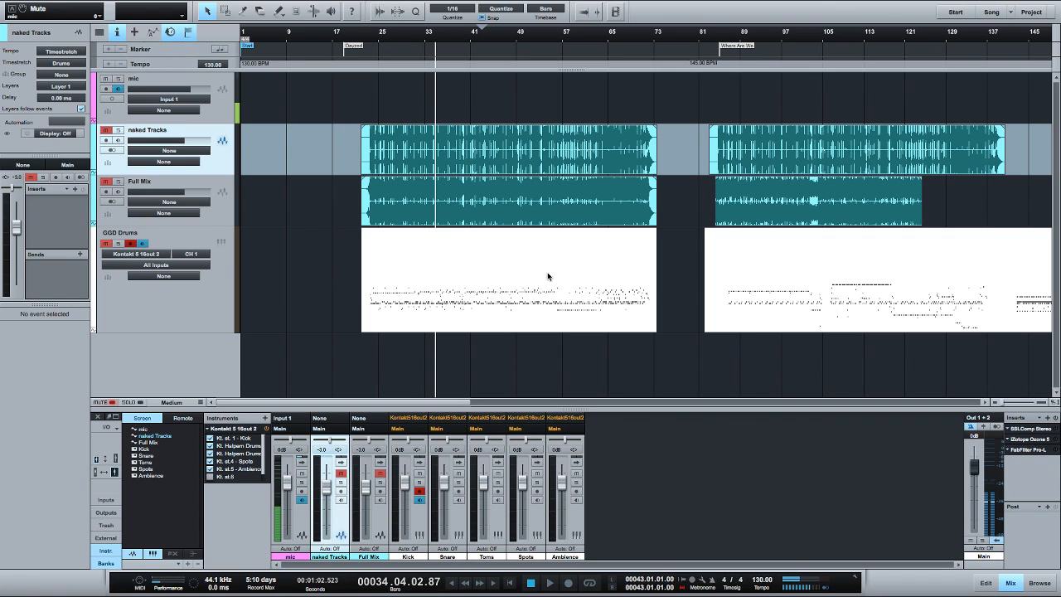
mouse_move(431, 218)
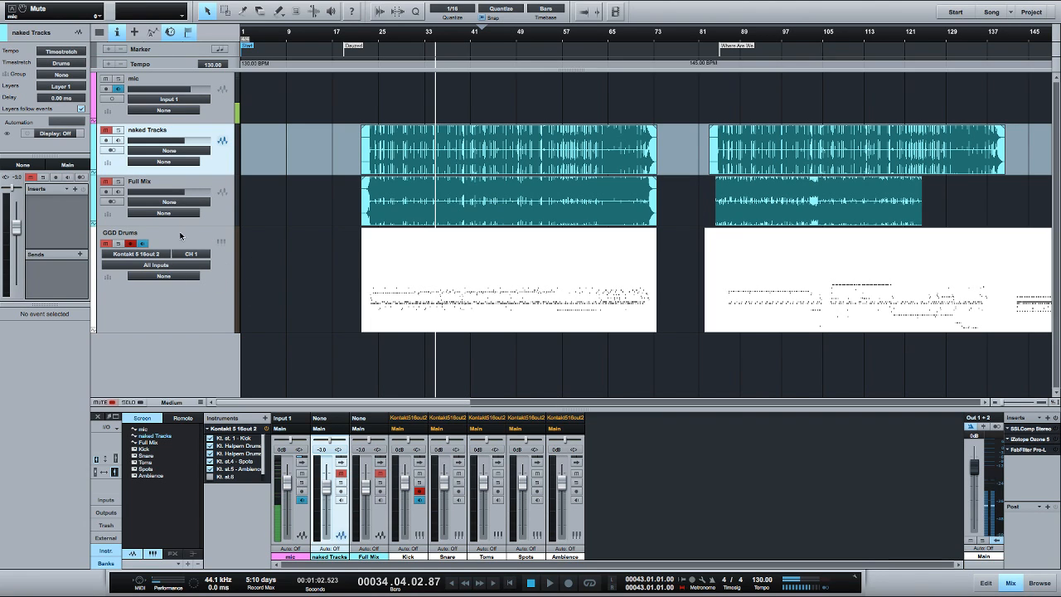
mouse_move(269, 295)
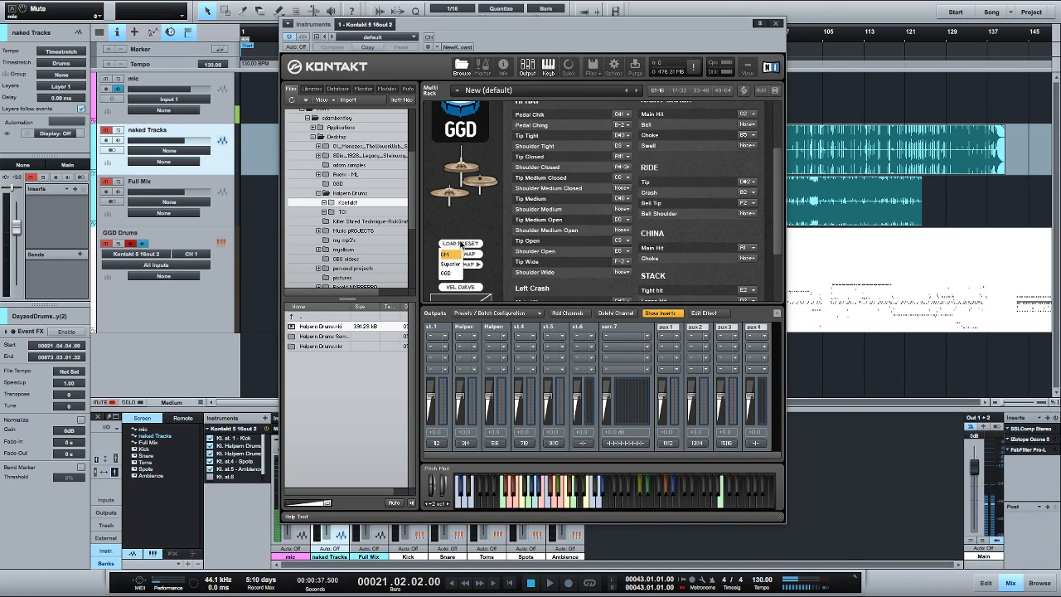
- Switch the GGD kit in Kontakt to the snare's microphone mixer page
left_click(450, 263)
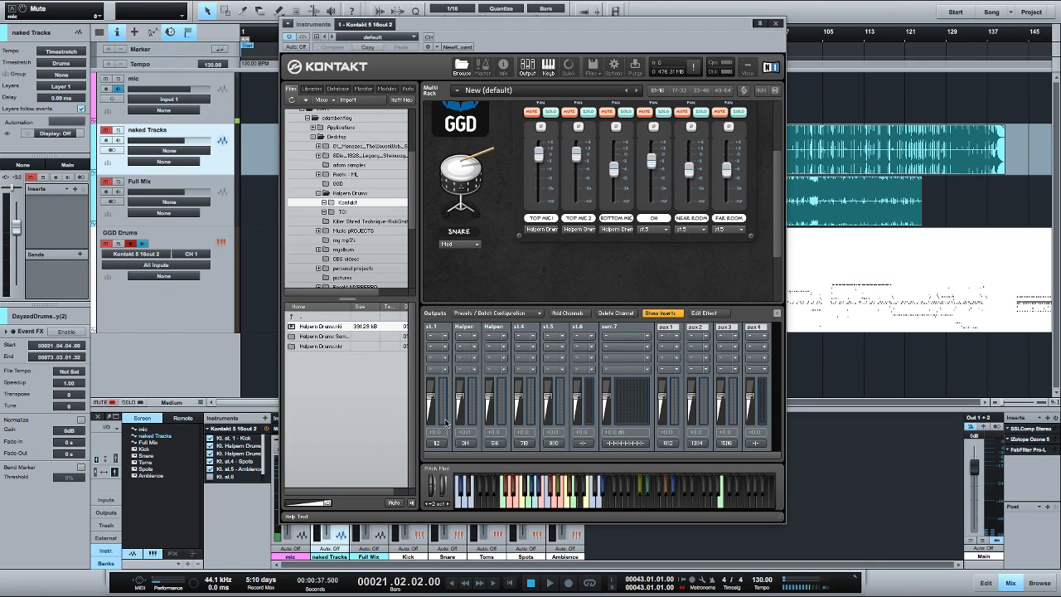
mouse_move(646, 257)
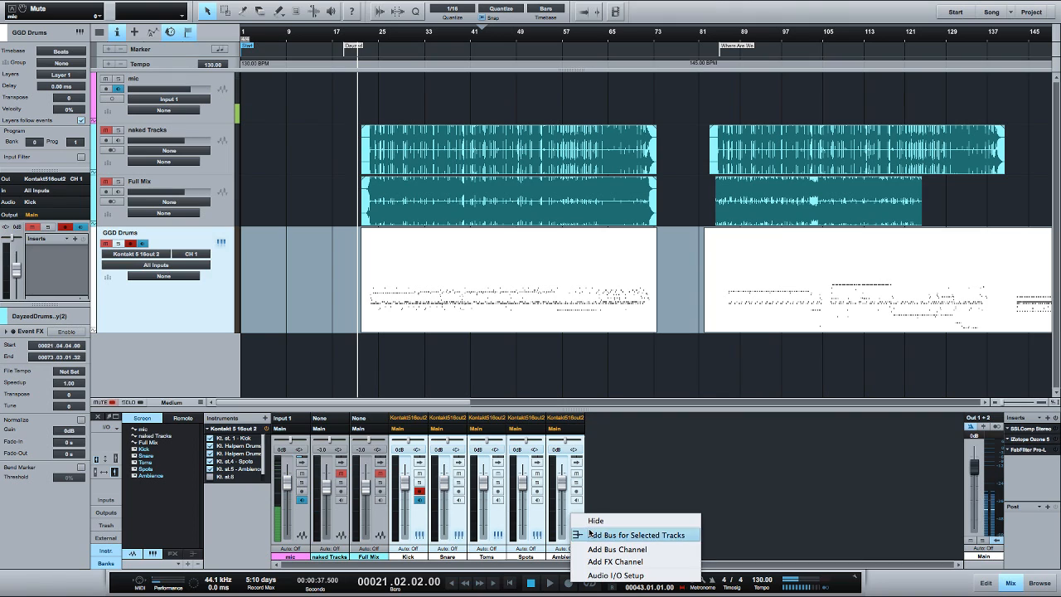
- Add a bus for the selected drum channels and a new FX channel in the mixer
left_click(637, 533)
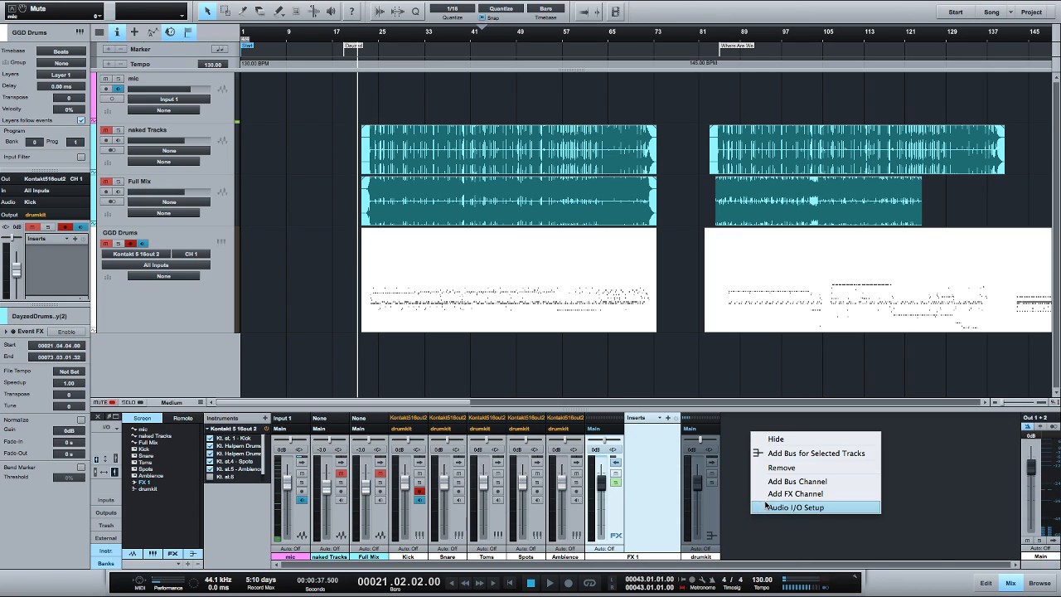
left_click(795, 494)
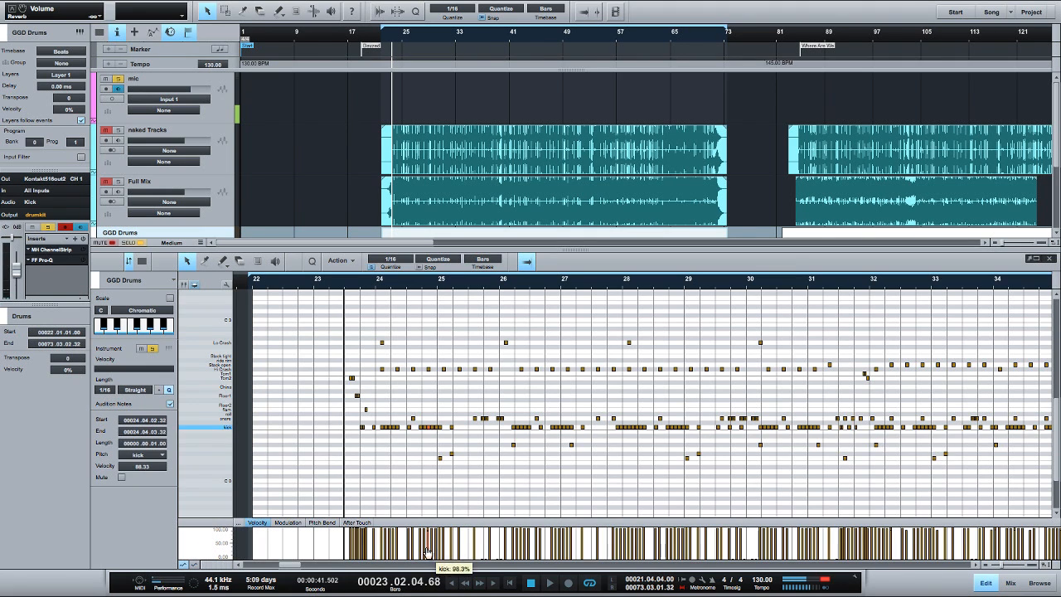
- Scroll through the GGD Drums part's notes in the editor
scroll("right", 3)
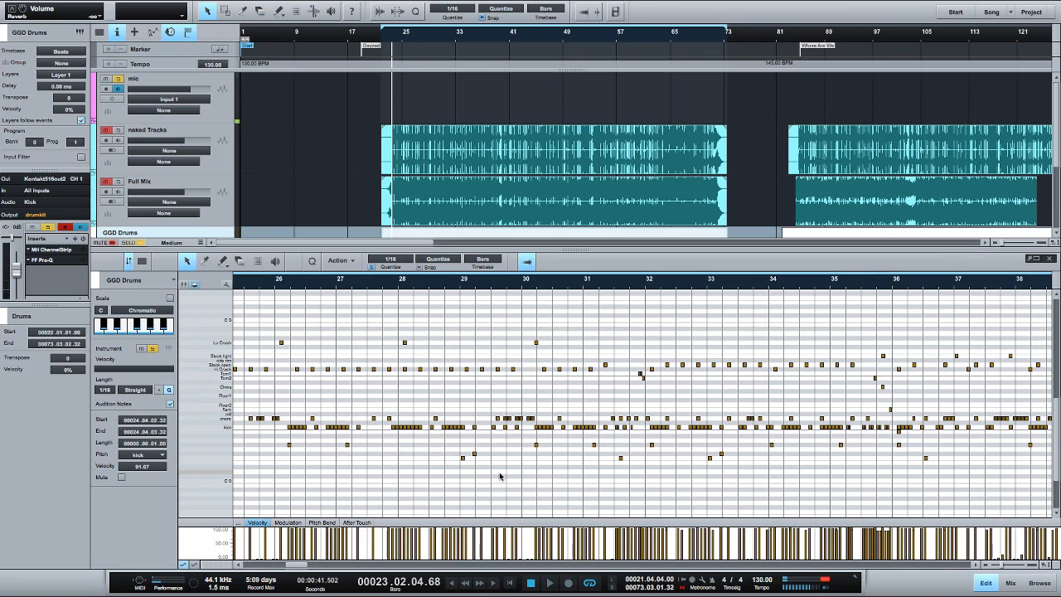
scroll("right", 3)
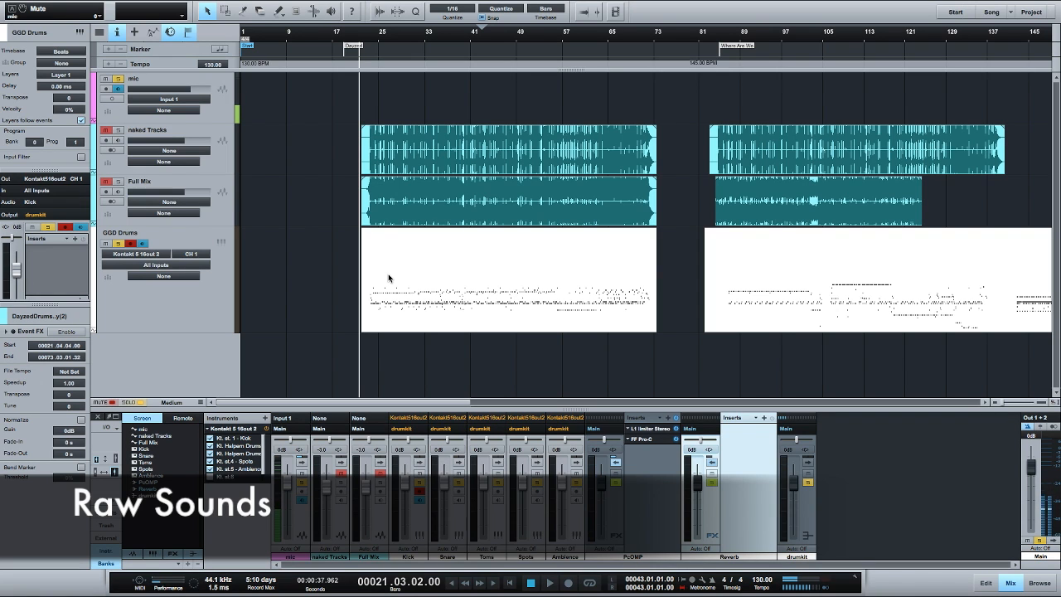
left_click(505, 278)
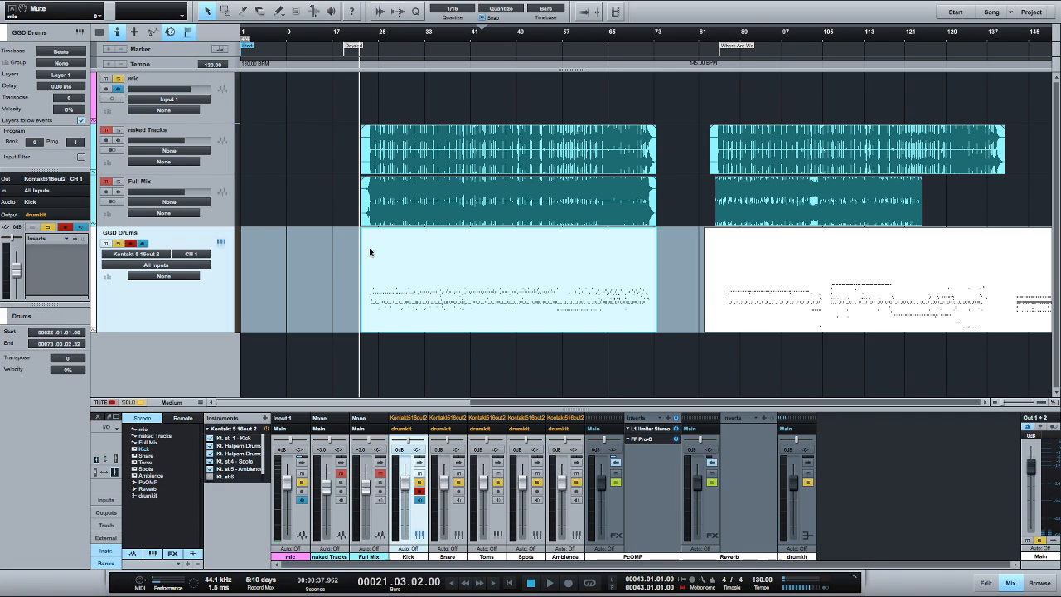
left_click(550, 581)
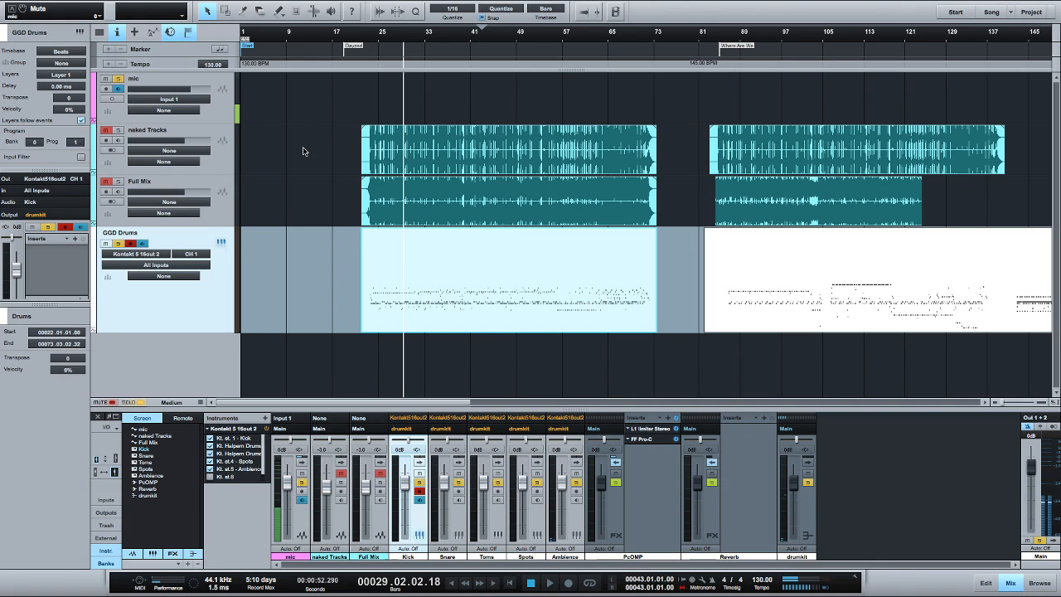
mouse_move(623, 527)
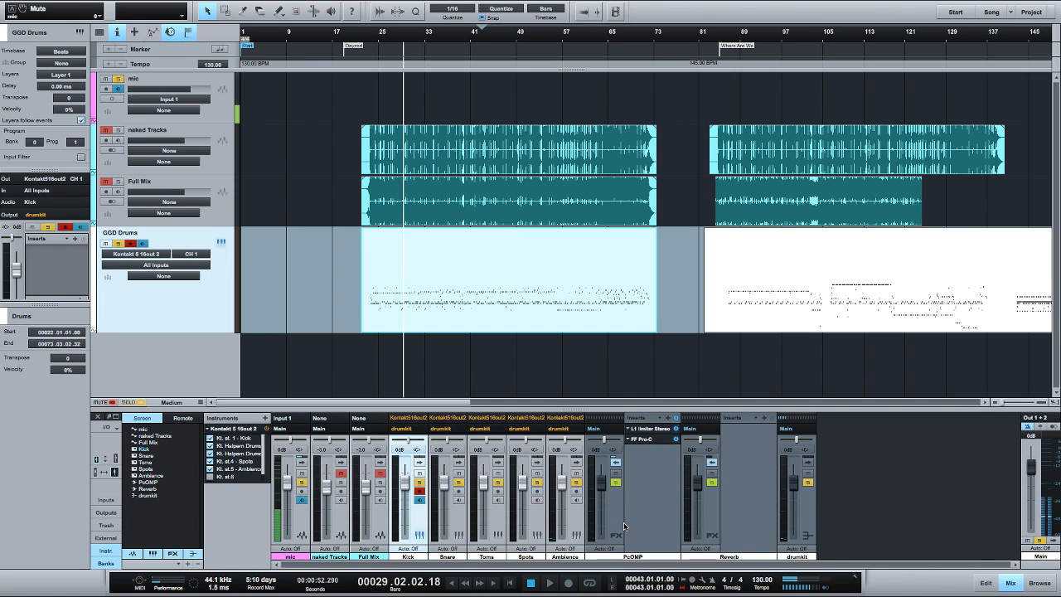
mouse_move(637, 487)
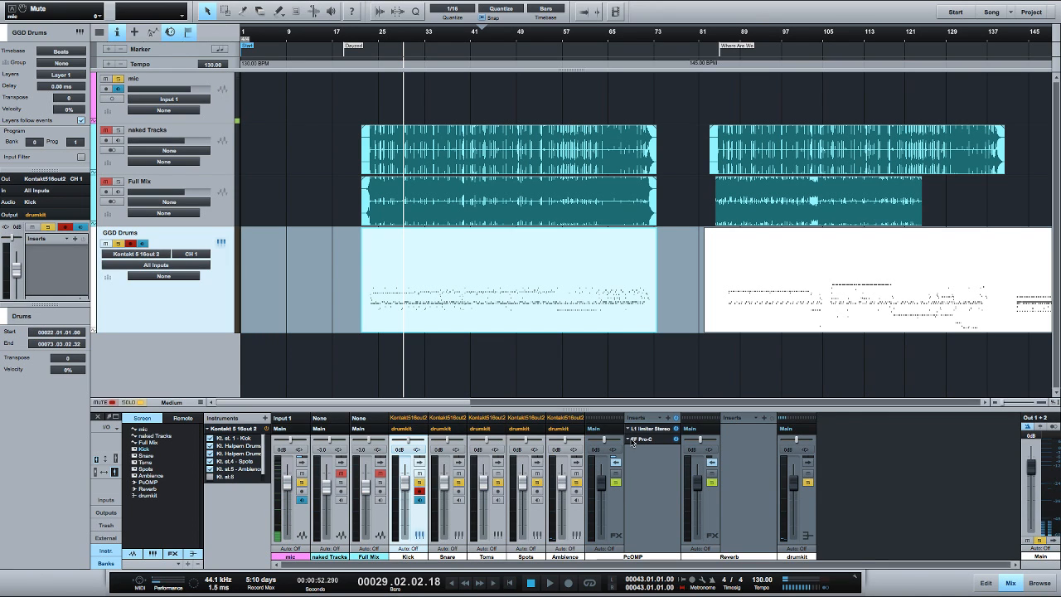
- Bring up Pro-C on the PCOMP channel and dial in heavier compression settings
left_click(653, 437)
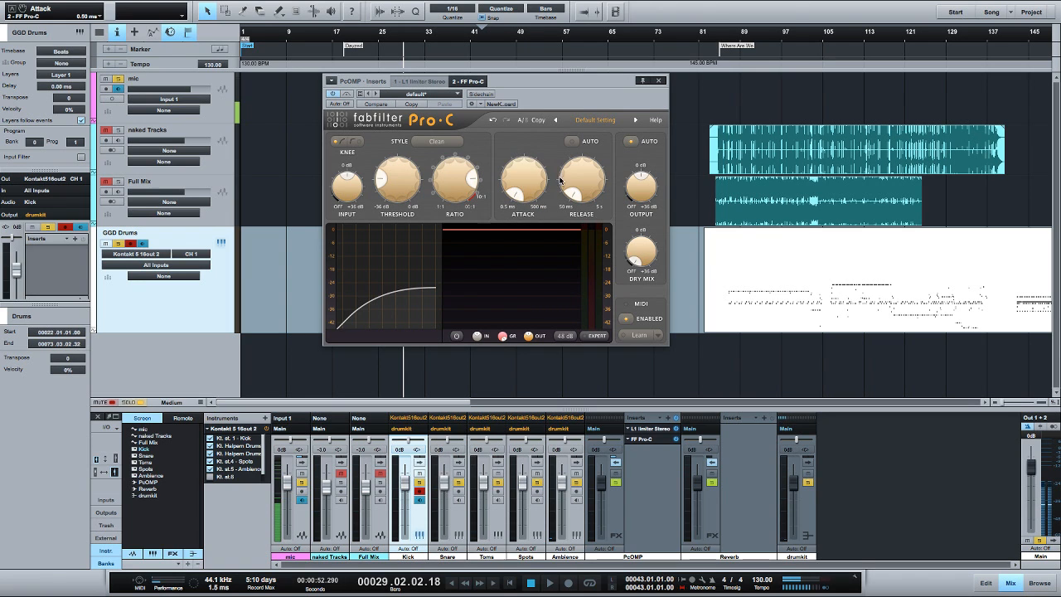
left_click_drag(398, 179, 389, 166)
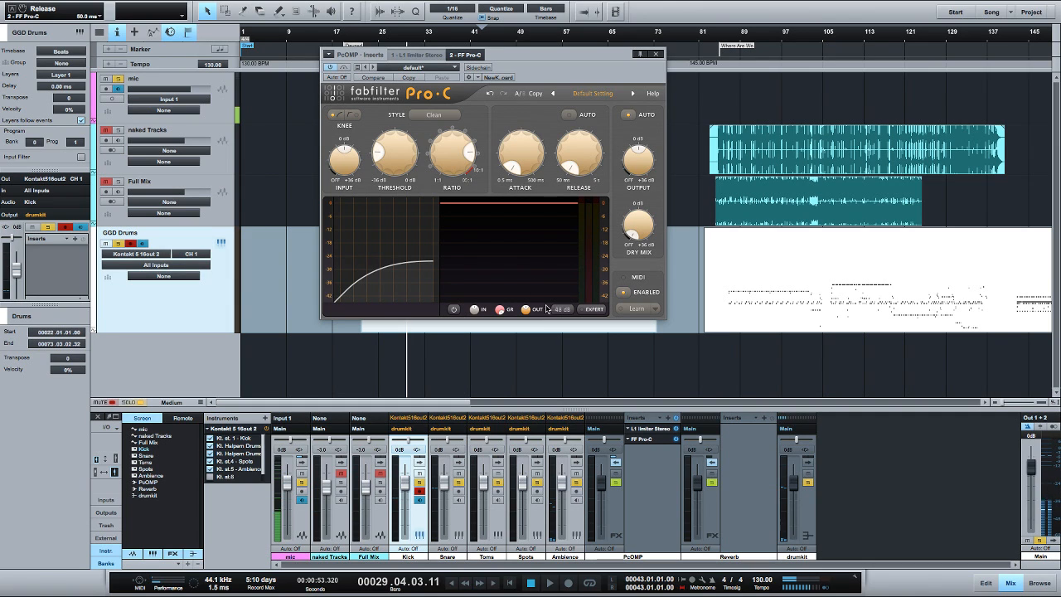
mouse_move(618, 487)
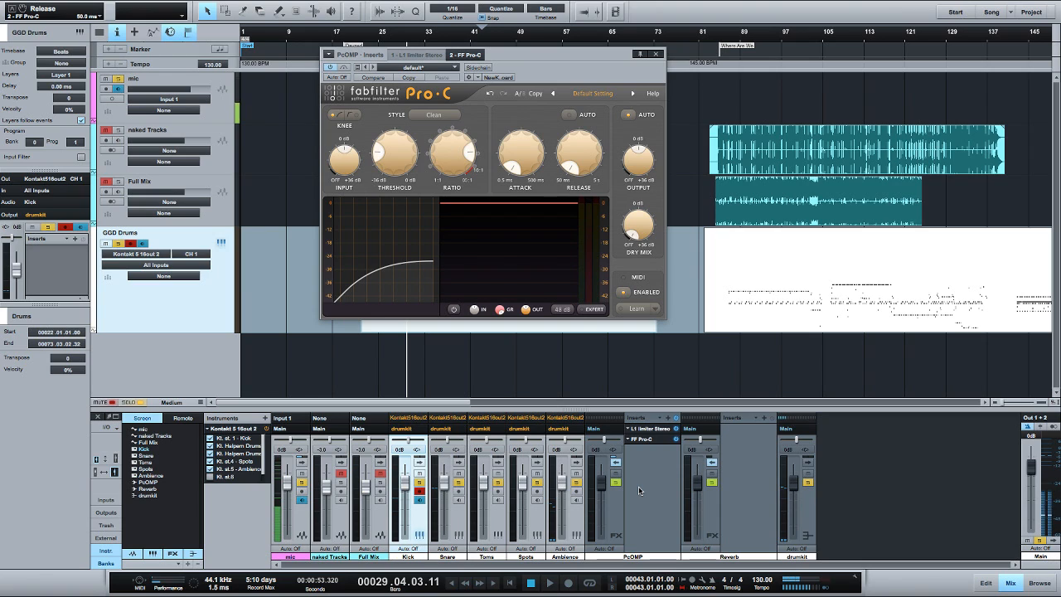
mouse_move(647, 497)
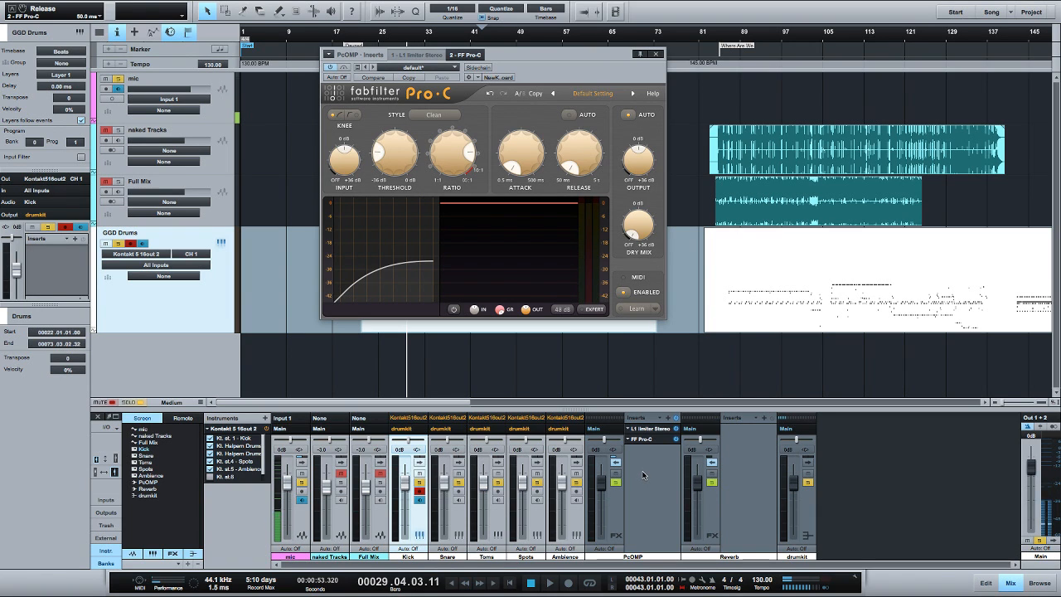
mouse_move(451, 252)
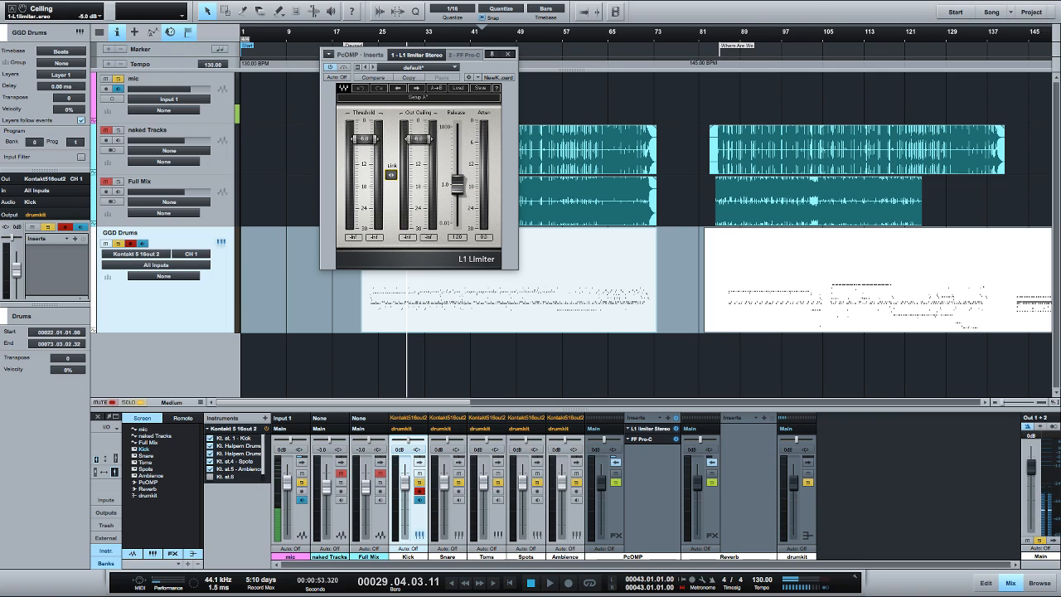
- Lower the L1 limiter threshold on PCOMP and load TrueVerb's MyVerb preset on the Reverb channel
left_click_drag(391, 136, 391, 176)
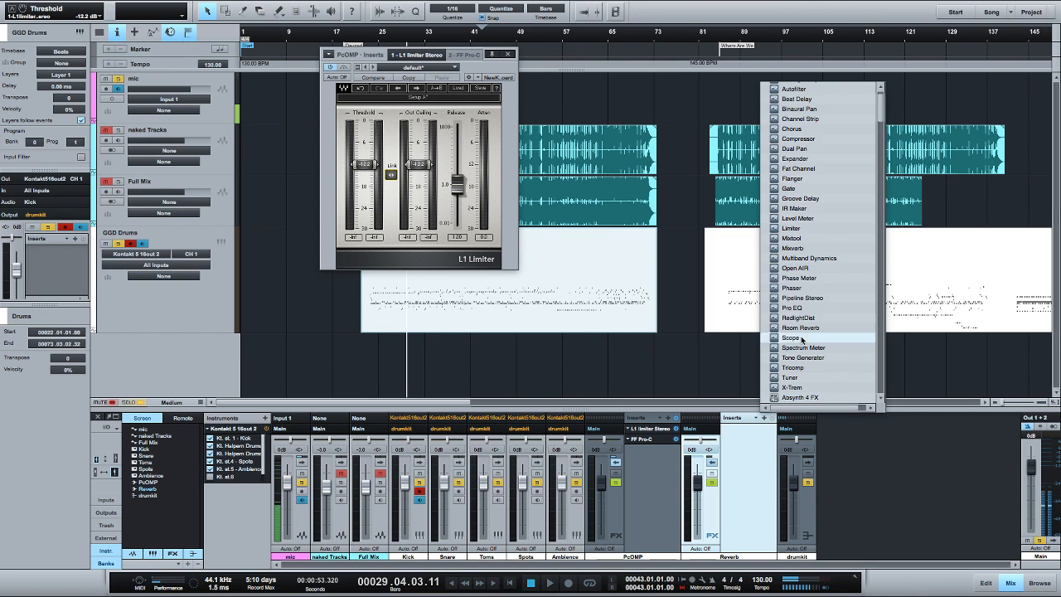
scroll("down", 3)
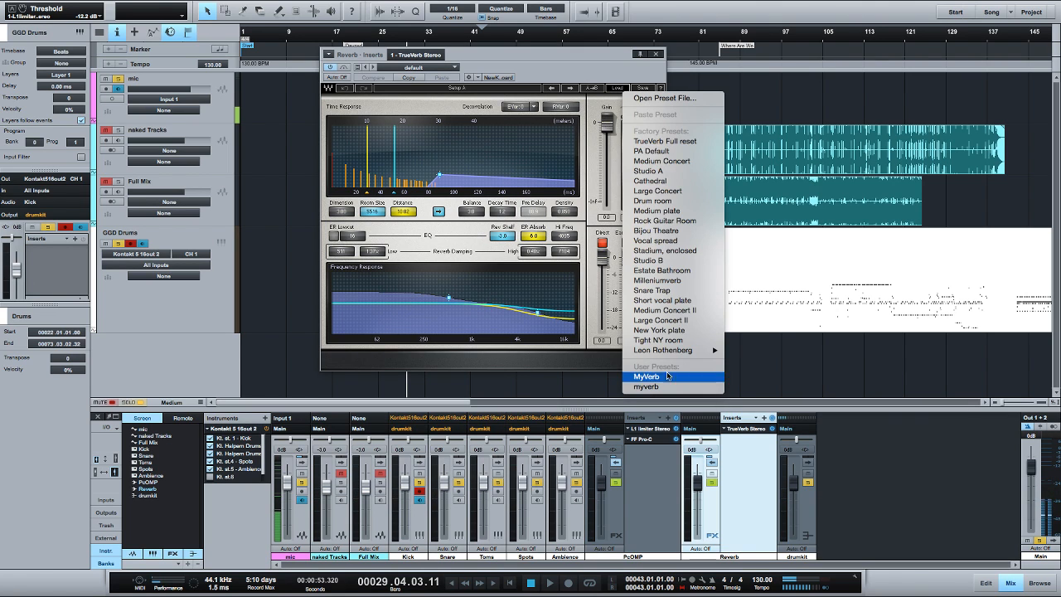
left_click(646, 376)
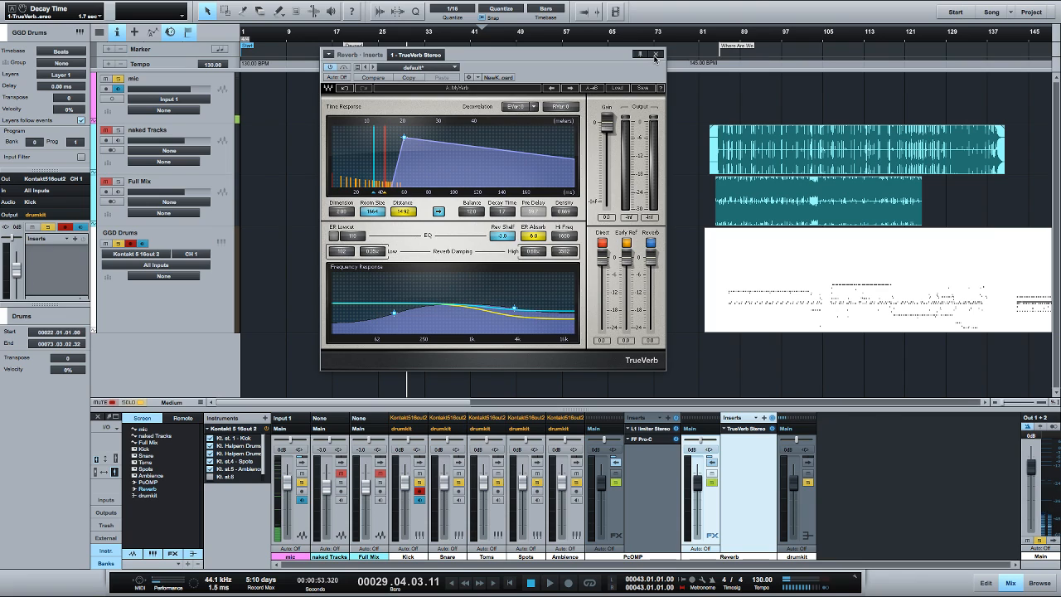
left_click(656, 53)
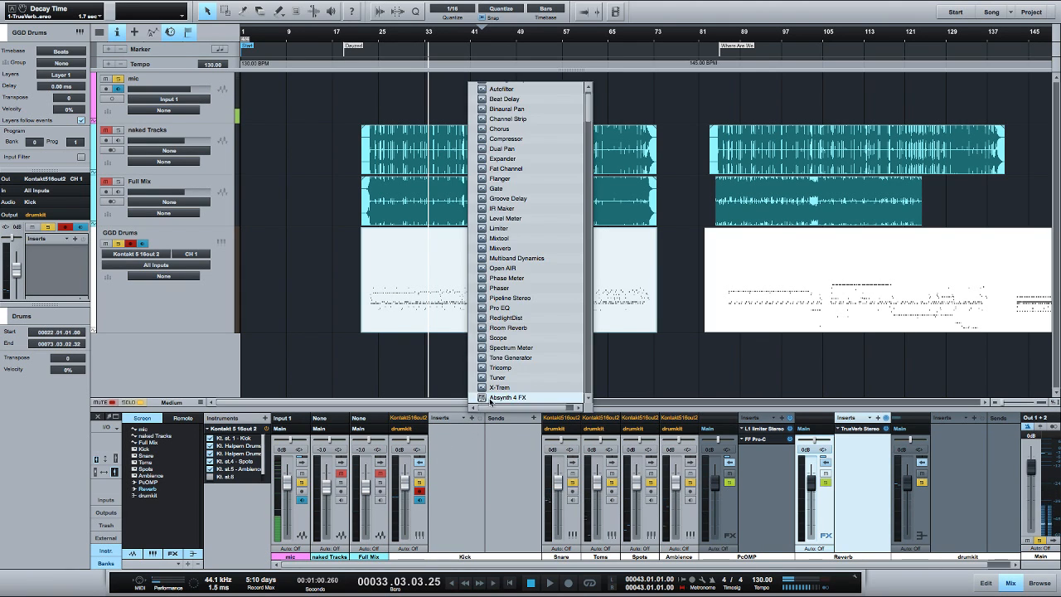
- Insert the Waves MV ChannelStrip plugin on the Kick channel
scroll("down", 3)
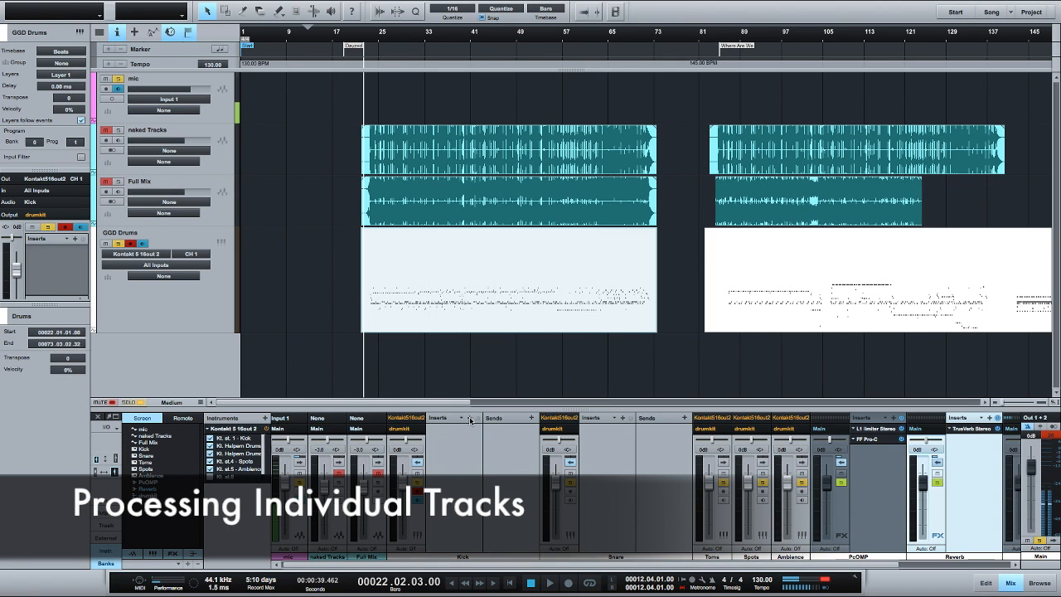
left_click(471, 418)
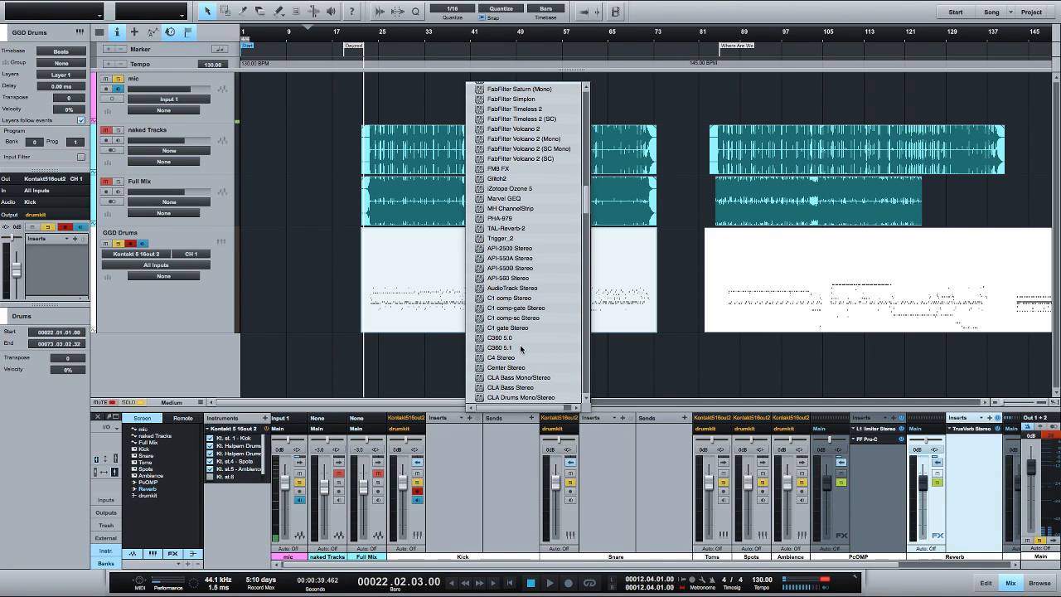
left_click(488, 491)
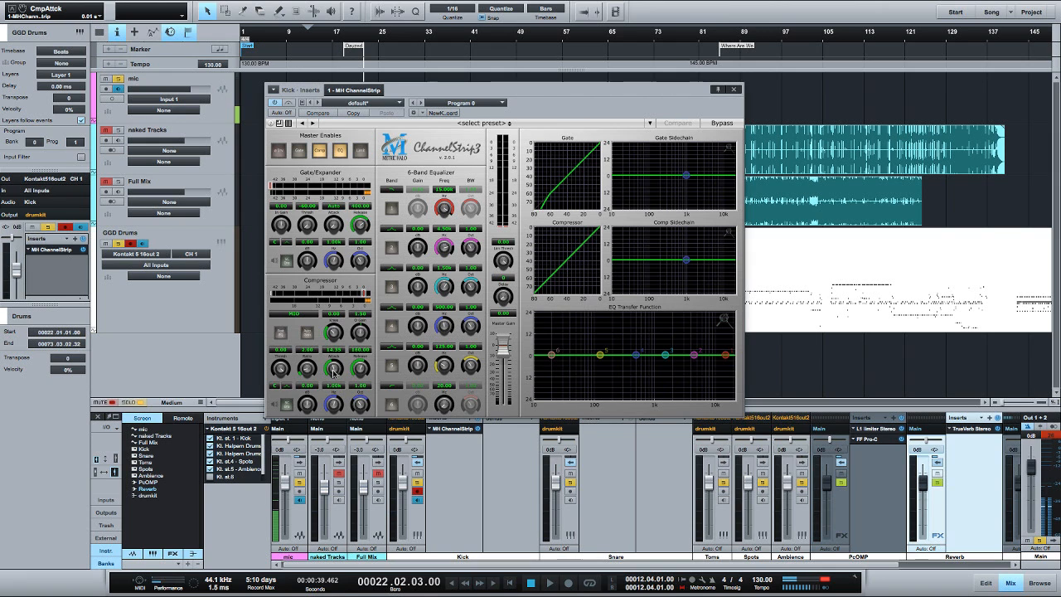
mouse_move(285, 374)
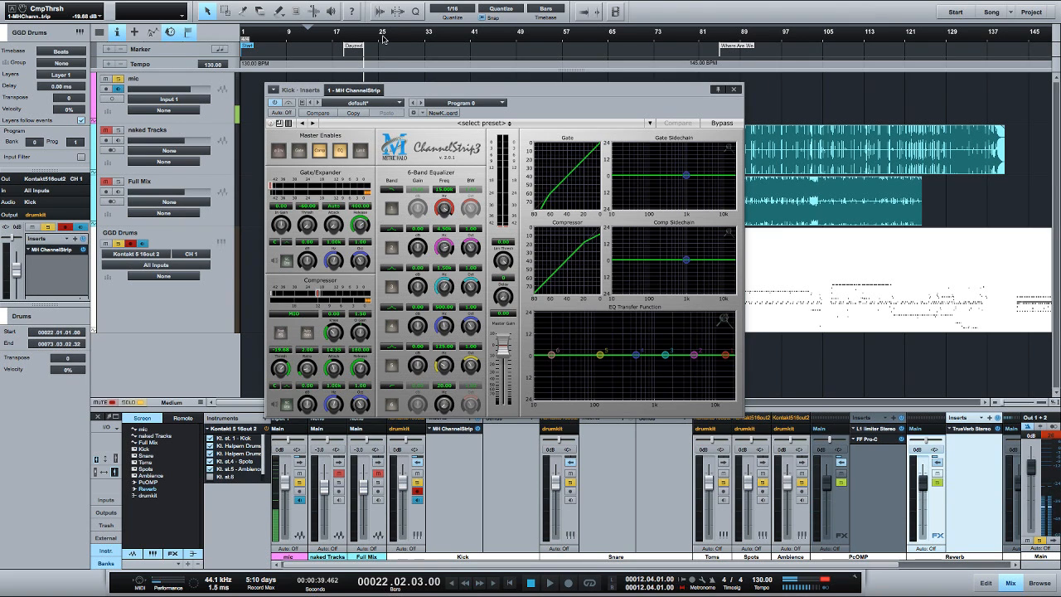
- Adjust the kick compressor's threshold and ratio in MV ChannelStrip
left_click(551, 582)
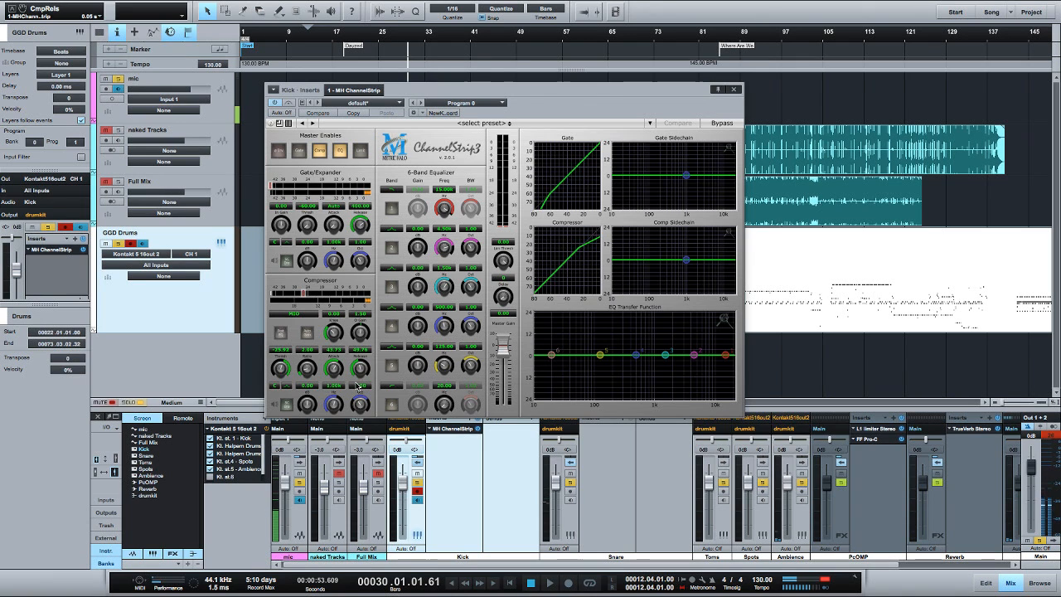
left_click_drag(358, 361, 358, 348)
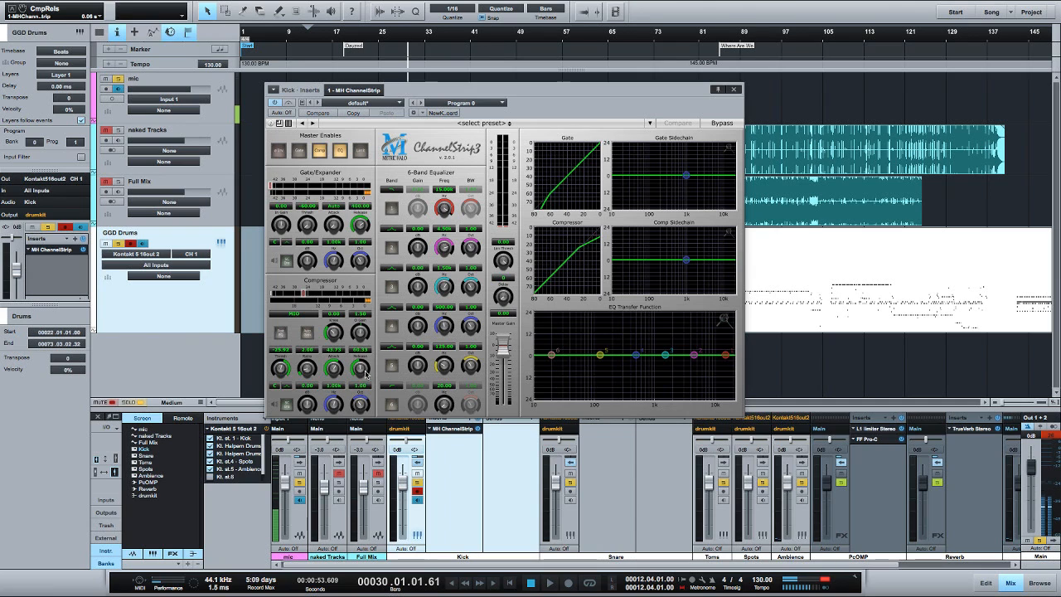
mouse_move(309, 378)
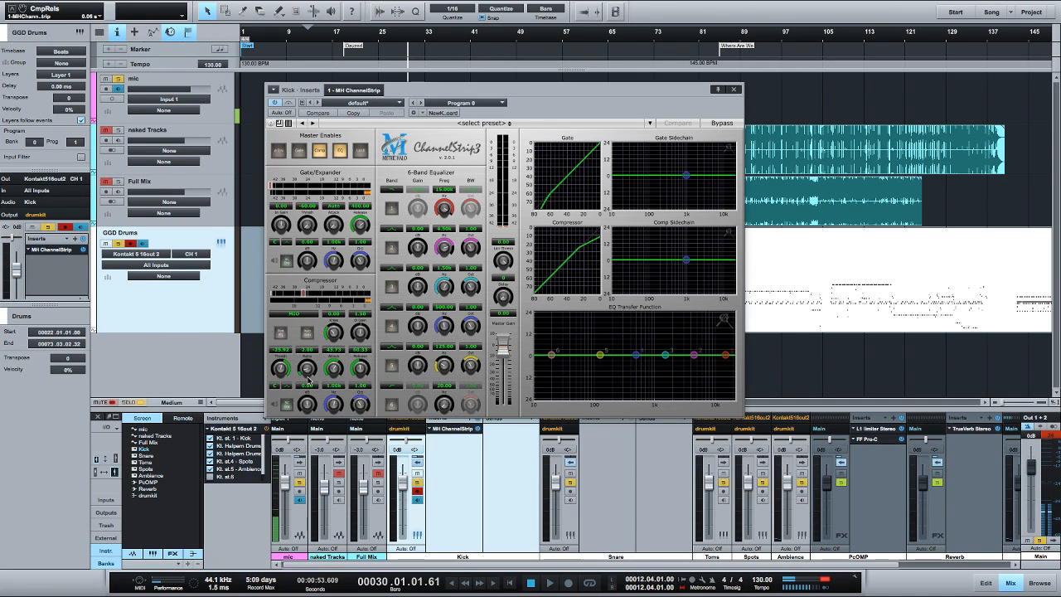
left_click(549, 581)
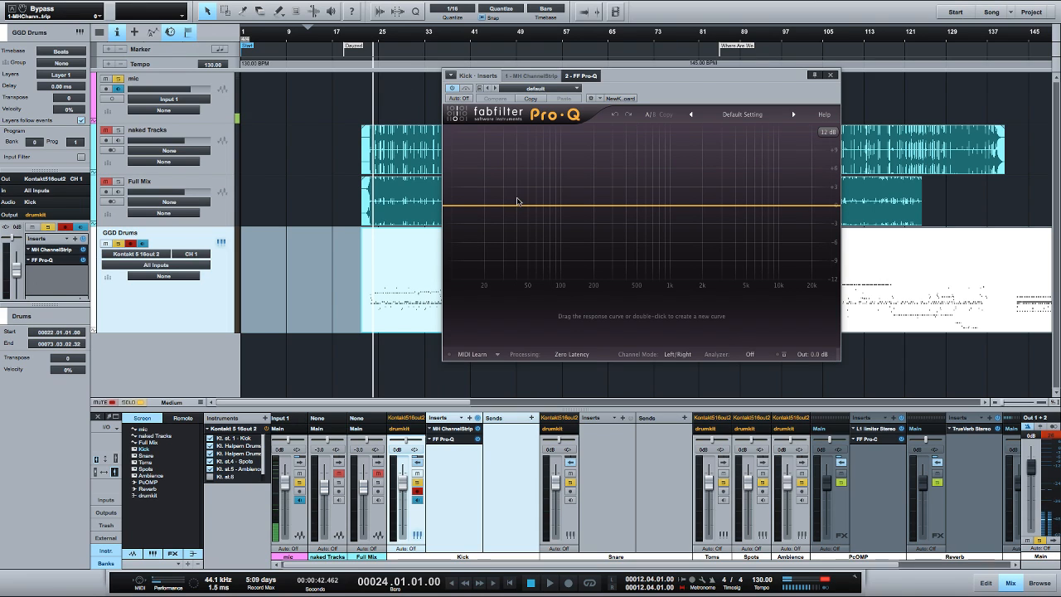
mouse_move(522, 207)
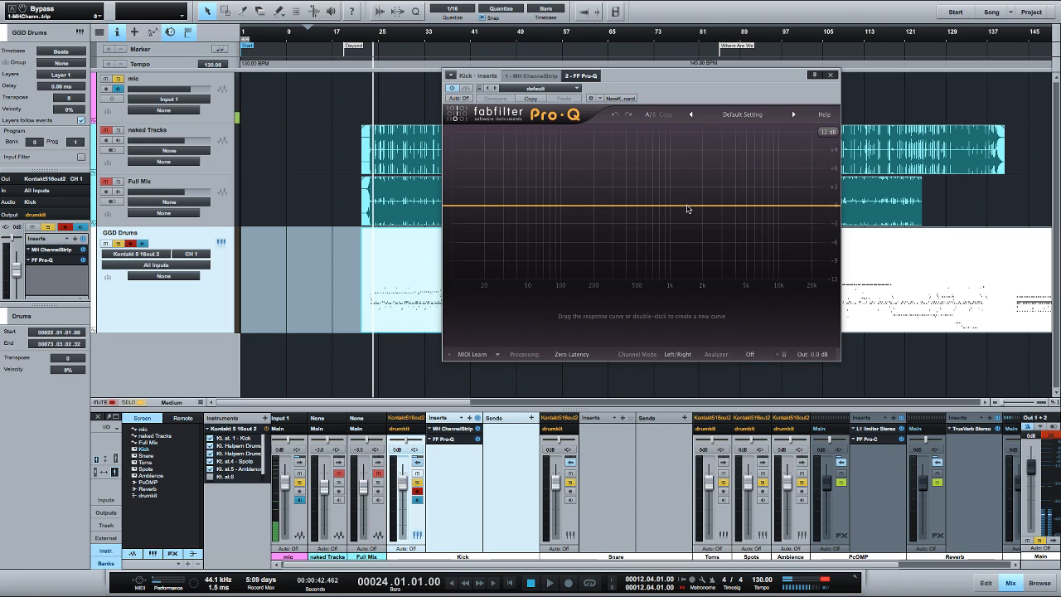
mouse_move(749, 207)
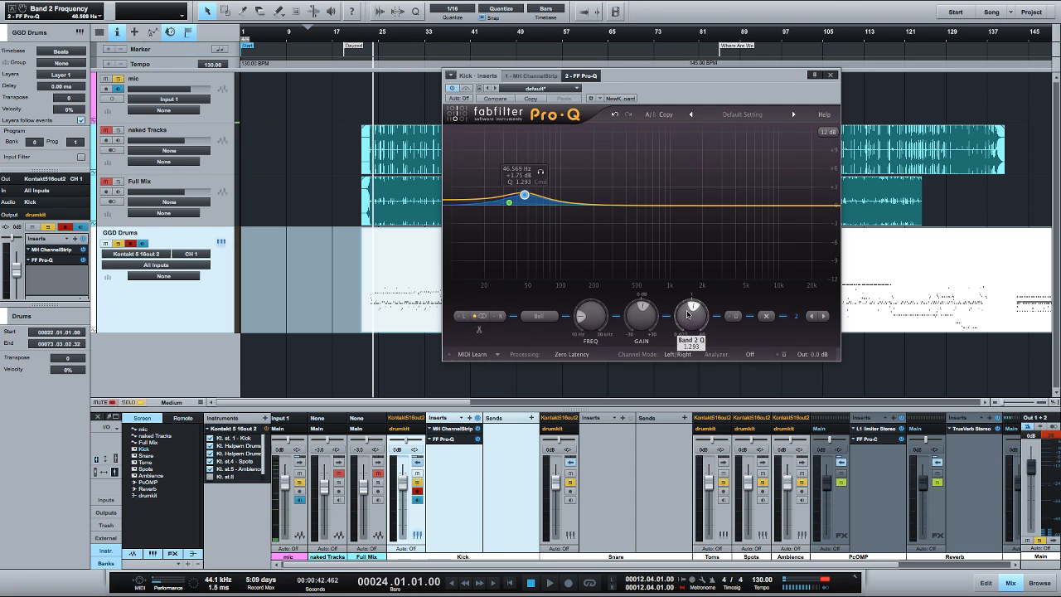
- Raise and position a narrow low-end bell boost on the kick's Pro-Q
left_click_drag(693, 318, 695, 312)
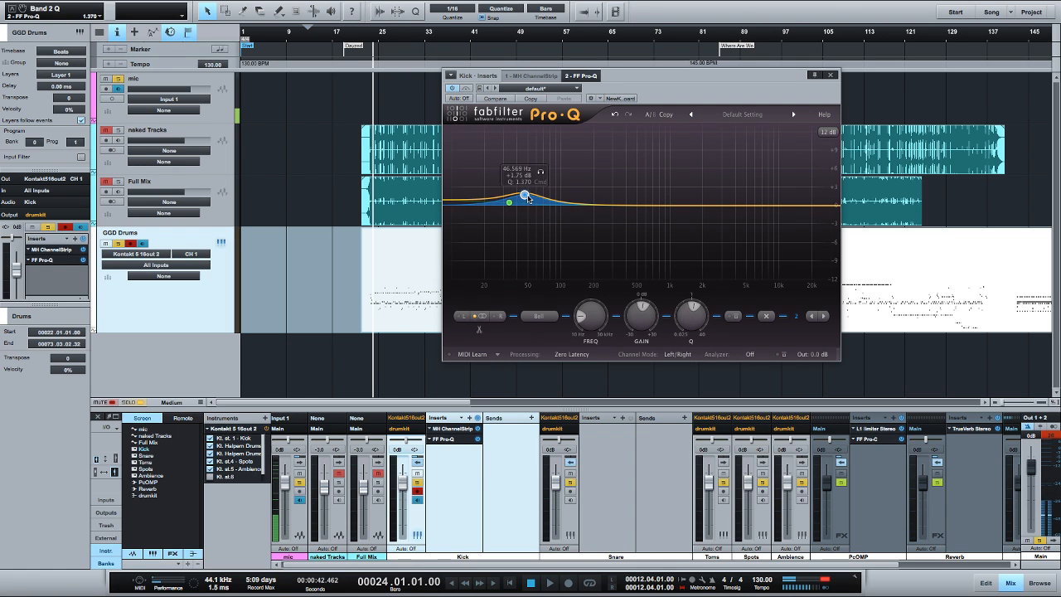
left_click_drag(523, 196, 528, 165)
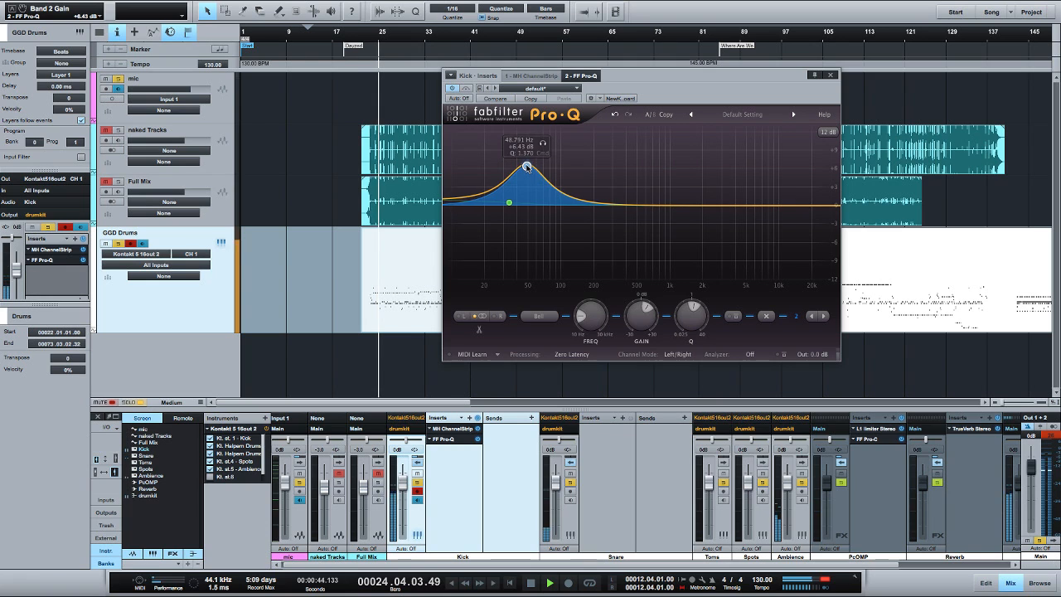
left_click_drag(527, 165, 527, 156)
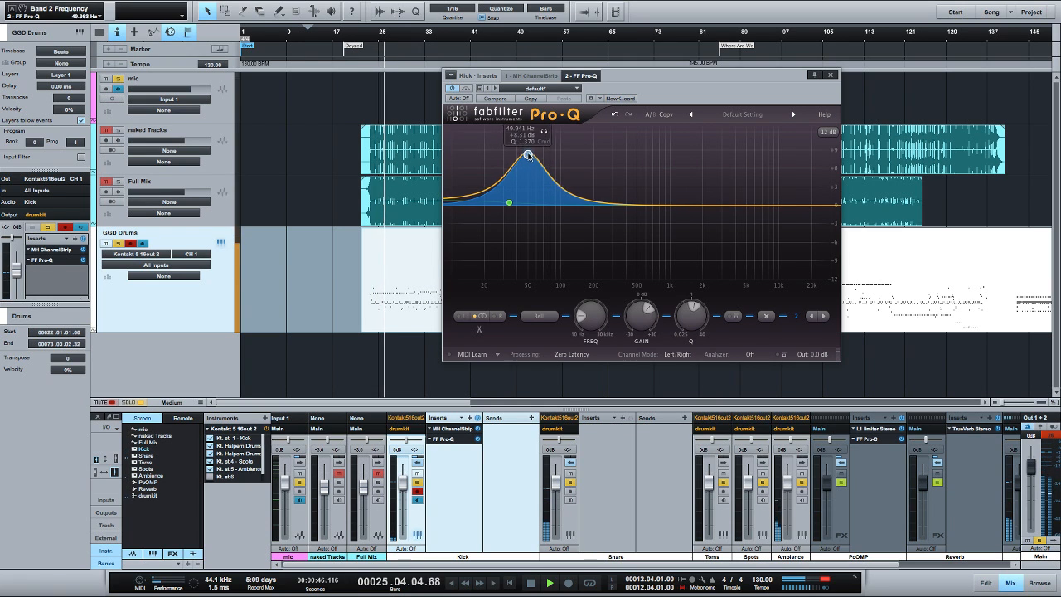
left_click_drag(528, 156, 547, 152)
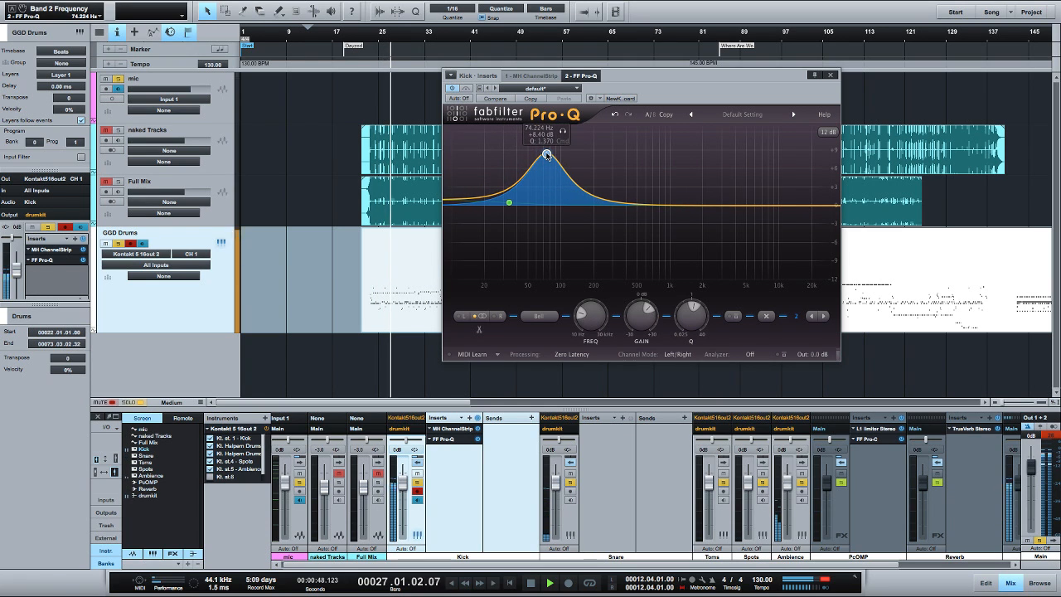
left_click_drag(547, 154, 537, 159)
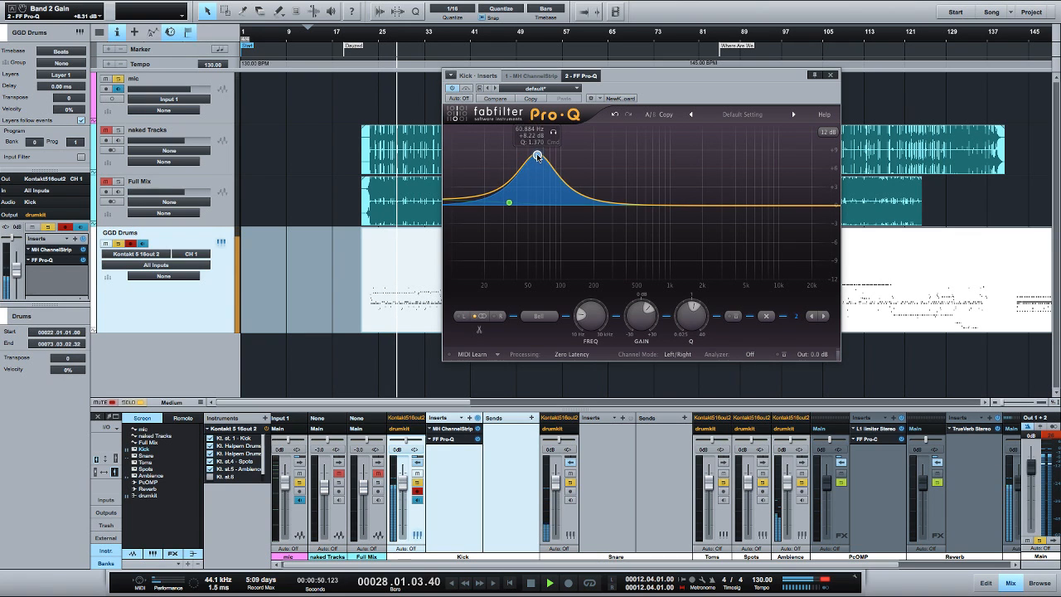
- Create a broad high-frequency boost on the kick and fine-tune its gain and position
left_click_drag(537, 157, 537, 175)
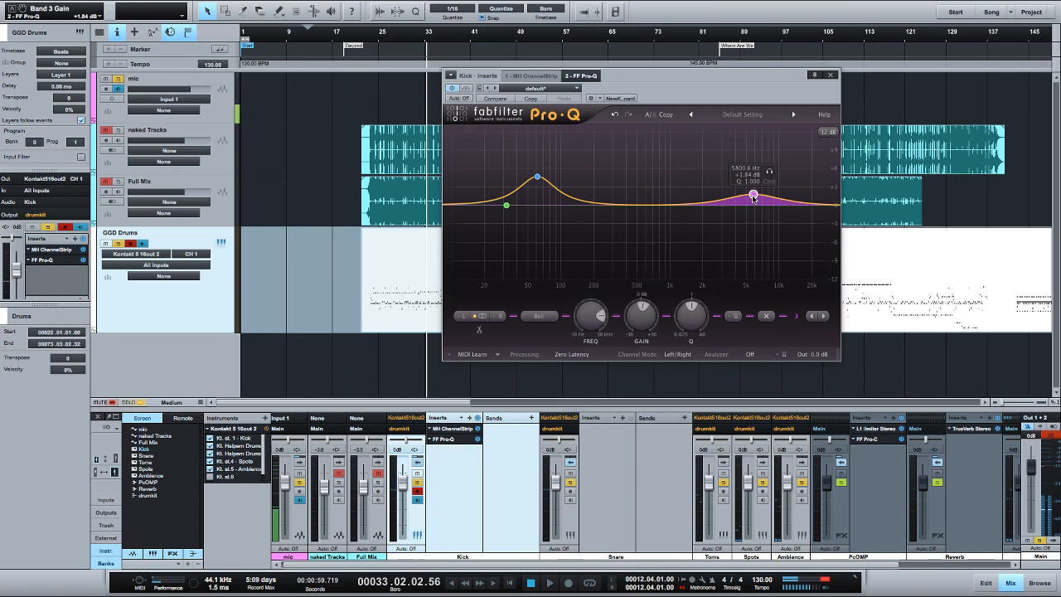
left_click_drag(753, 195, 736, 196)
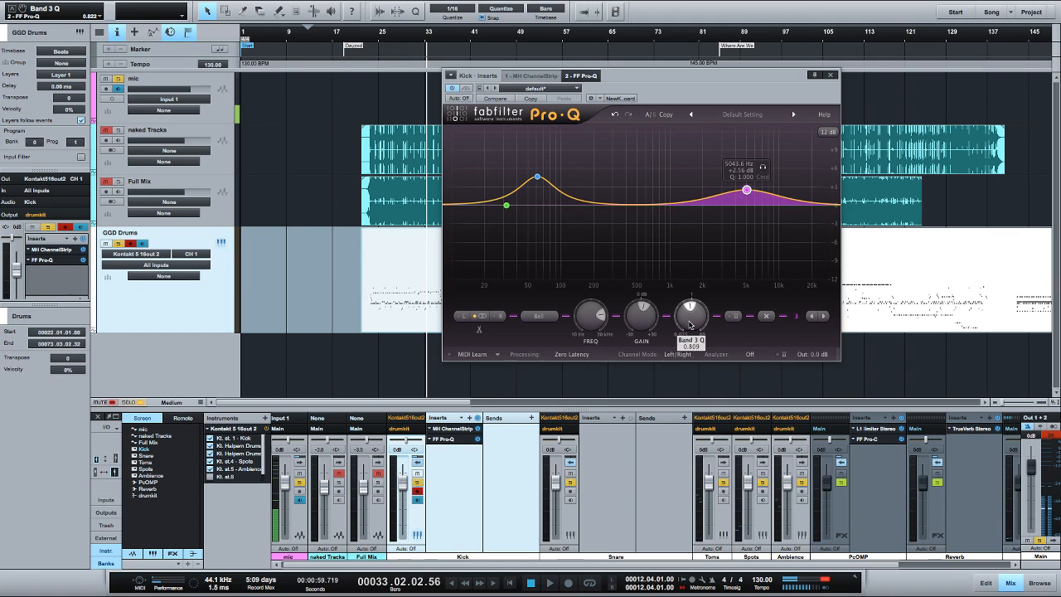
left_click_drag(746, 189, 756, 179)
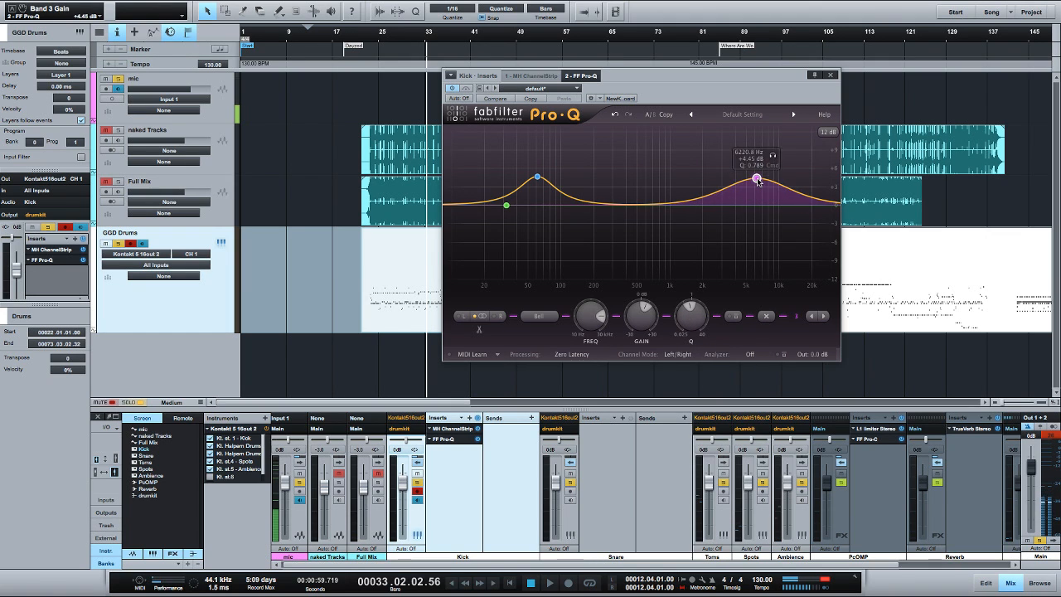
left_click_drag(756, 179, 749, 184)
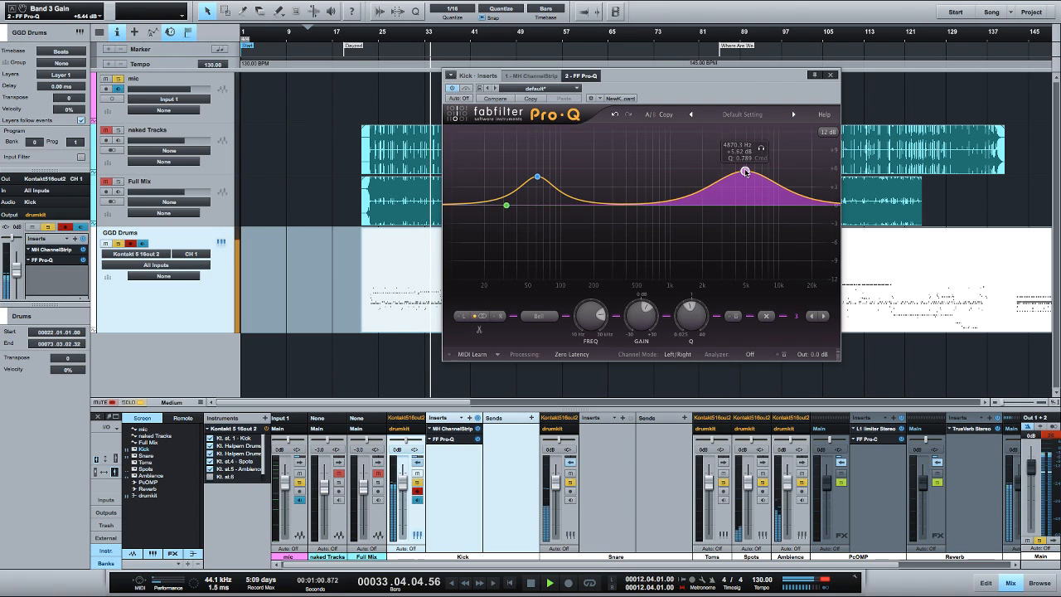
left_click_drag(744, 171, 779, 159)
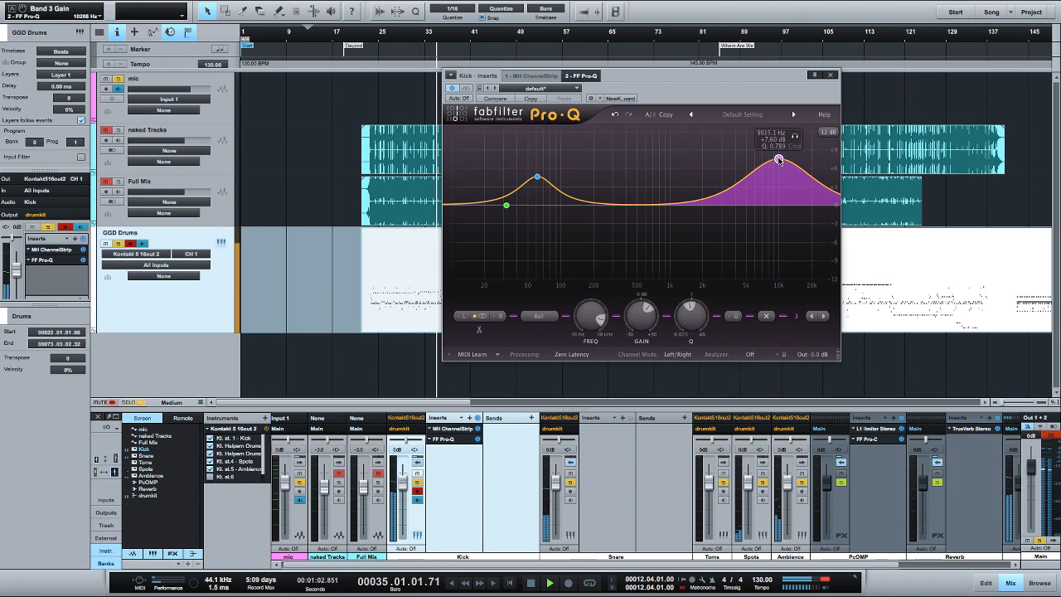
left_click_drag(777, 159, 752, 171)
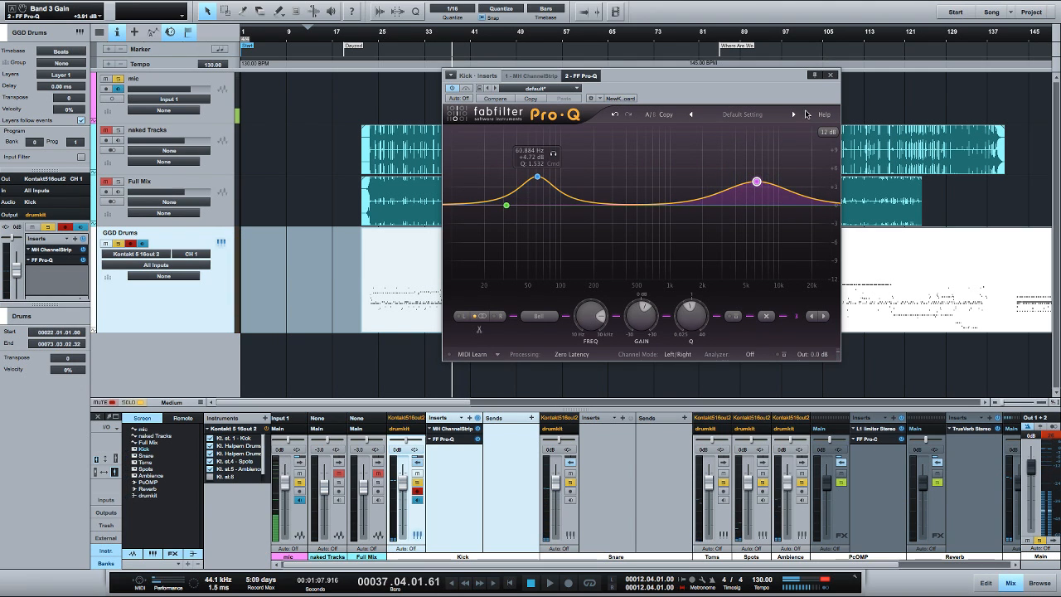
- Close the kick's Pro-Q and bring up the Snare channel's insert list
left_click(829, 74)
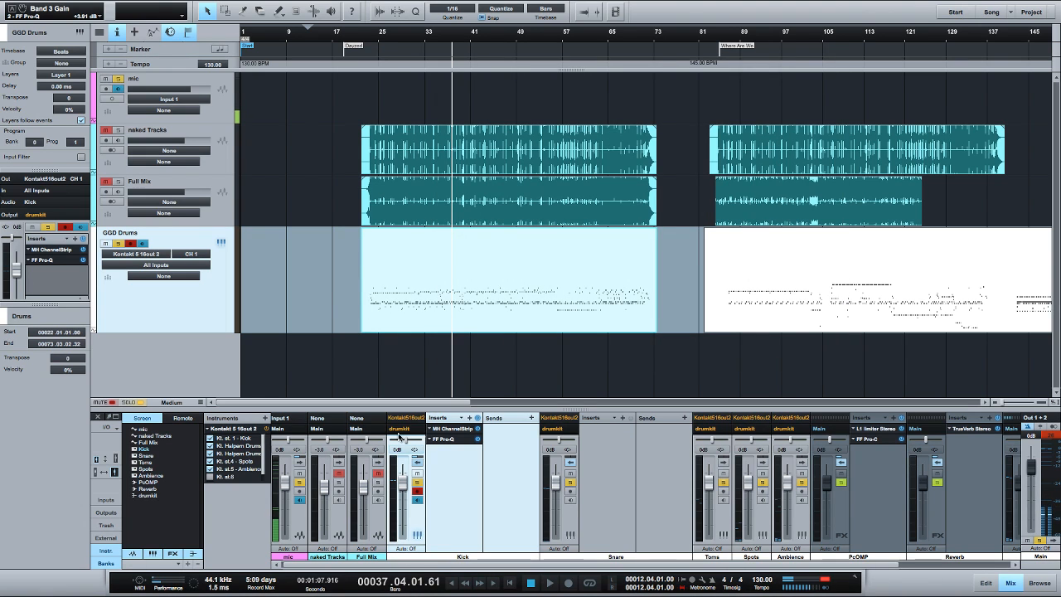
left_click(451, 427)
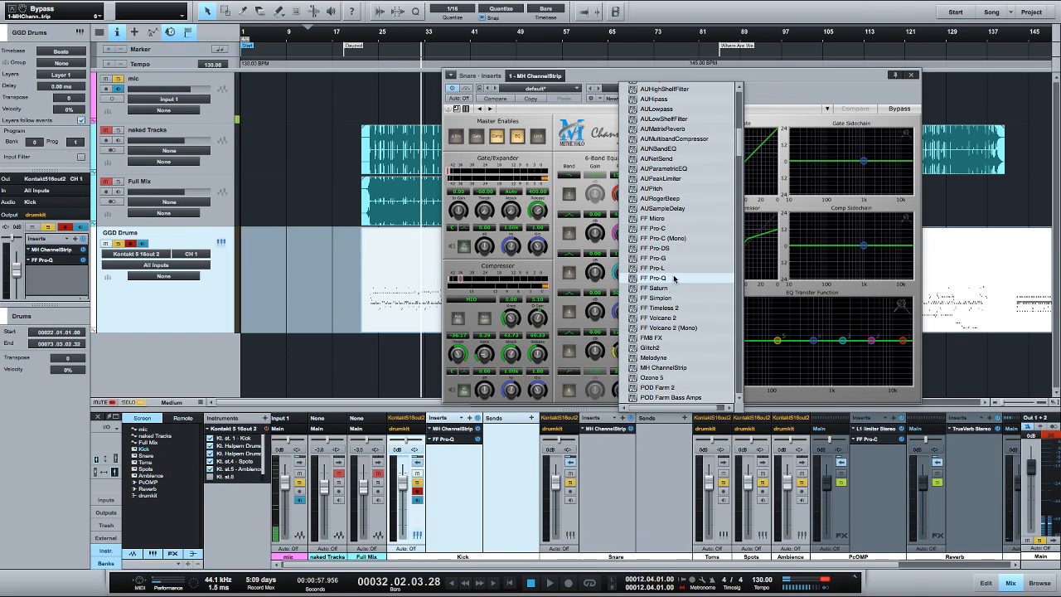
- Insert Pro-Q on the snare and shape a low-mid bell boost, tuning its gain, Q and frequency
left_click(655, 278)
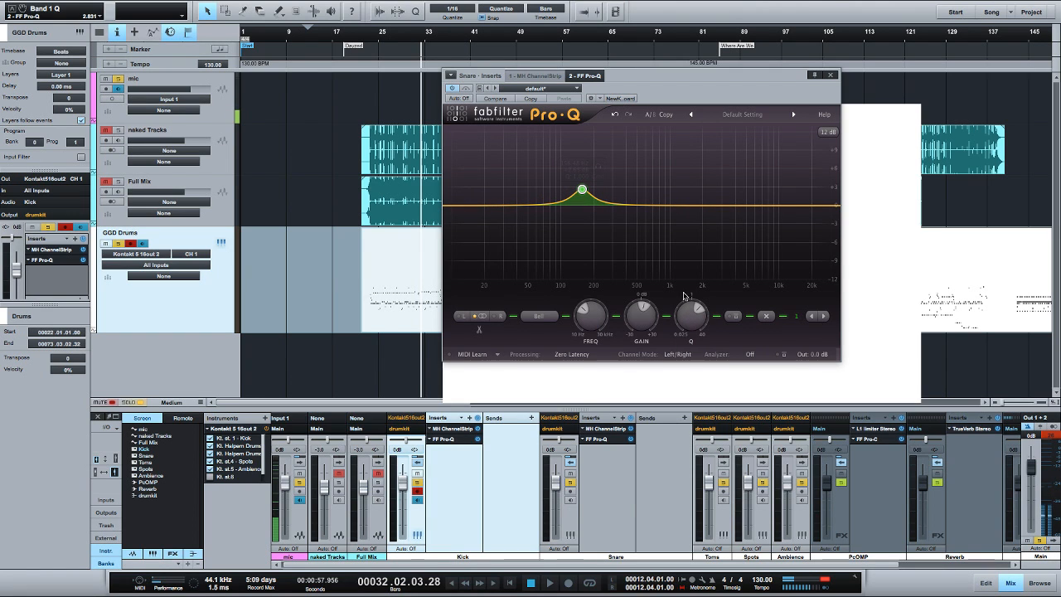
left_click_drag(584, 190, 583, 180)
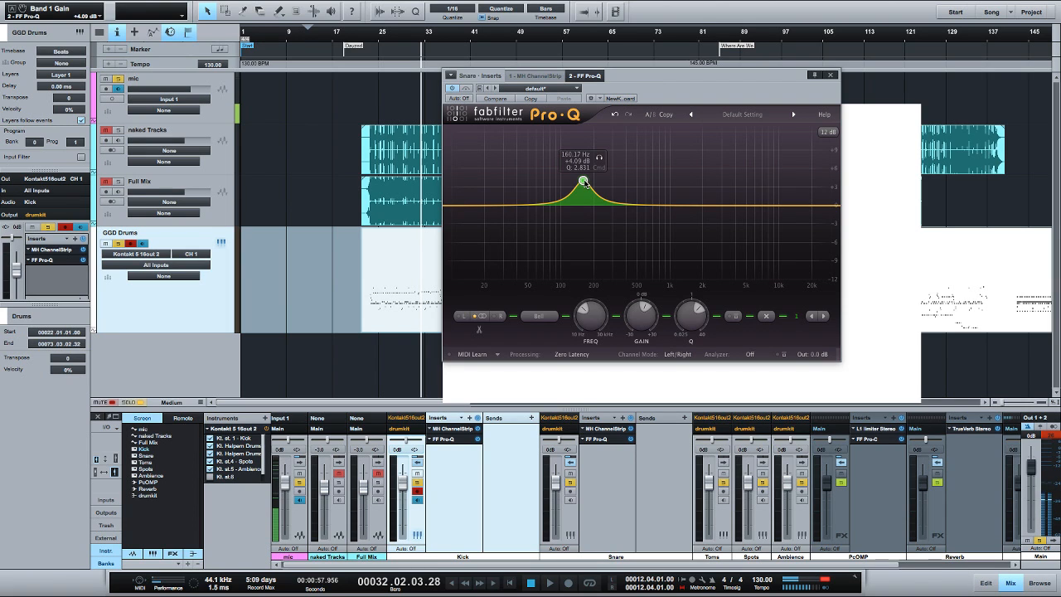
left_click_drag(693, 315, 693, 312)
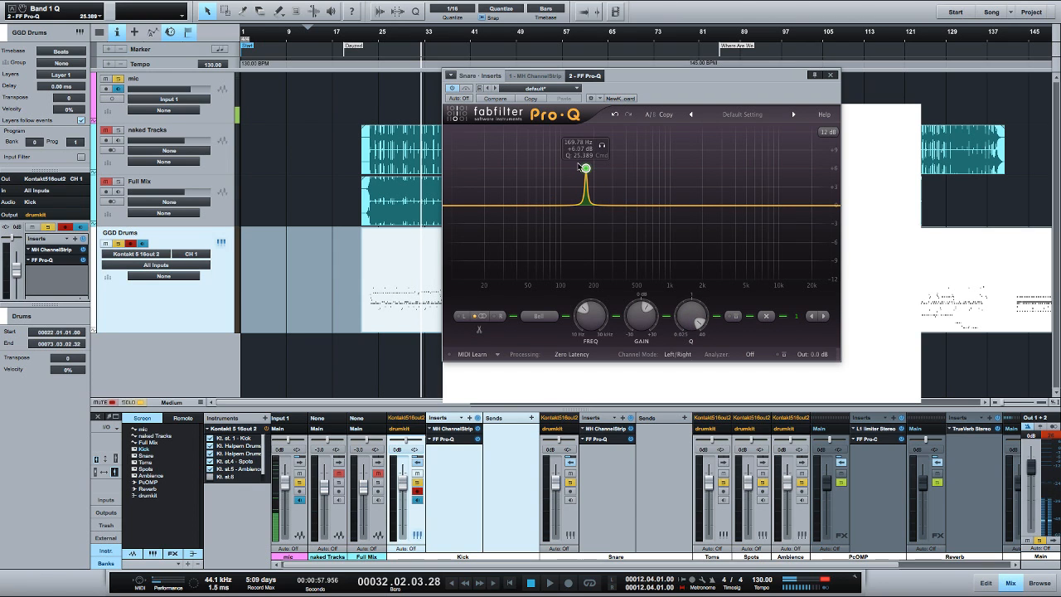
left_click_drag(584, 169, 574, 162)
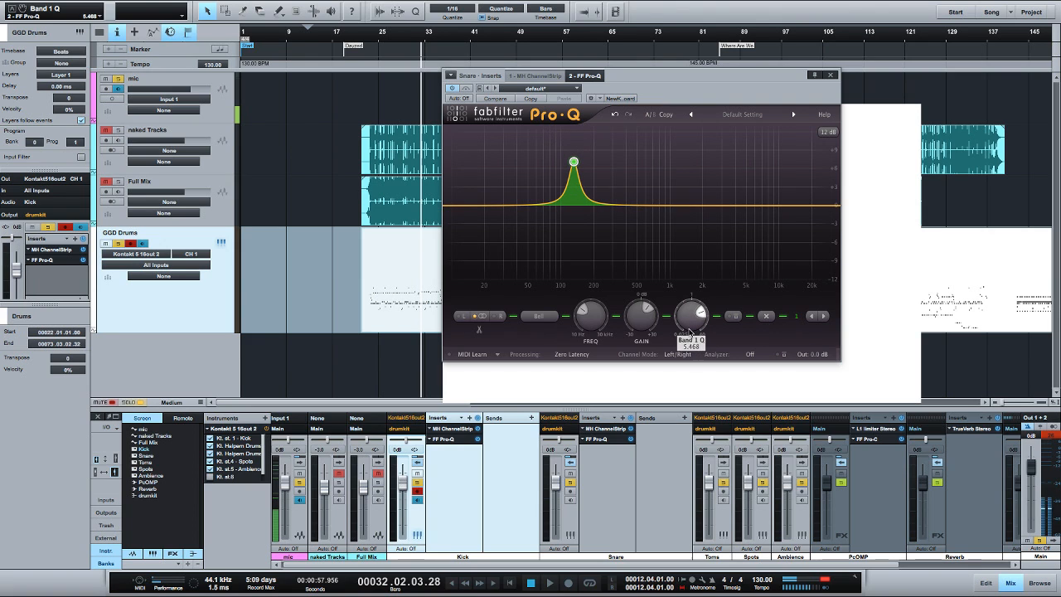
left_click_drag(689, 321, 690, 348)
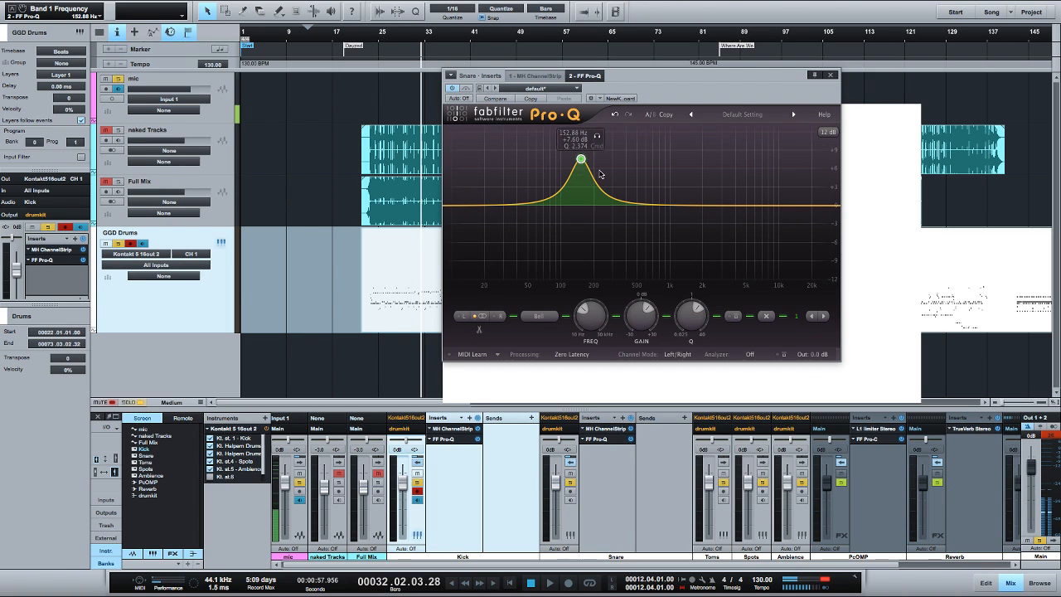
left_click_drag(580, 159, 577, 159)
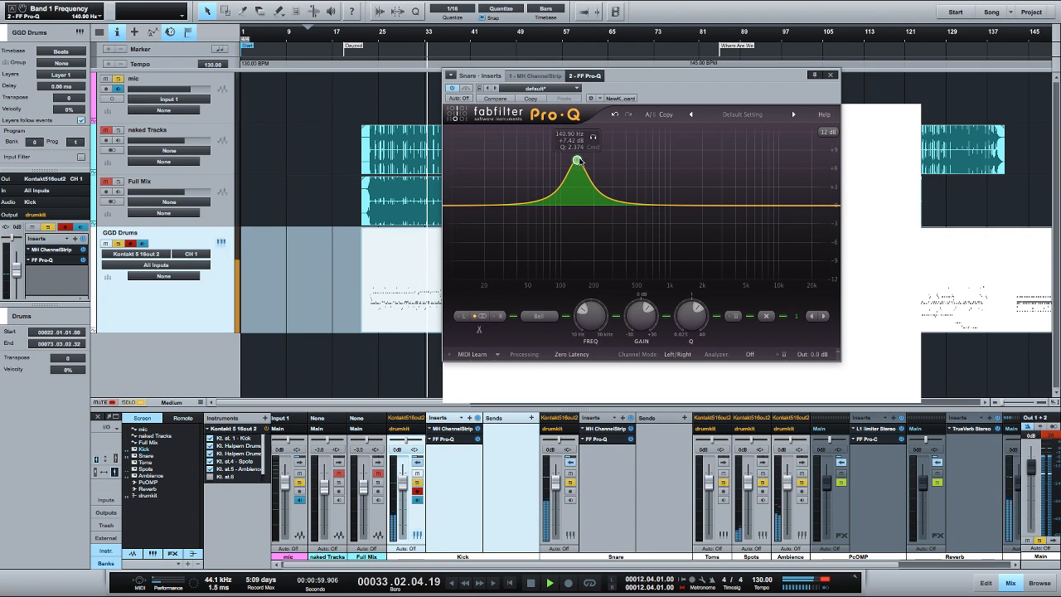
left_click_drag(577, 159, 594, 156)
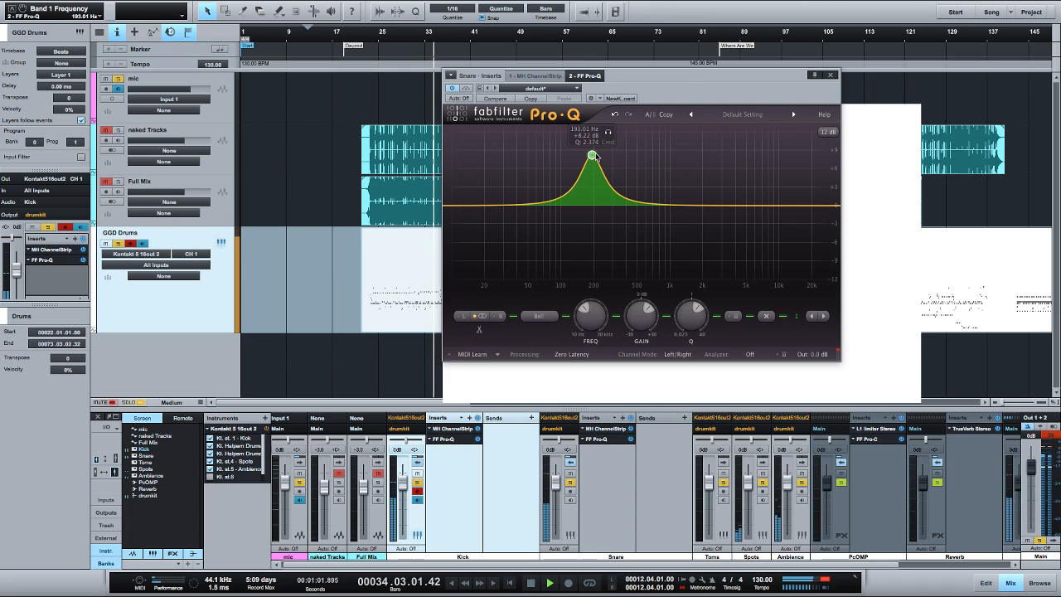
left_click_drag(594, 156, 590, 159)
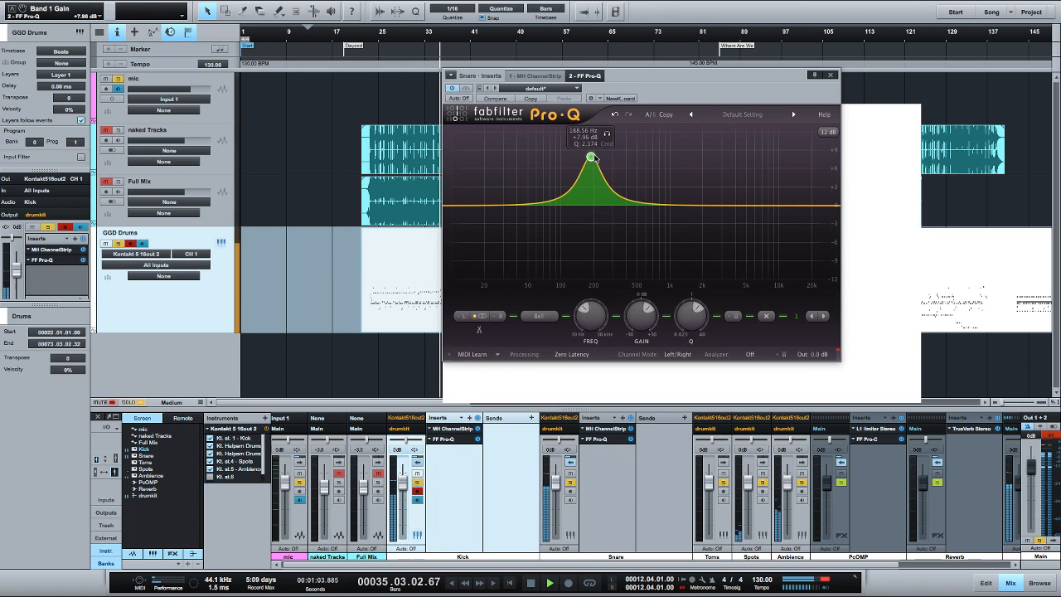
left_click_drag(589, 155, 590, 161)
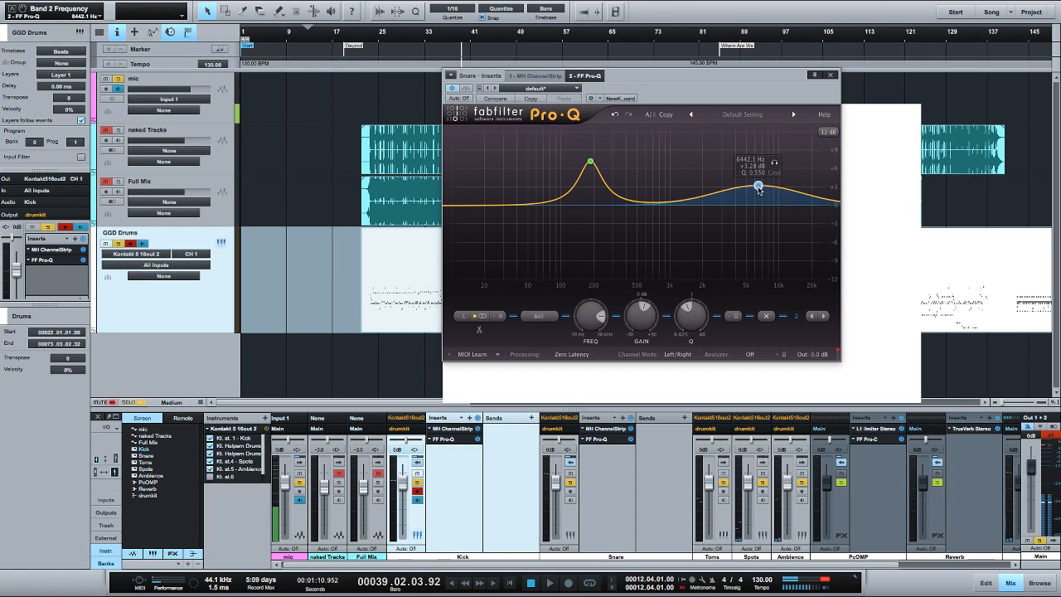
- Create Band 2 as a high boost on the snare's Pro-Q and settle its gain, frequency and width
left_click_drag(759, 191, 756, 188)
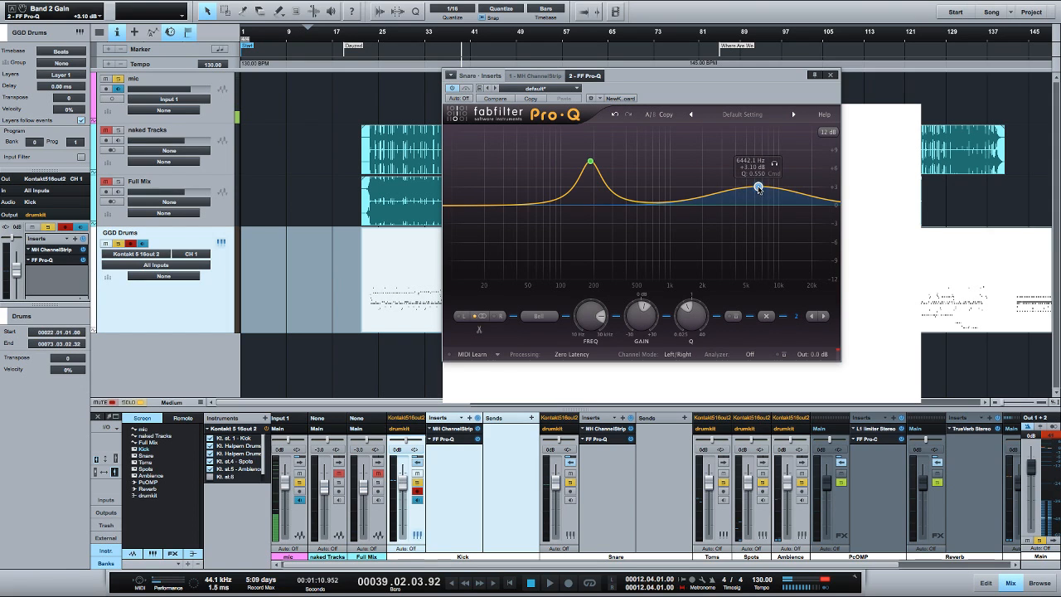
left_click_drag(755, 186, 761, 192)
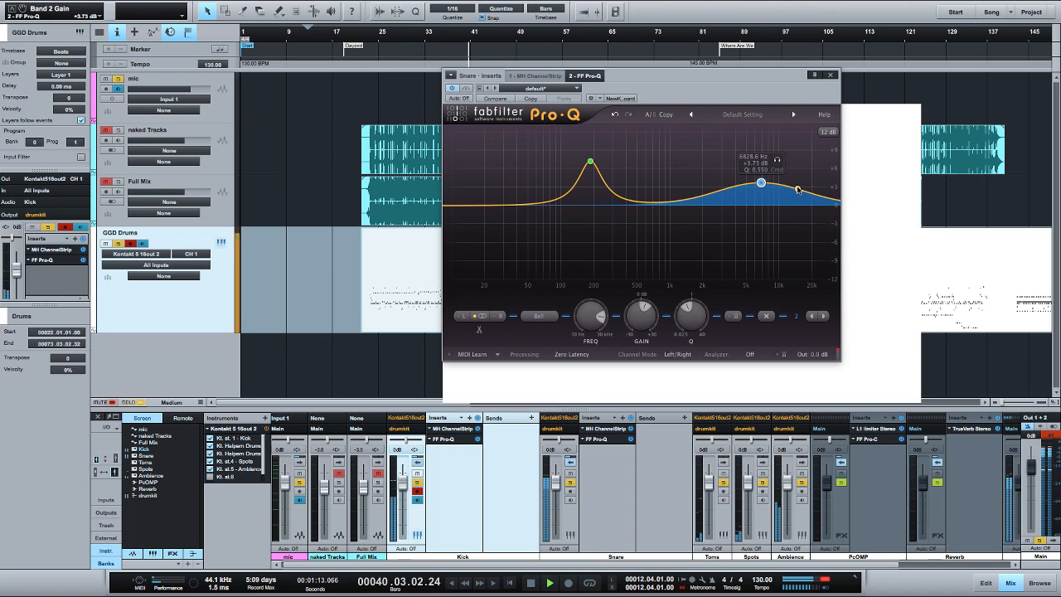
left_click_drag(760, 182, 764, 181)
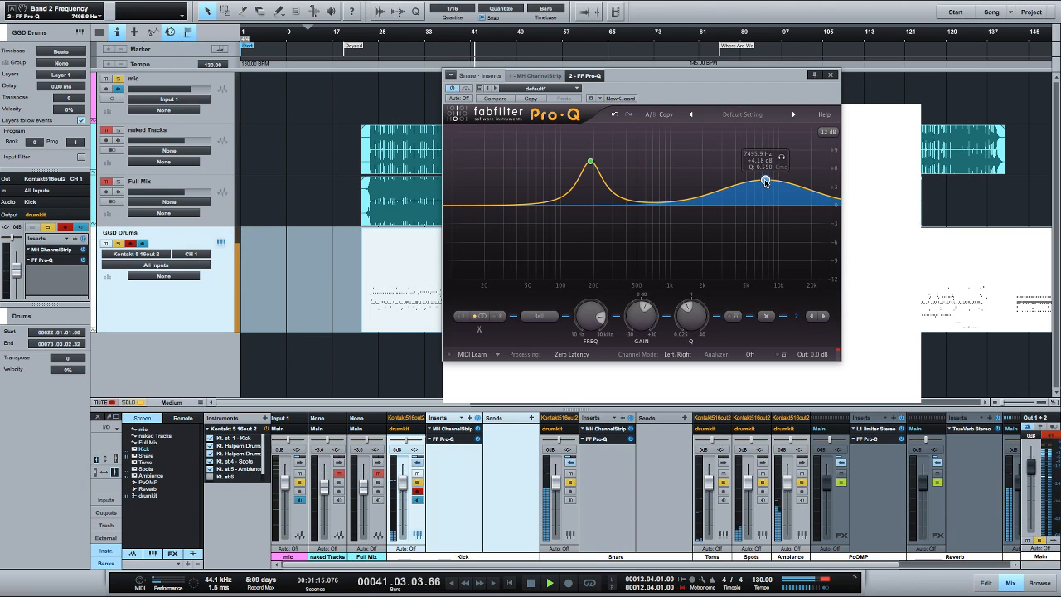
left_click_drag(764, 181, 743, 169)
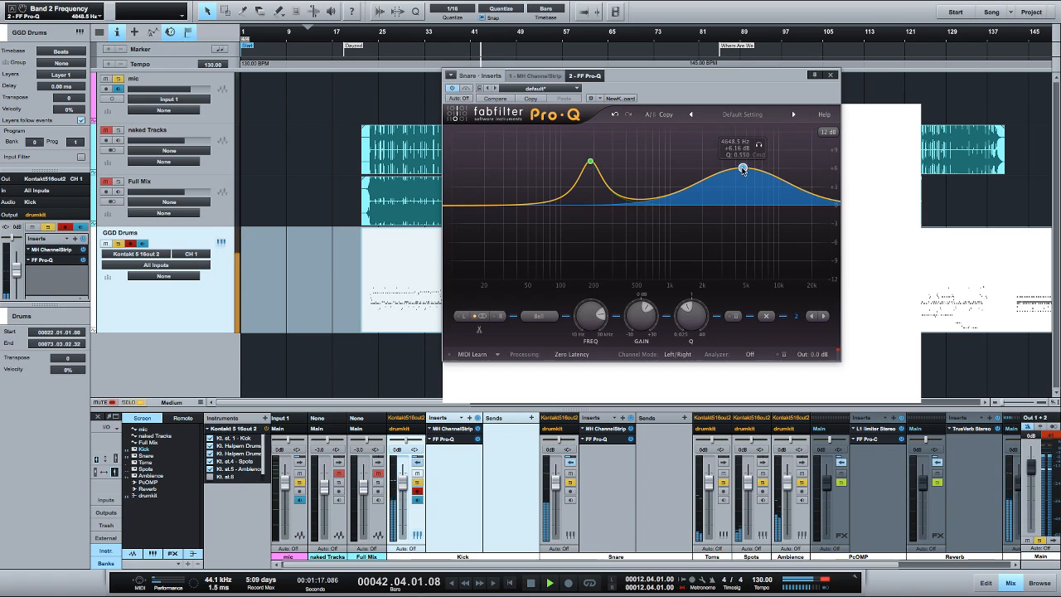
left_click_drag(743, 170, 759, 180)
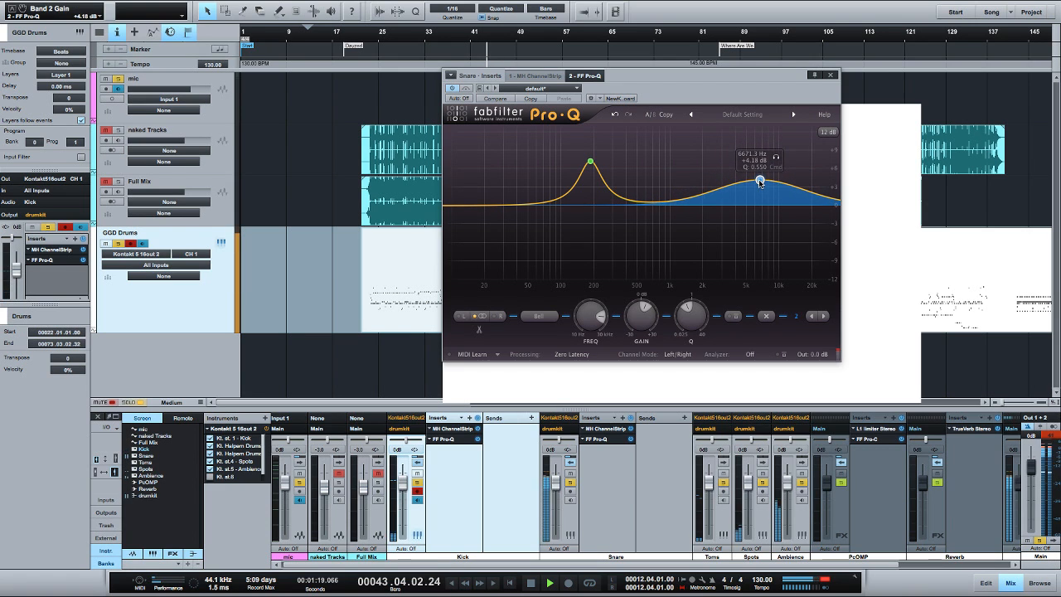
left_click_drag(760, 181, 759, 182)
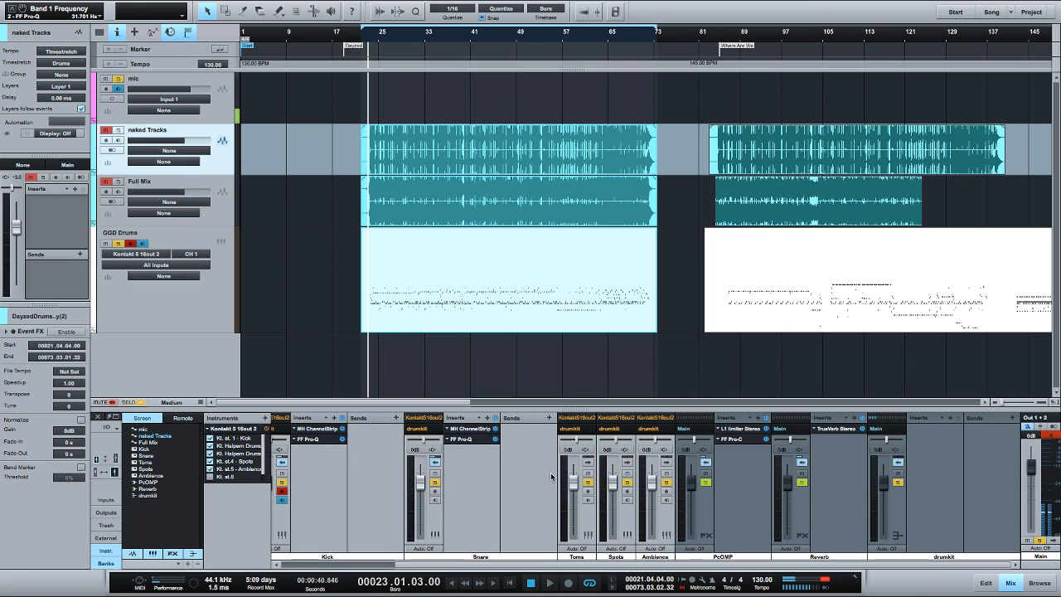
mouse_move(665, 464)
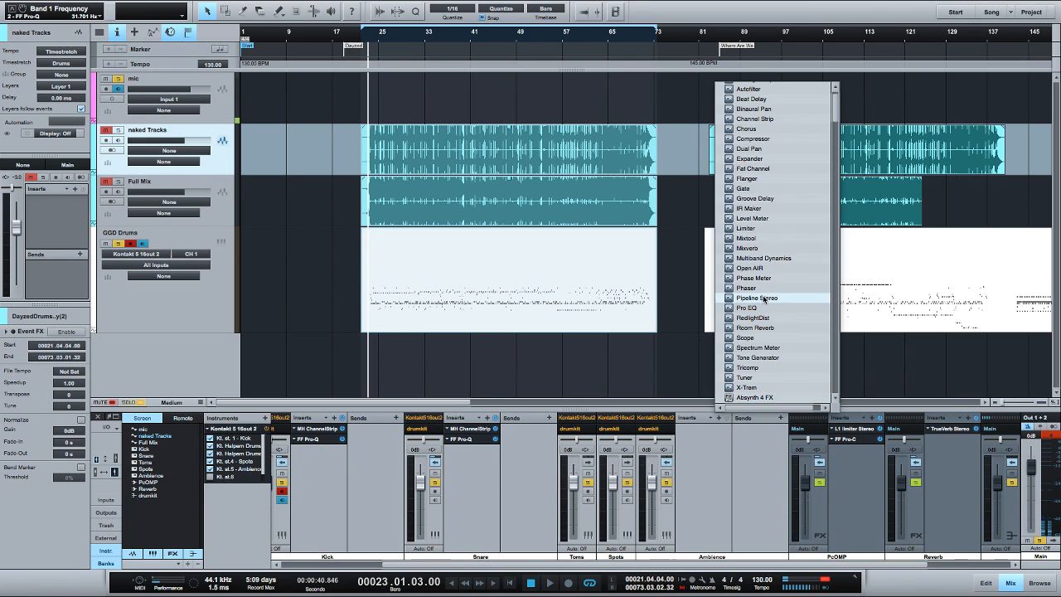
- Set the Pro-C's input level, raise its ratio and dial in attack and release times
scroll("down", 3)
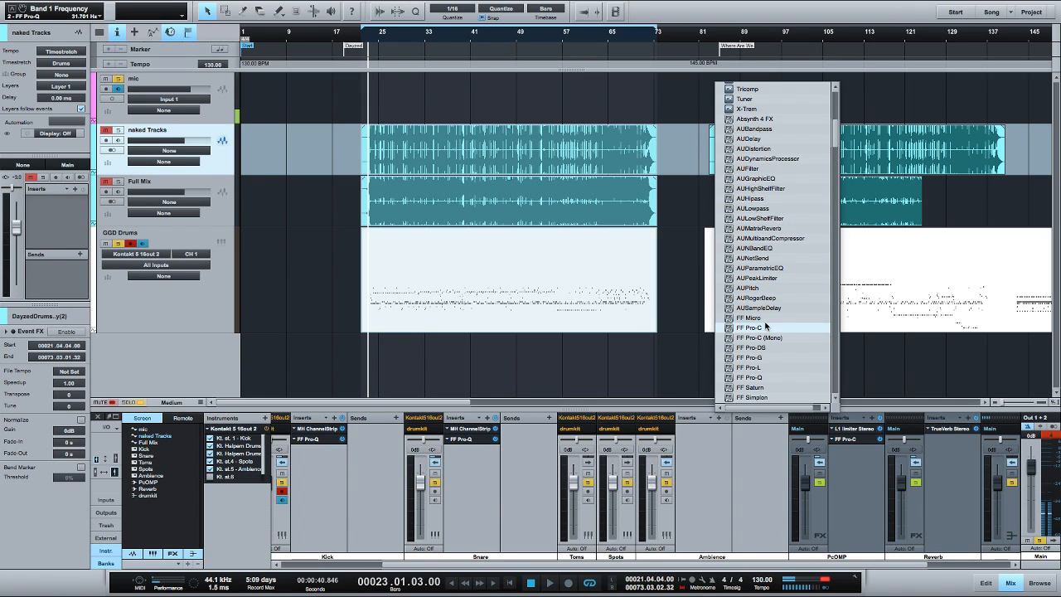
left_click(749, 328)
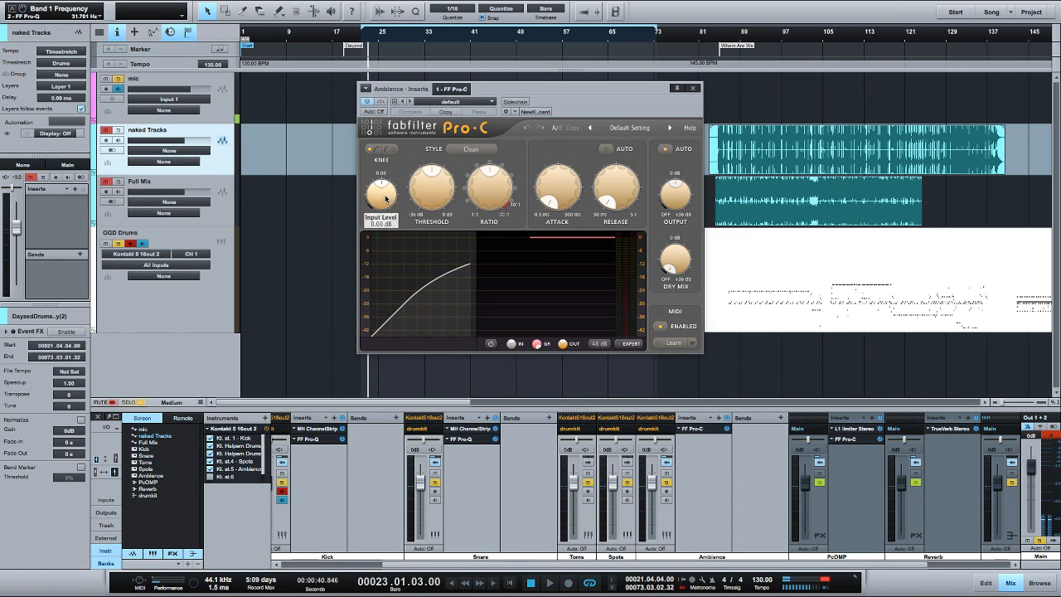
left_click_drag(488, 181, 489, 174)
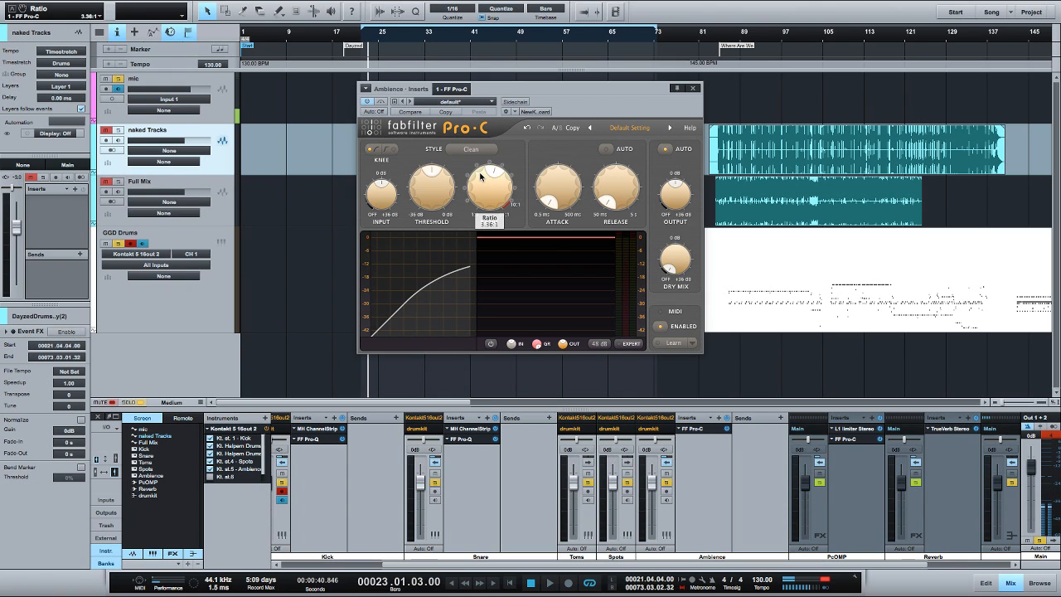
mouse_move(486, 176)
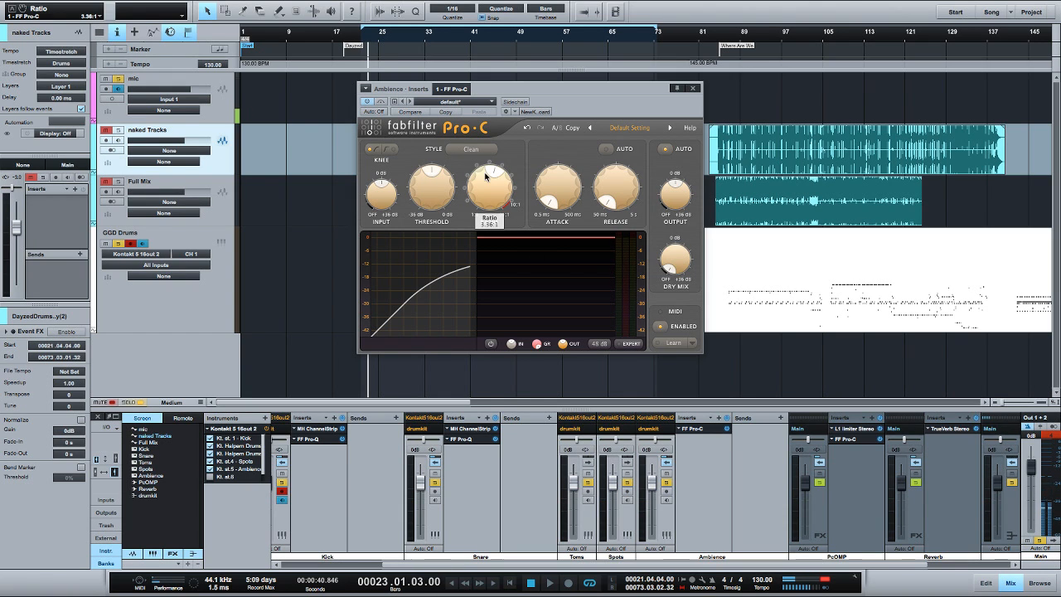
mouse_move(489, 179)
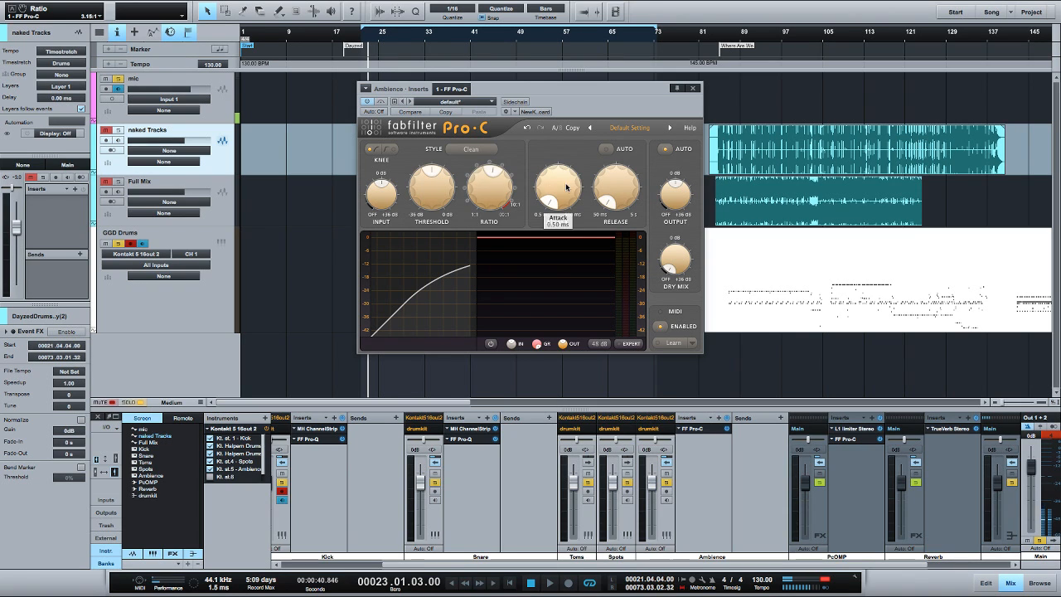
left_click_drag(557, 186, 557, 174)
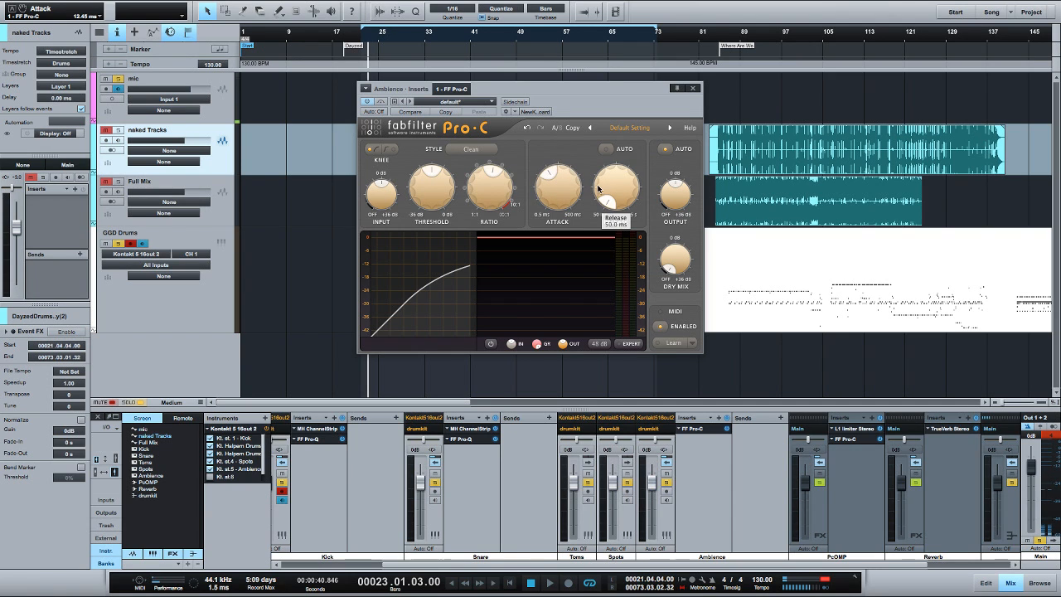
left_click_drag(617, 186, 617, 157)
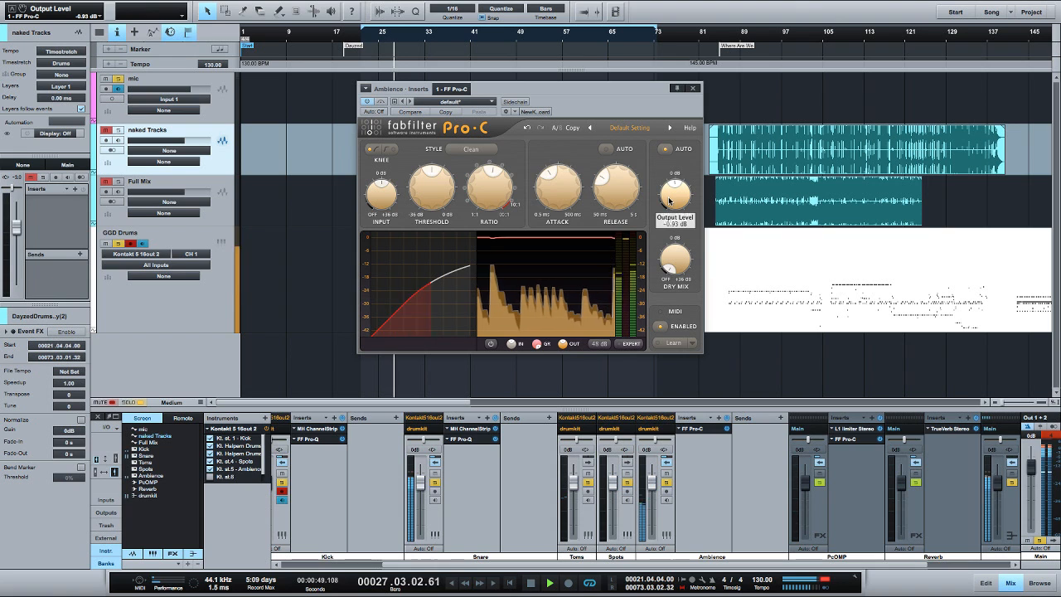
- Adjust the Pro-C's output and pull the threshold down for heavy parallel compression
left_click_drag(431, 196, 429, 199)
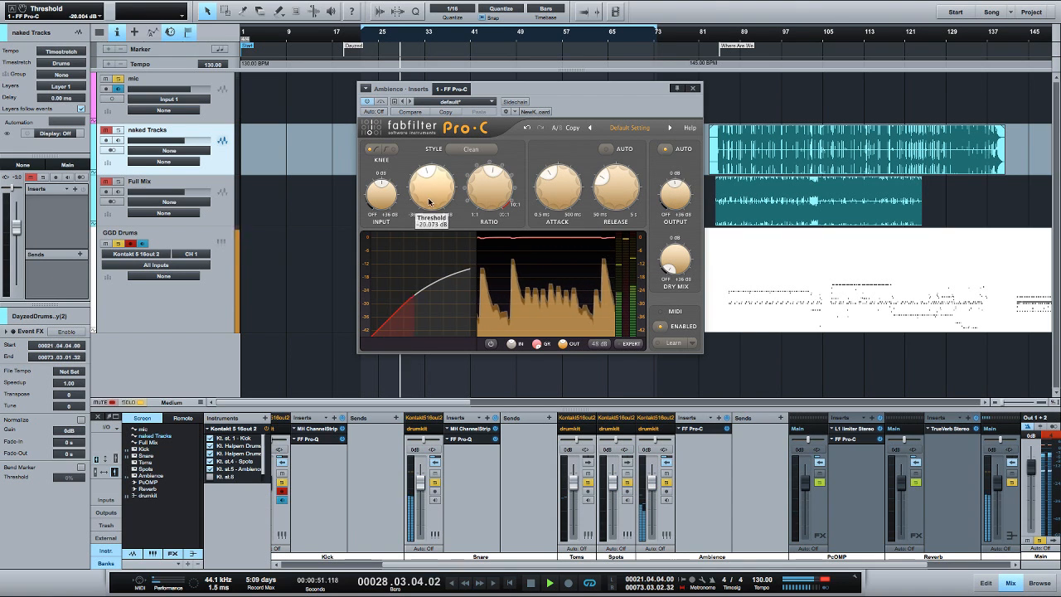
left_click_drag(431, 191, 429, 202)
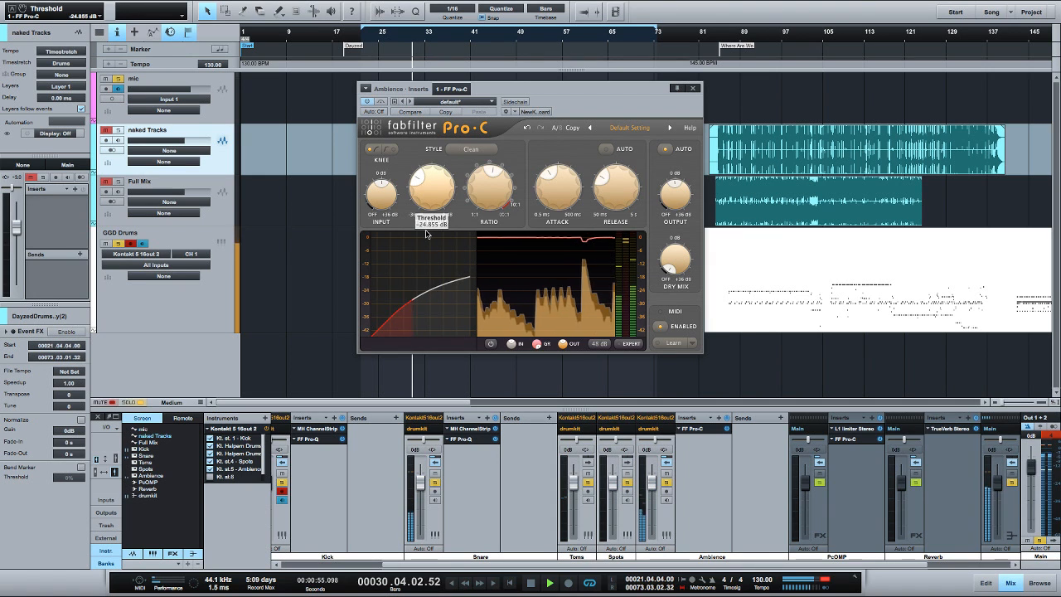
left_click_drag(431, 183, 431, 189)
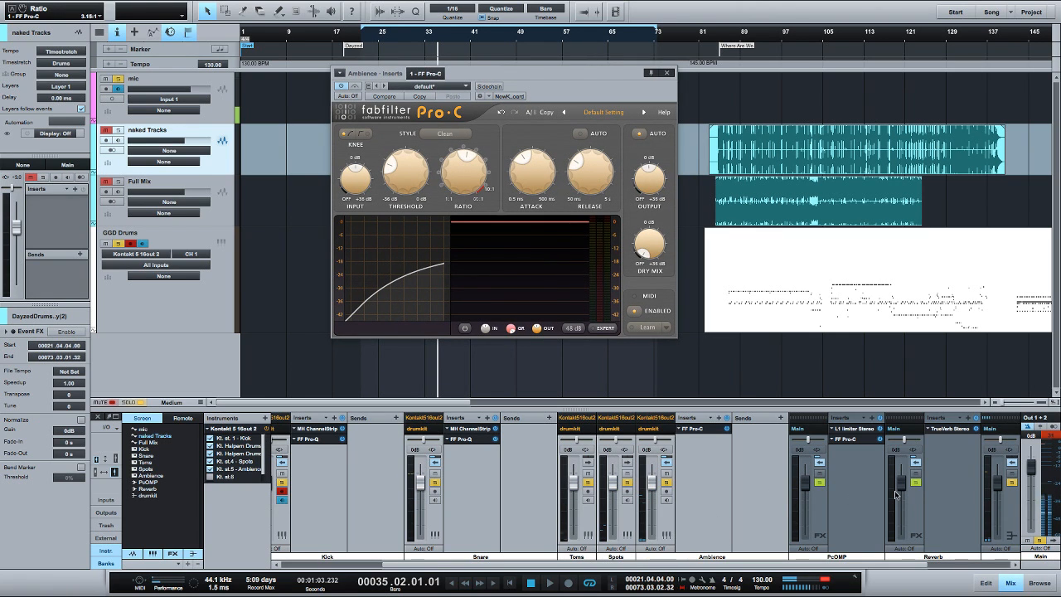
mouse_move(759, 136)
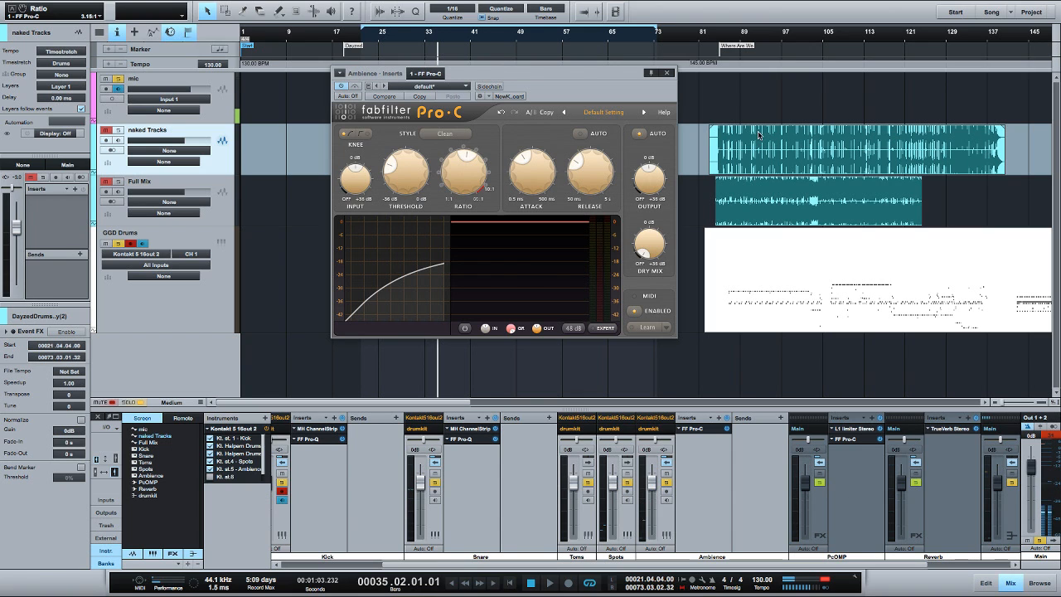
- Close the Pro-C and bring up the Pro-Q insert on the Toms channel
left_click(666, 73)
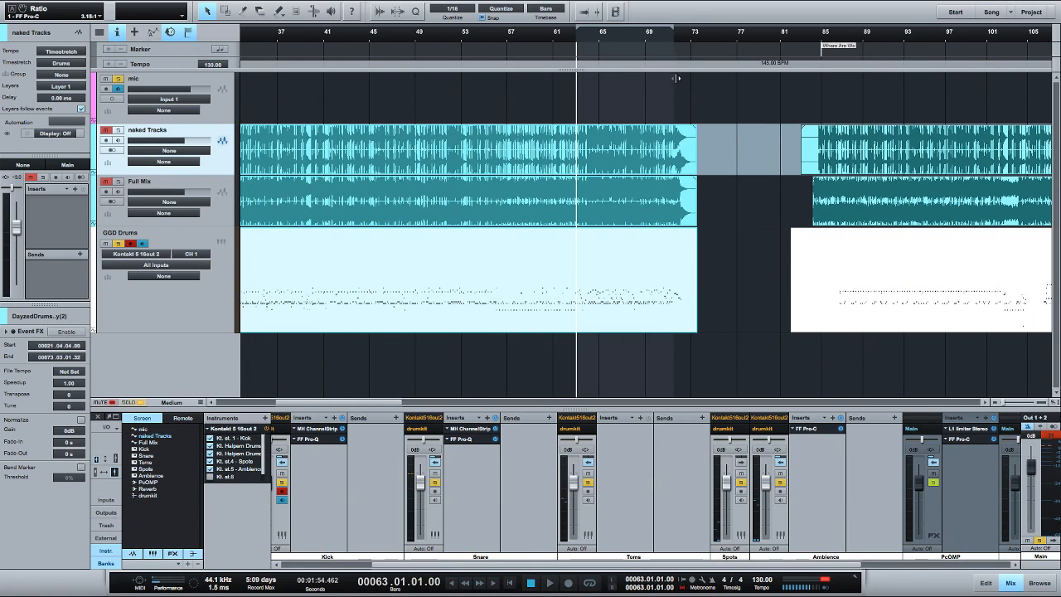
left_click(549, 584)
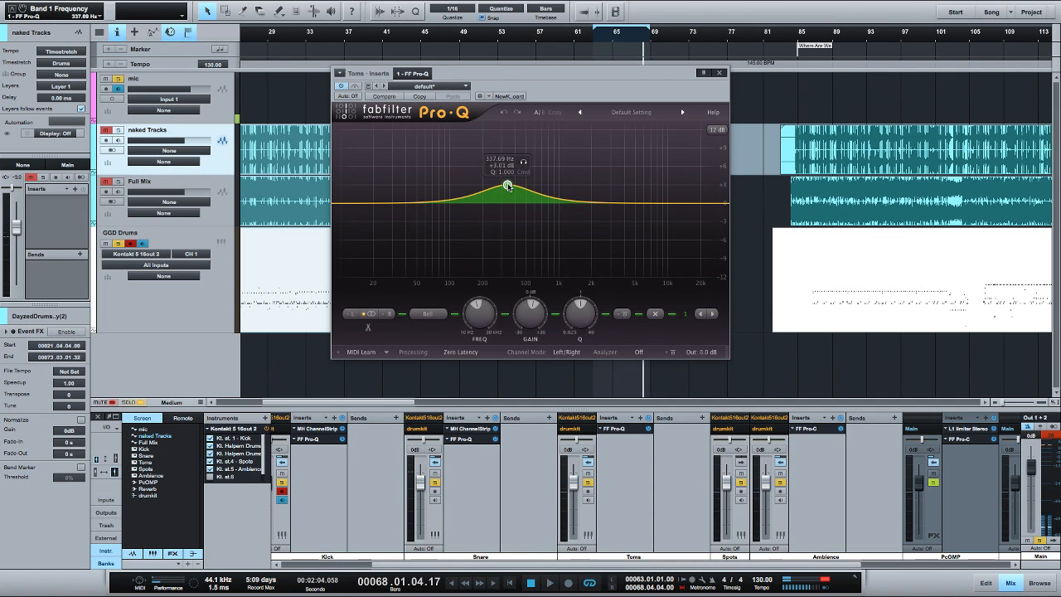
- Set band 1 as a low-mid boost on the Toms Pro-Q and narrow band 2 into a peak
left_click_drag(507, 185, 506, 177)
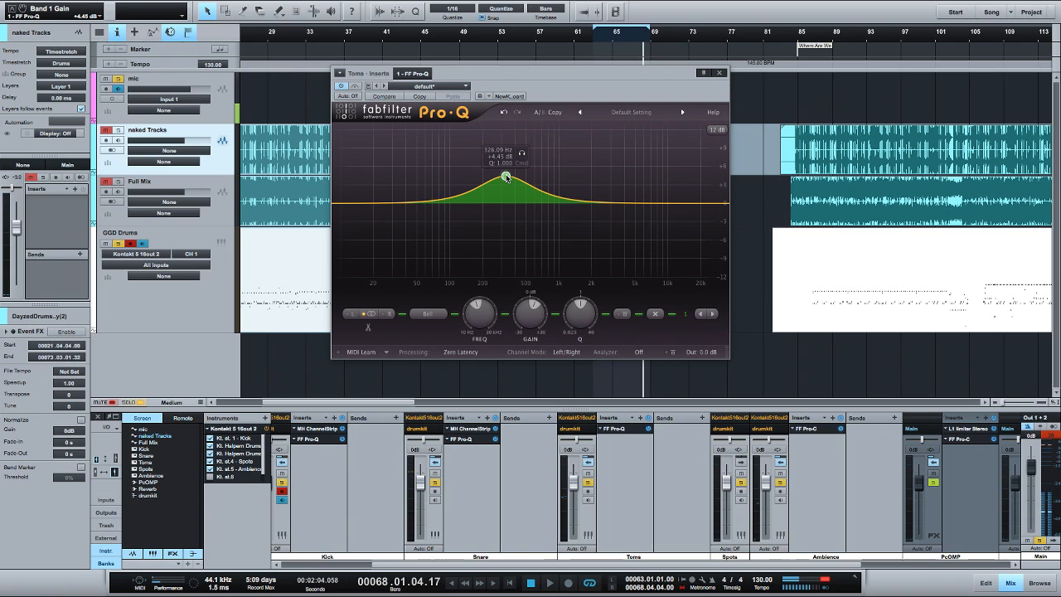
left_click_drag(506, 176, 507, 192)
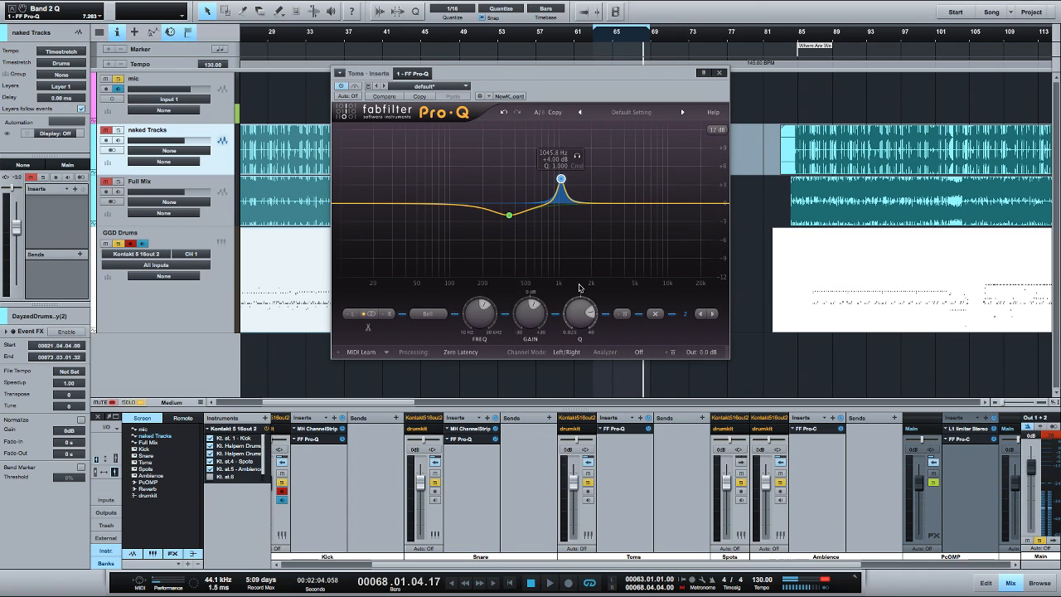
left_click_drag(580, 313, 580, 298)
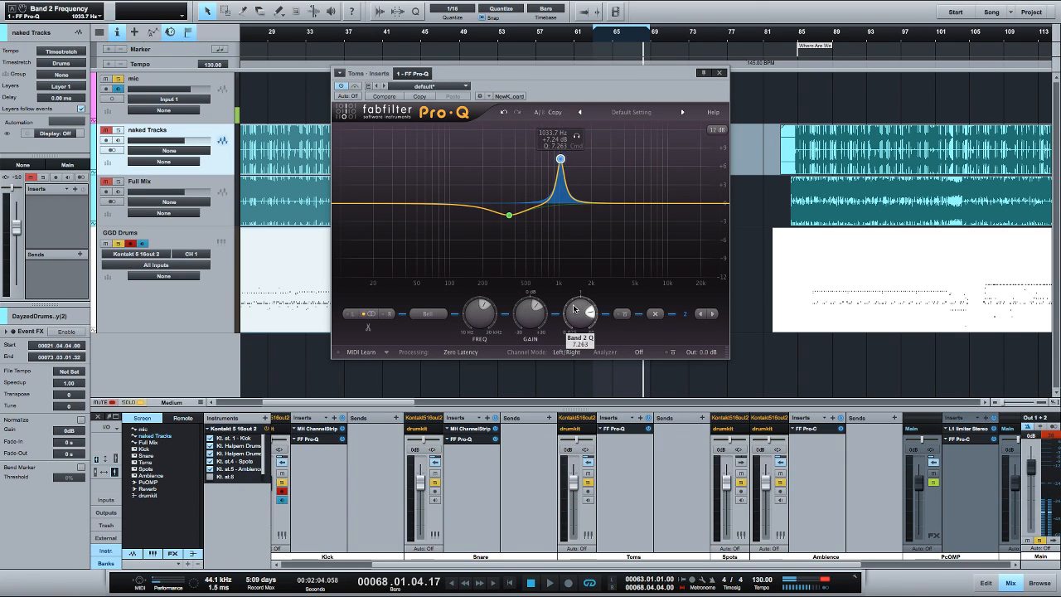
left_click_drag(560, 159, 564, 197)
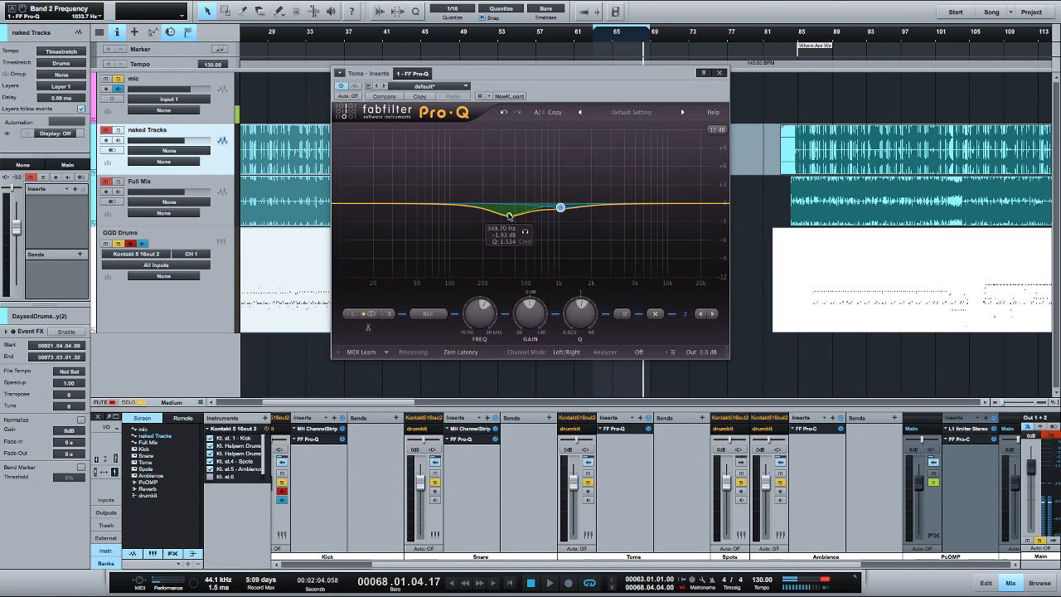
- Reposition the bands, raising and shifting band 1's boost along the low-mids
left_click_drag(509, 209, 509, 166)
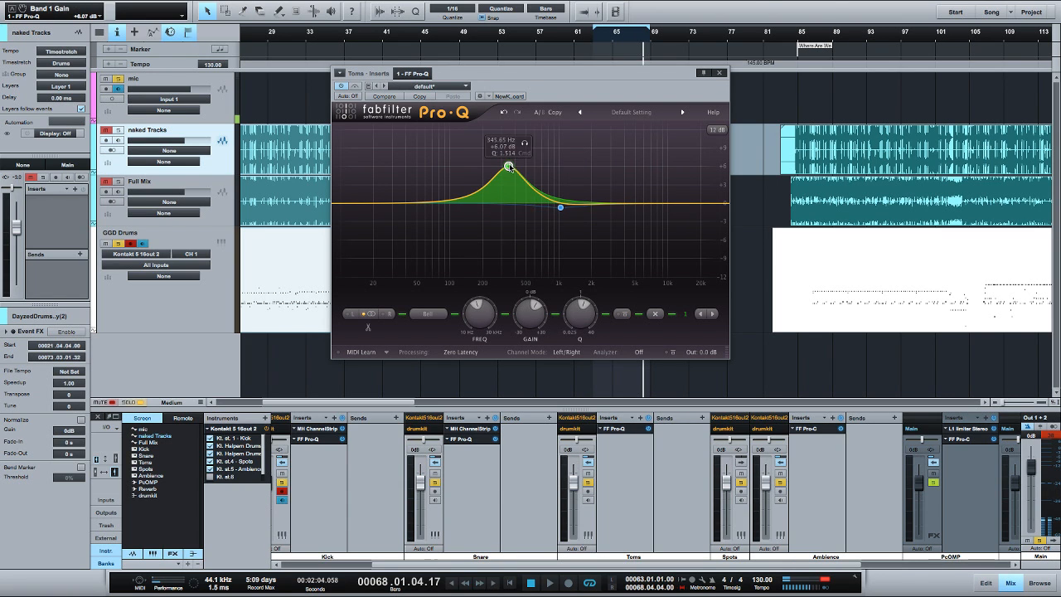
left_click_drag(507, 166, 504, 161)
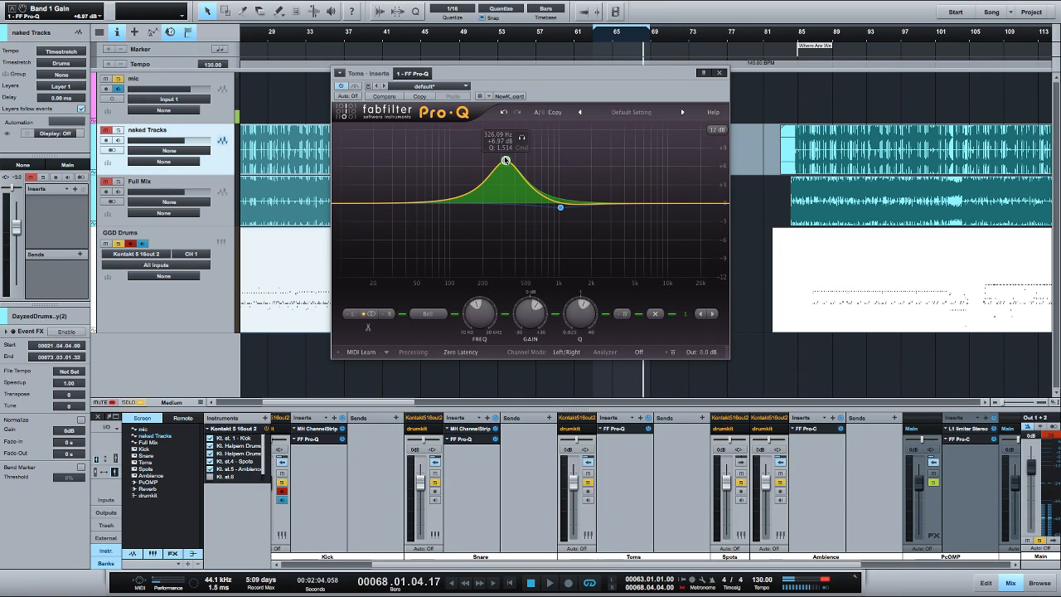
left_click_drag(505, 161, 504, 162)
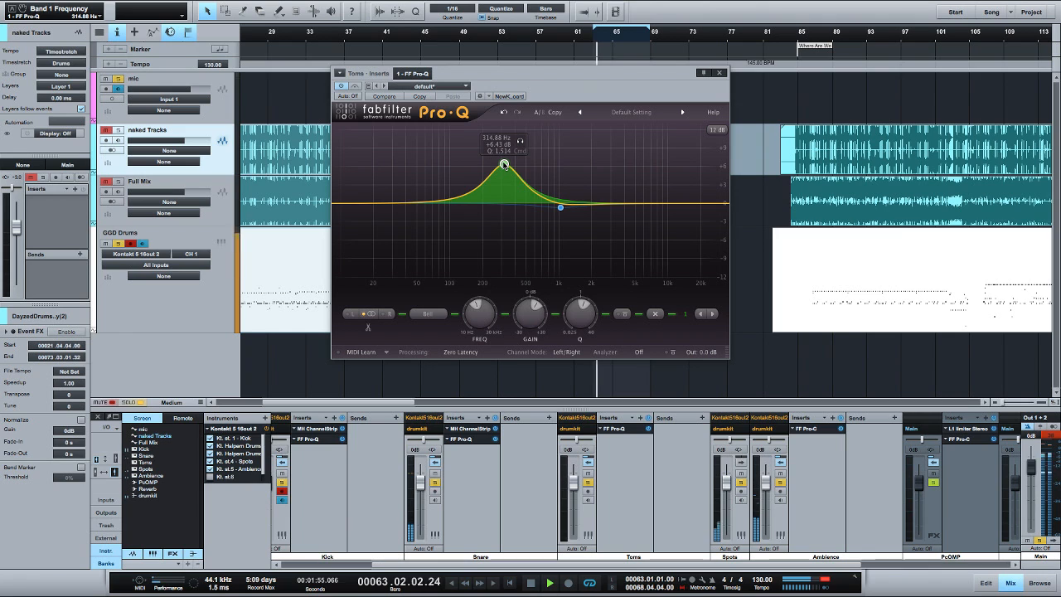
left_click_drag(504, 164, 497, 140)
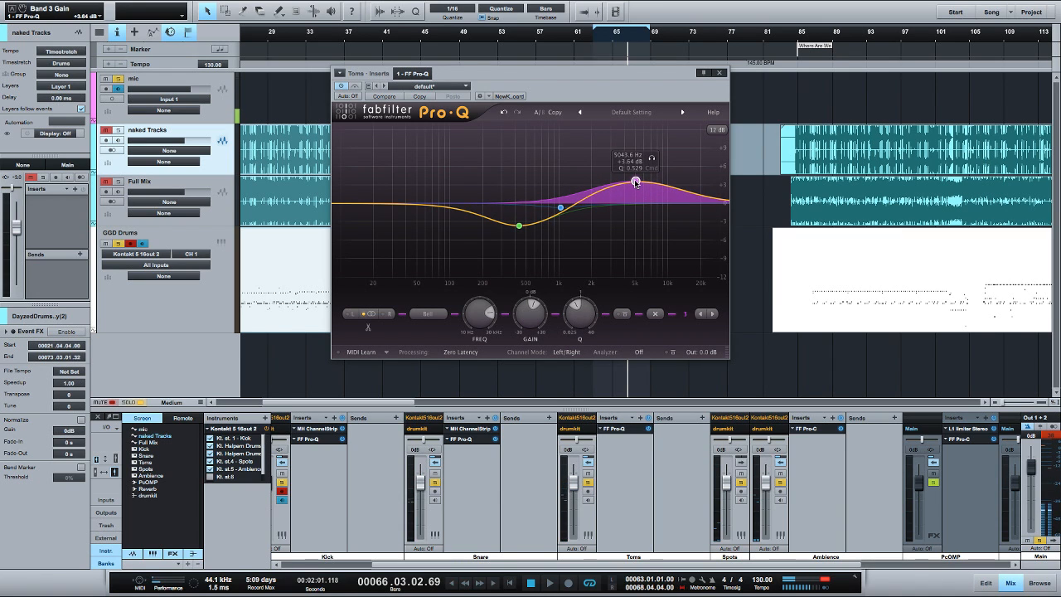
- Lift the Toms' high frequencies with band 3 and settle its gain and frequency
left_click_drag(633, 183, 633, 176)
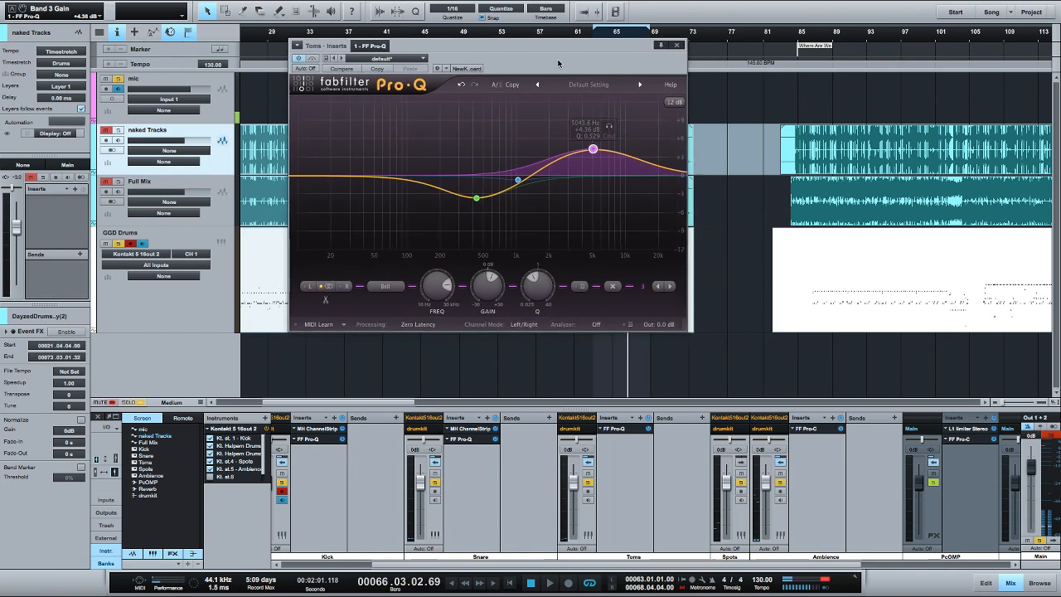
left_click_drag(594, 149, 600, 153)
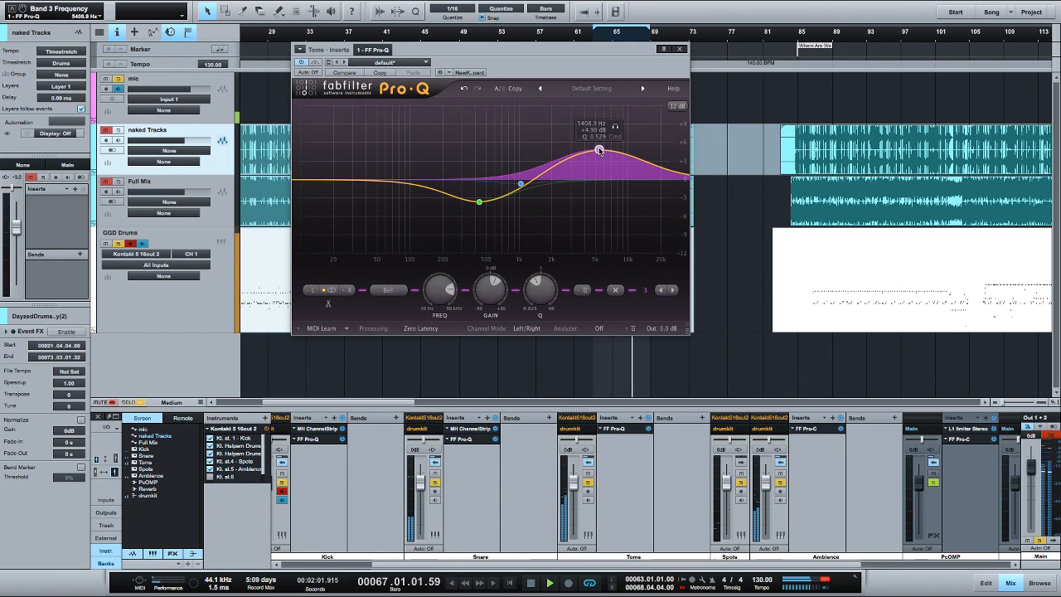
left_click_drag(600, 151, 602, 155)
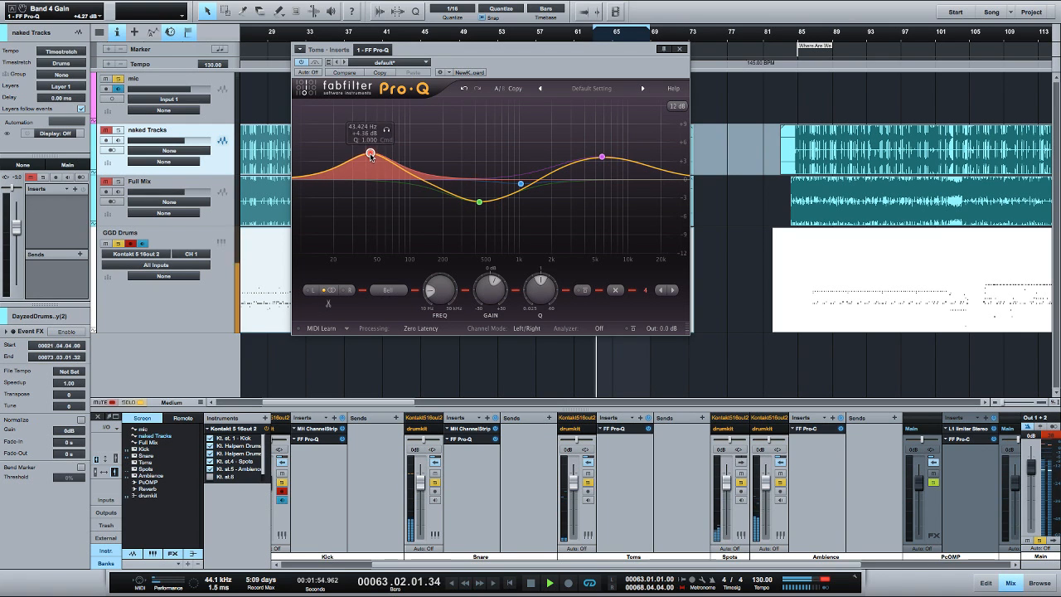
- Add band 4 as a low-end boost and reshape it against the rest of the curve
left_click_drag(372, 156, 404, 126)
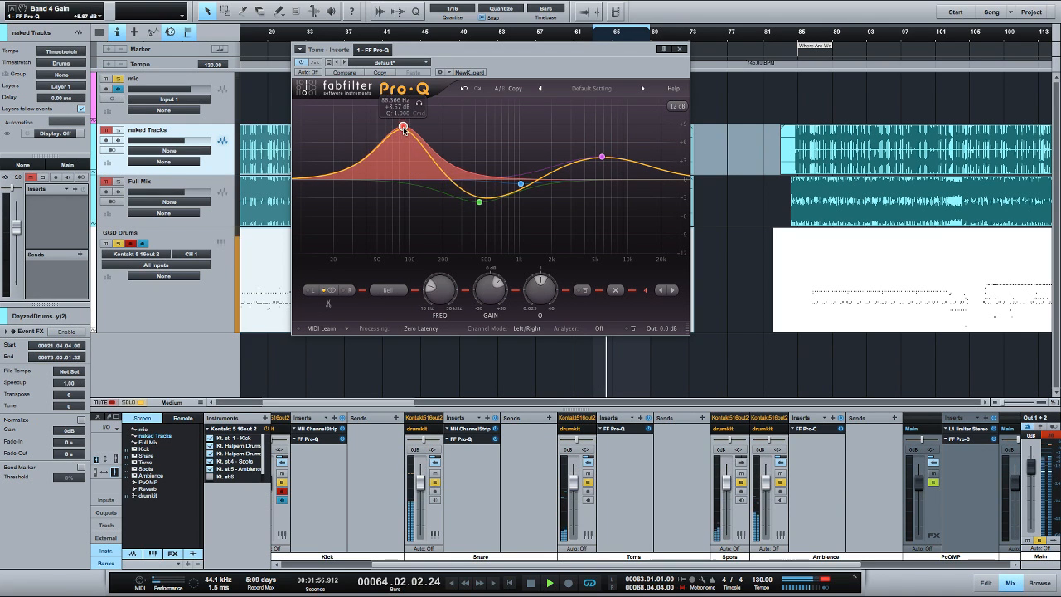
left_click_drag(401, 128, 418, 126)
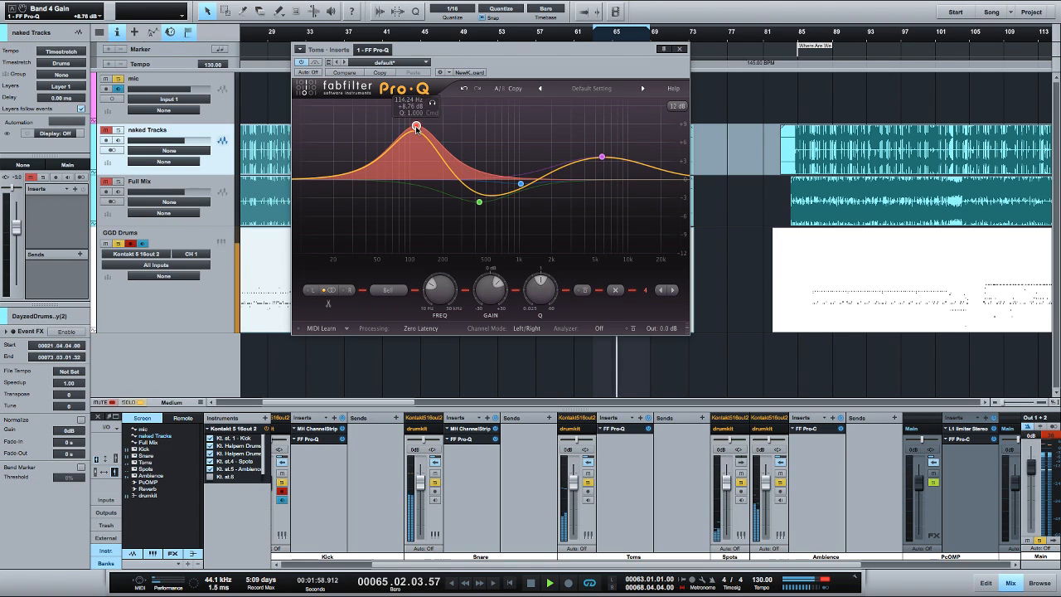
left_click_drag(416, 126, 416, 159)
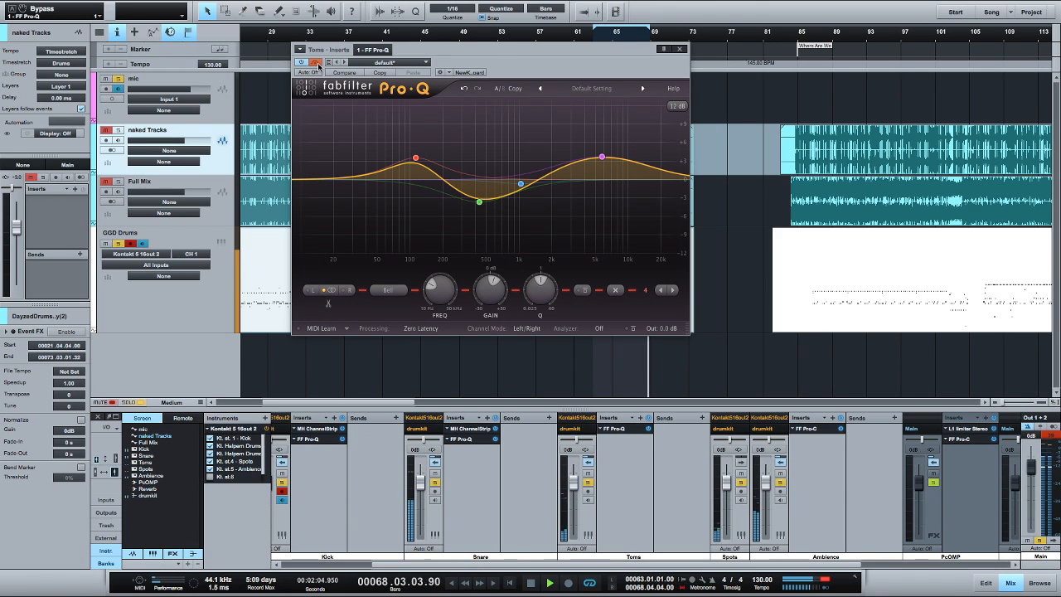
left_click_drag(414, 158, 414, 146)
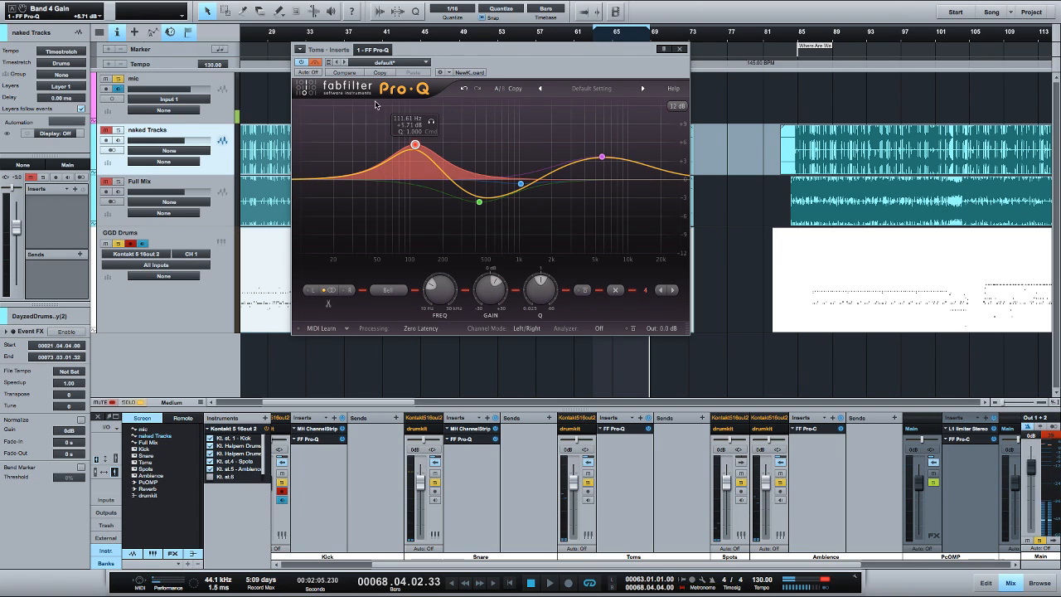
left_click_drag(602, 156, 606, 146)
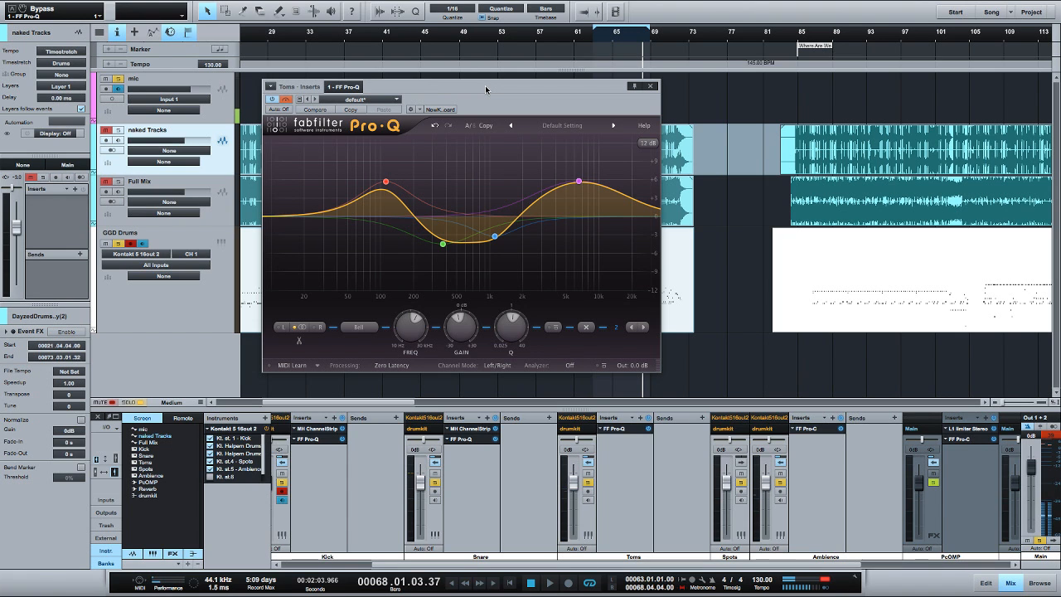
- Insert the Waves API-2500 Stereo compressor on the drumkit bus from the effects list
left_click(650, 86)
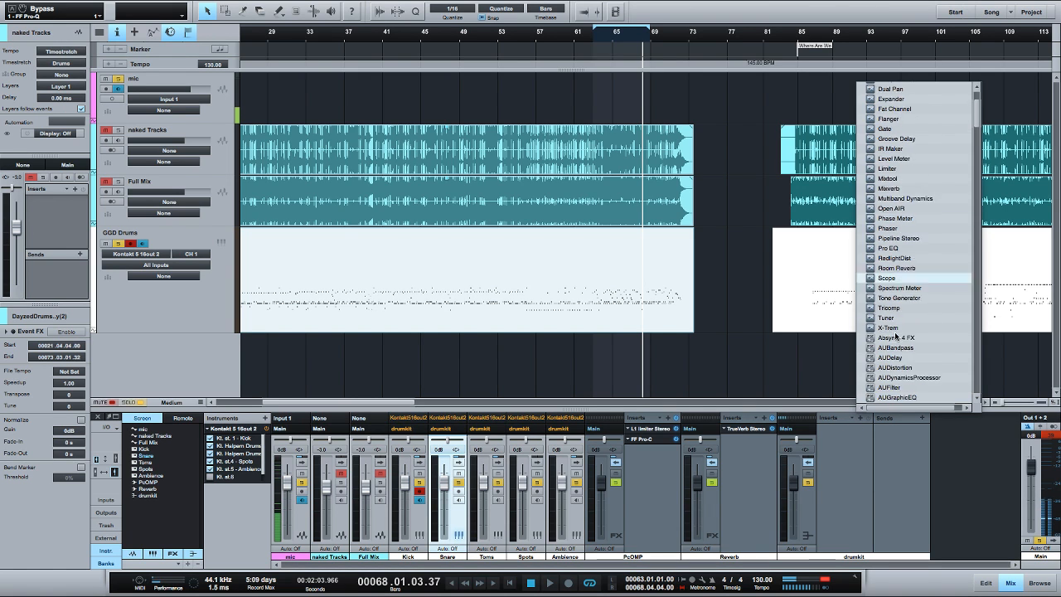
scroll("down", 3)
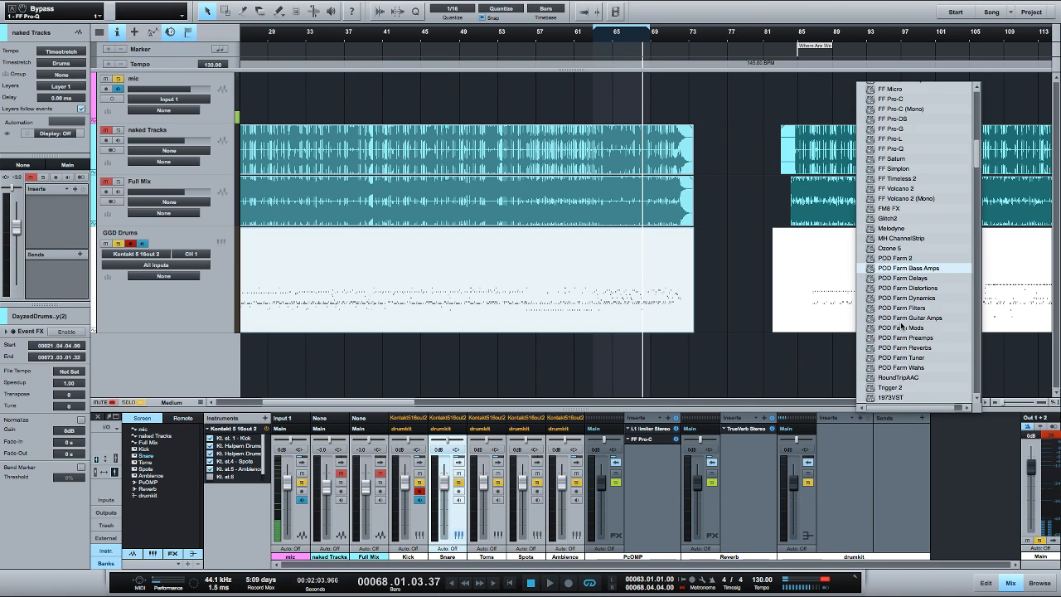
scroll("down", 3)
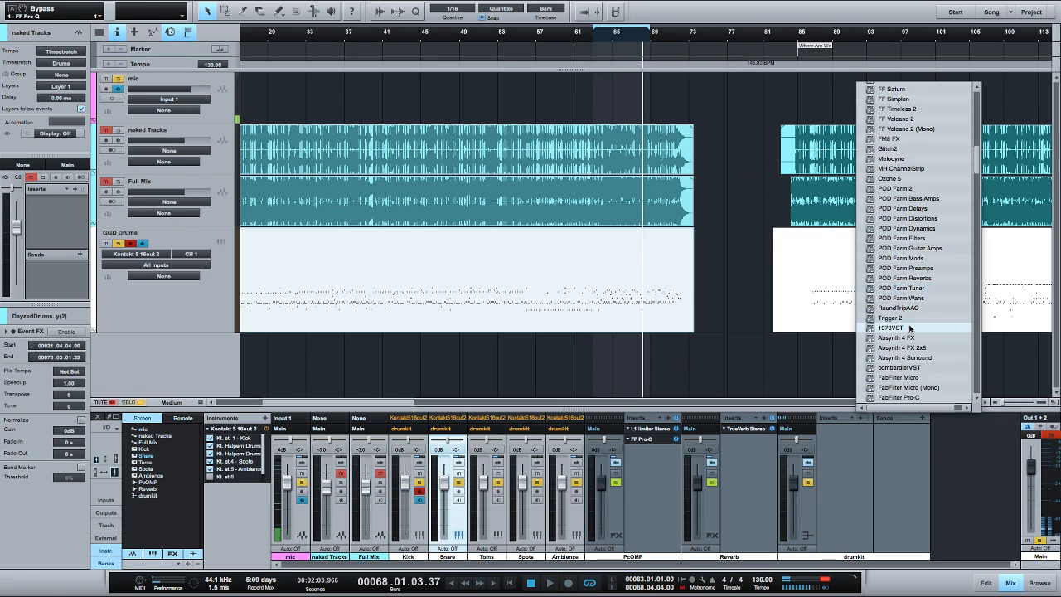
scroll("down", 3)
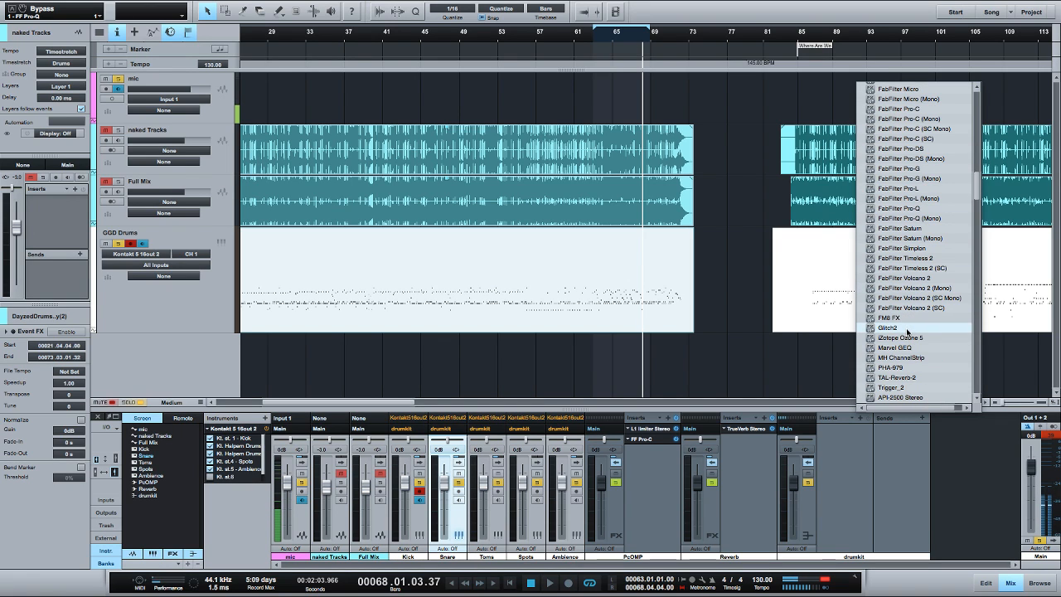
scroll("down", 3)
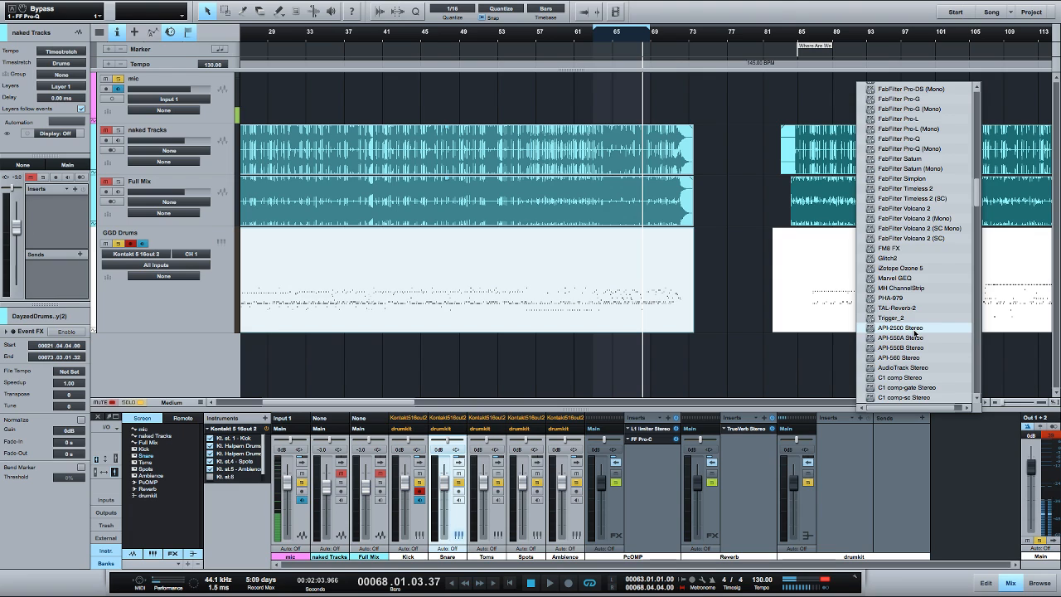
left_click(900, 329)
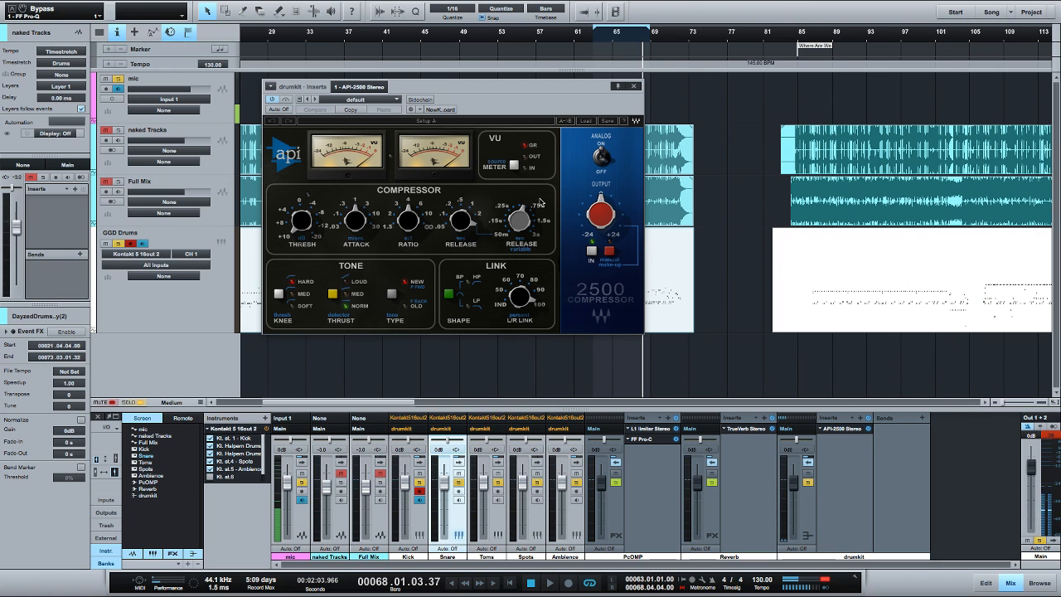
- Dial in the API-2500's threshold and compression amount on the drumkit bus
left_click_drag(302, 221, 301, 212)
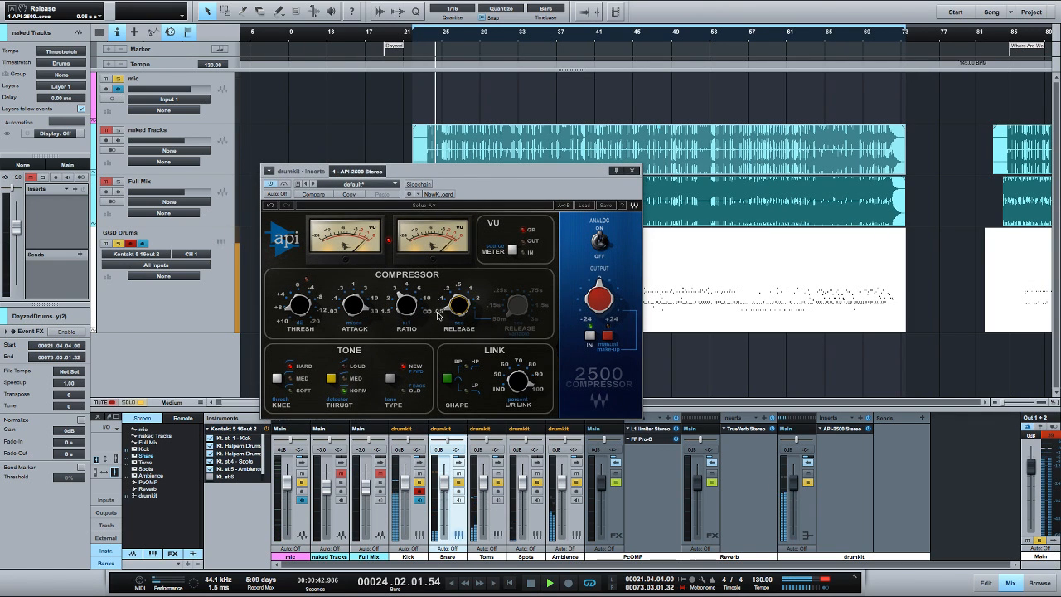
left_click_drag(355, 305, 354, 295)
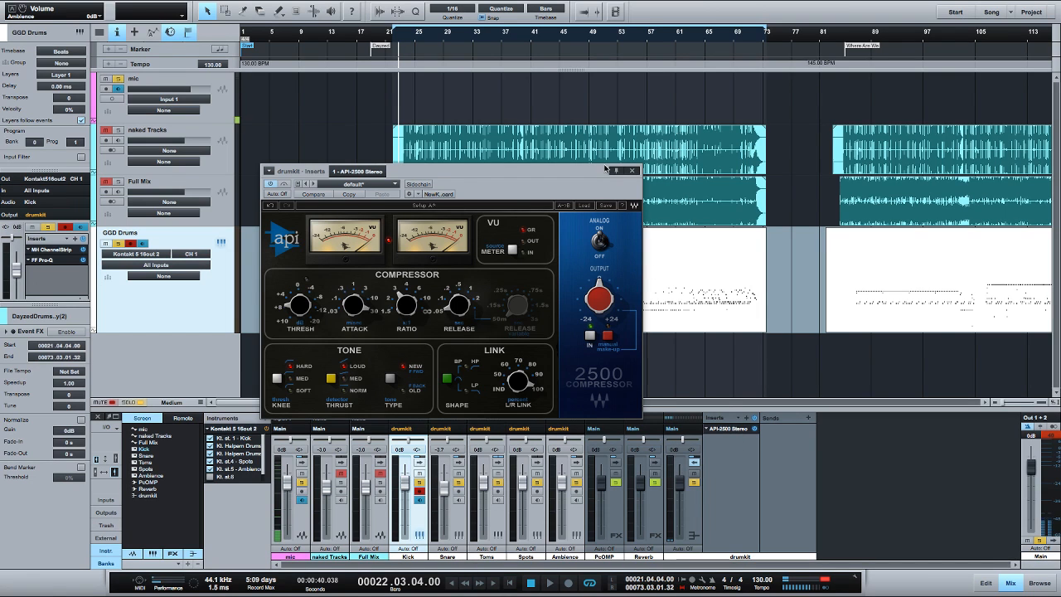
- Insert a Pro-Q on the Ambience channel and push its low-cut frequency up to thin the low end
left_click(633, 171)
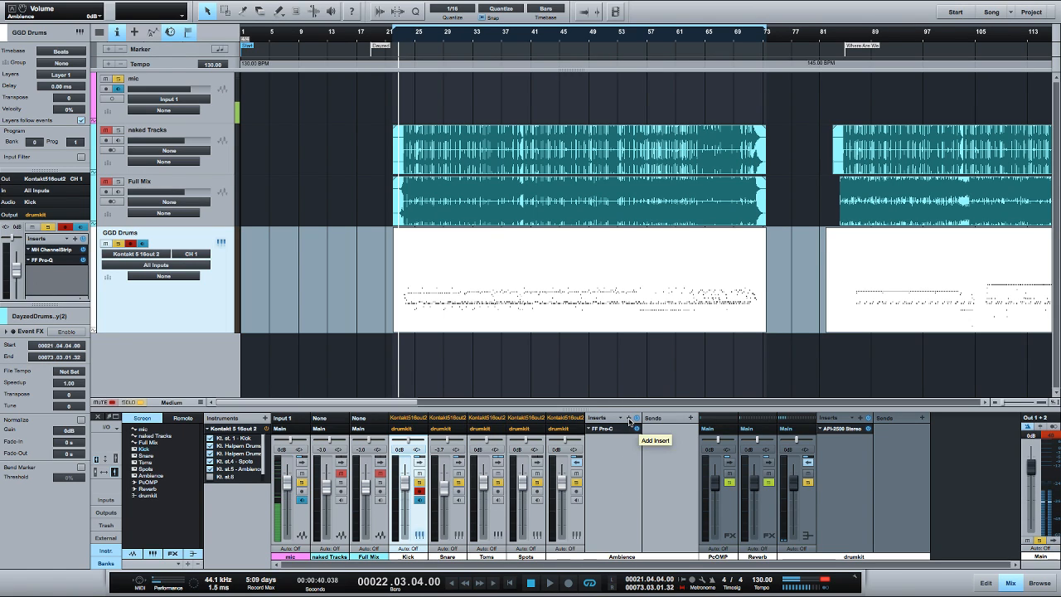
left_click(630, 417)
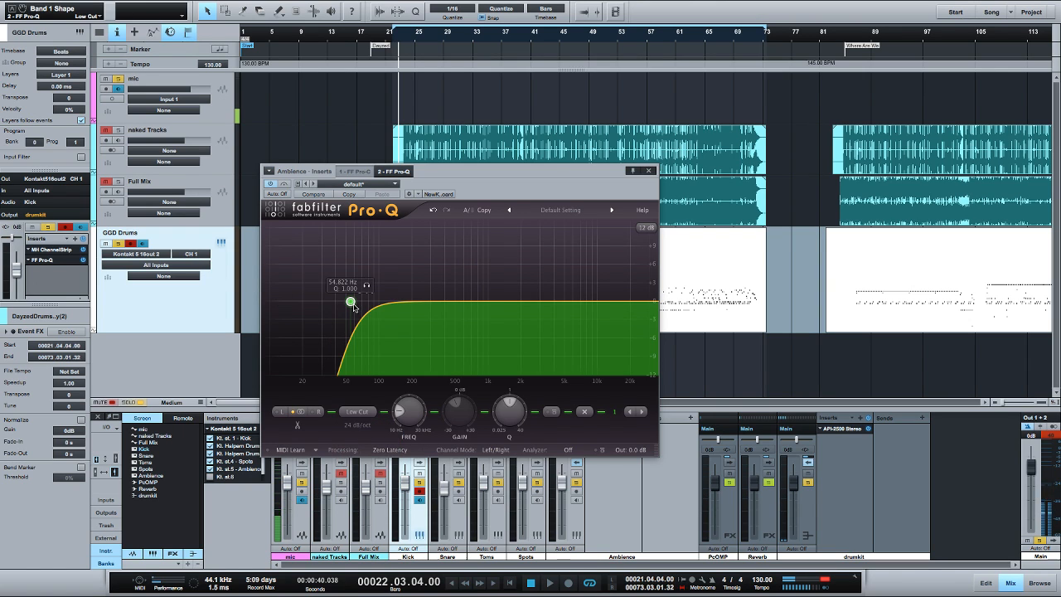
left_click_drag(350, 301, 405, 302)
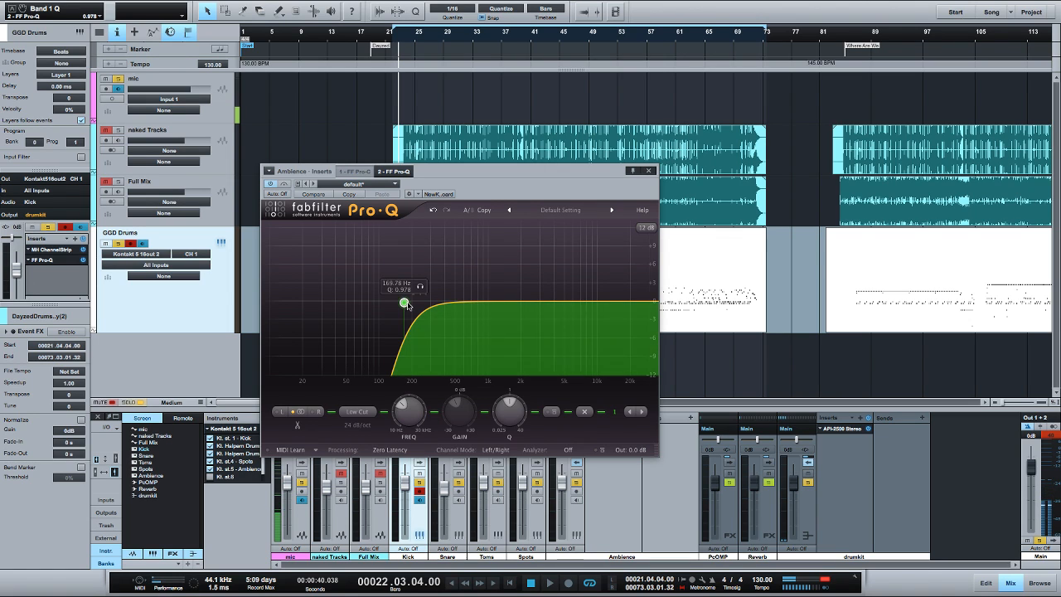
left_click_drag(401, 302, 446, 305)
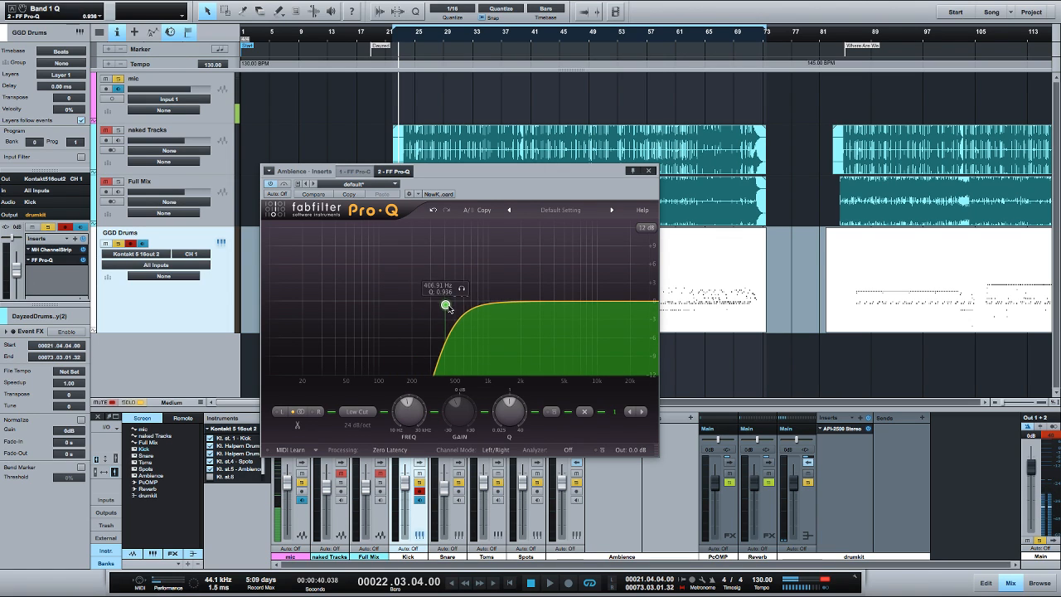
left_click_drag(445, 307, 444, 305)
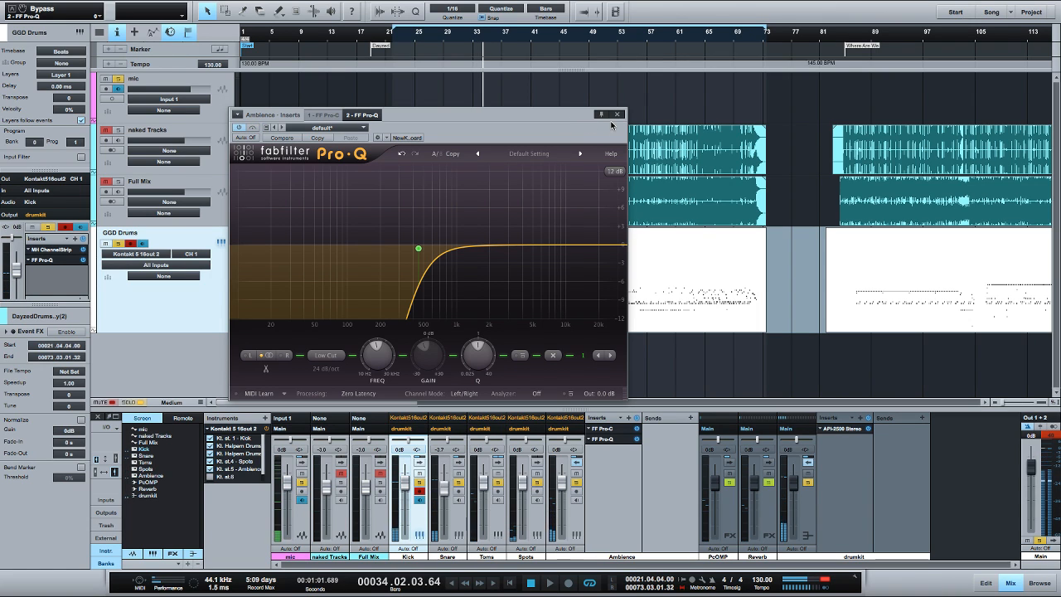
- Close the Ambience Pro-Q and add PvCOMP sends on two drum channels
left_click(616, 112)
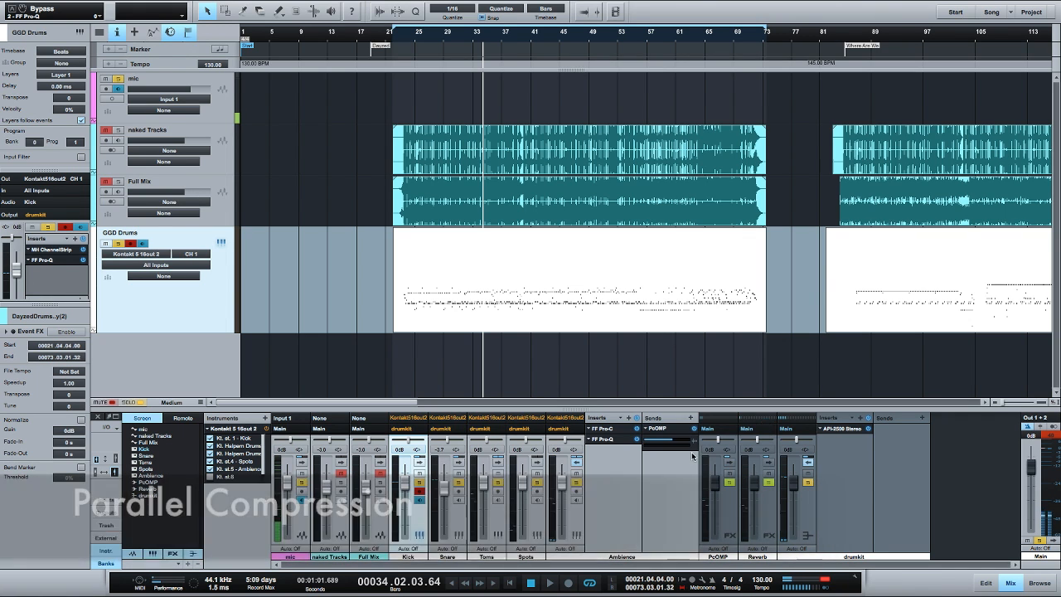
left_click(652, 418)
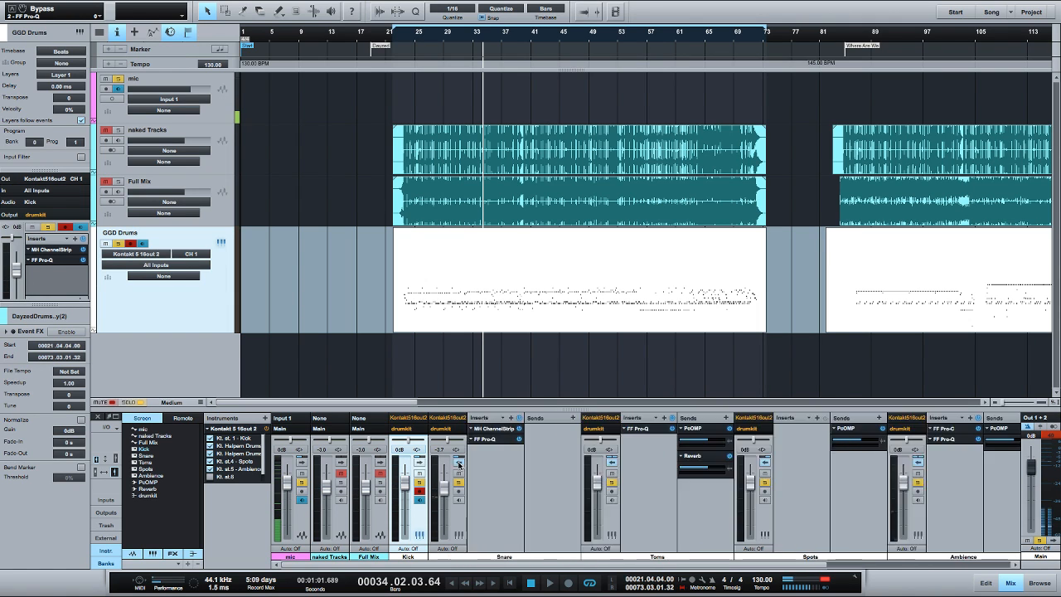
left_click(572, 418)
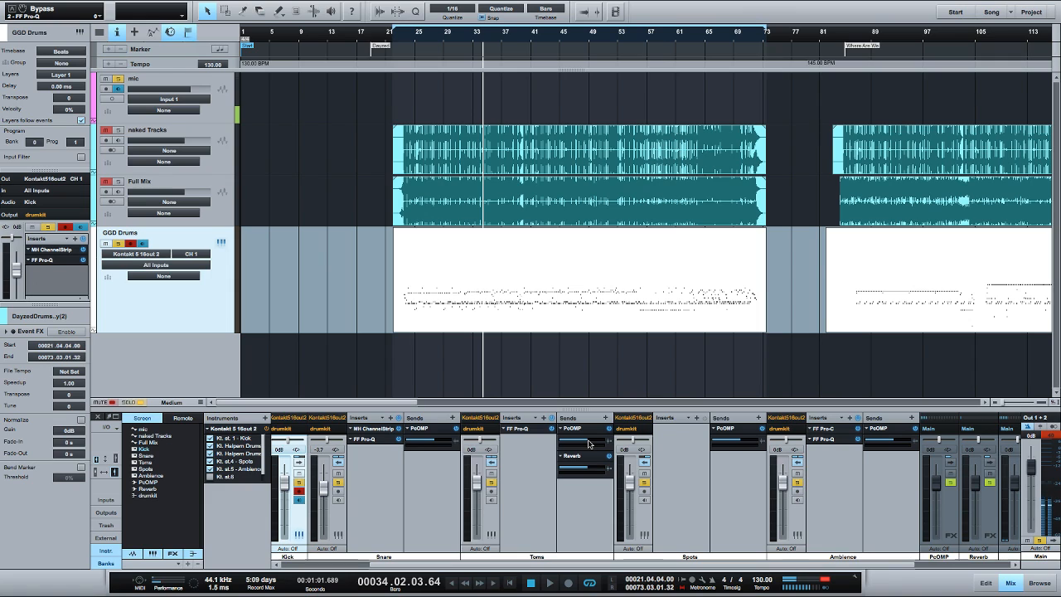
mouse_move(586, 445)
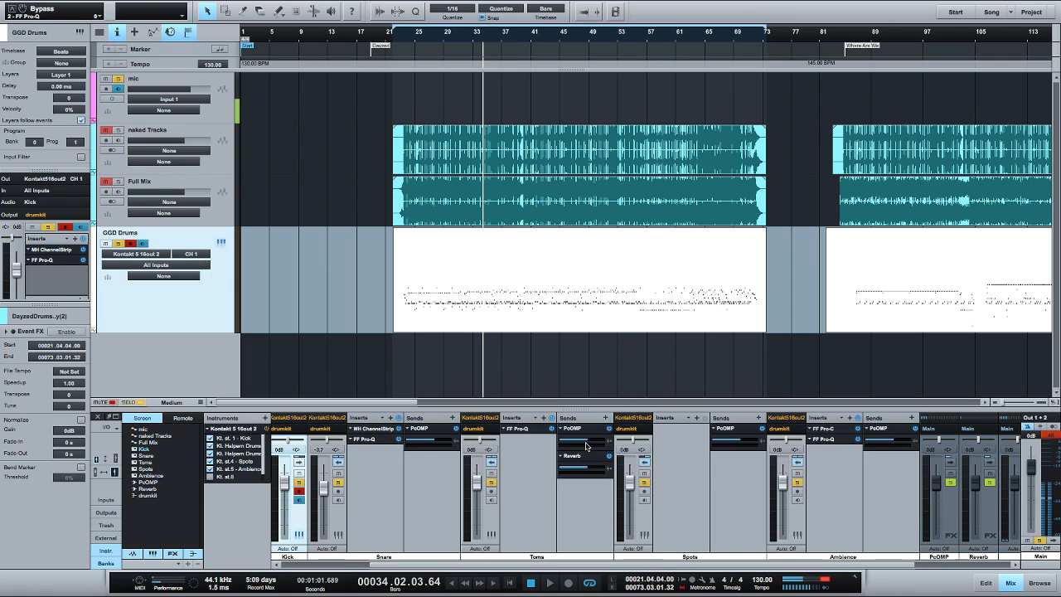
mouse_move(431, 446)
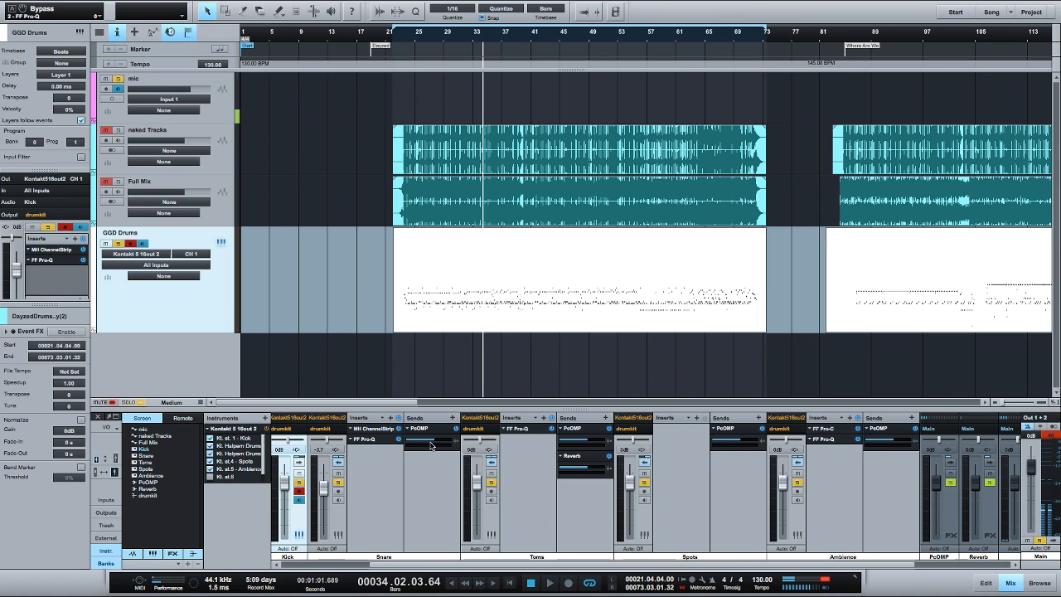
mouse_move(429, 444)
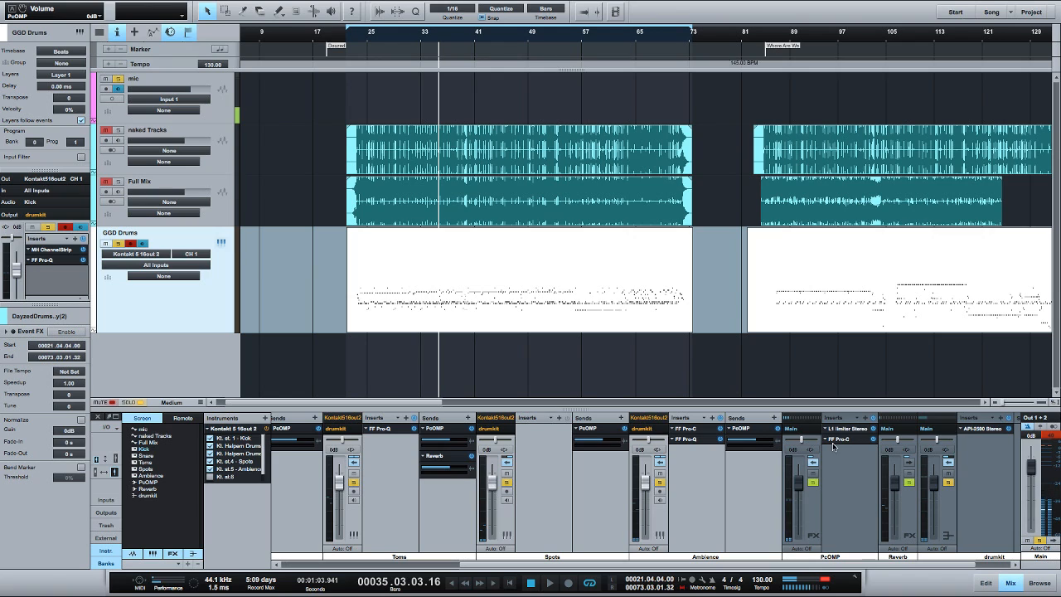
mouse_move(827, 506)
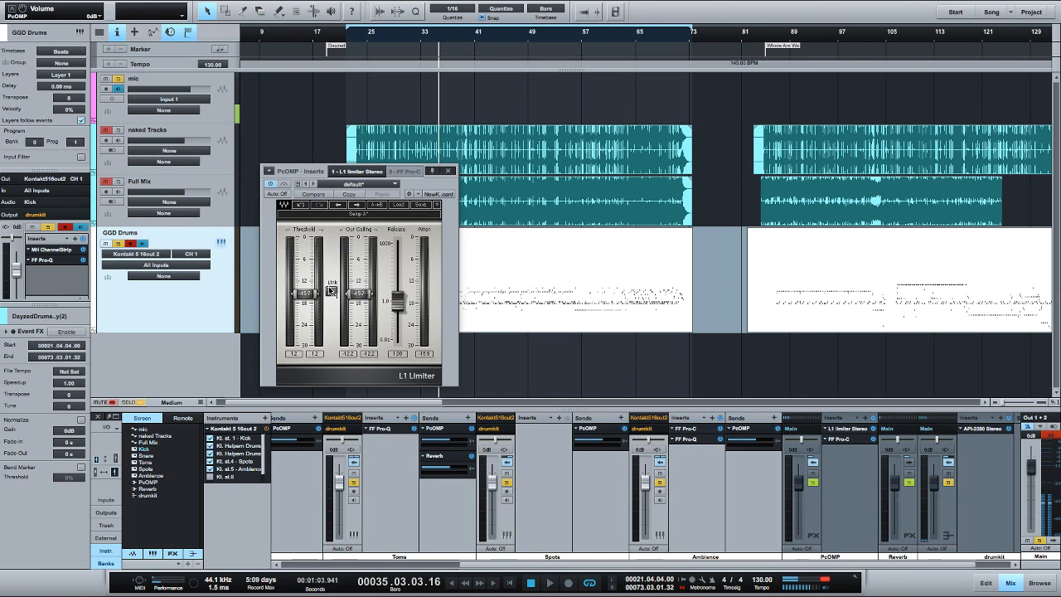
mouse_move(421, 274)
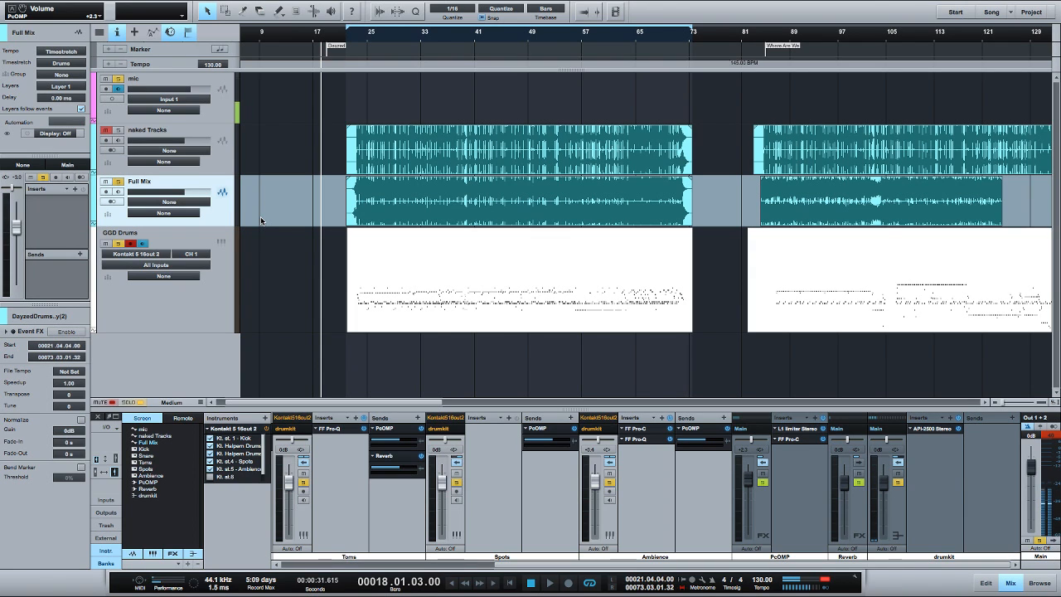
mouse_move(200, 216)
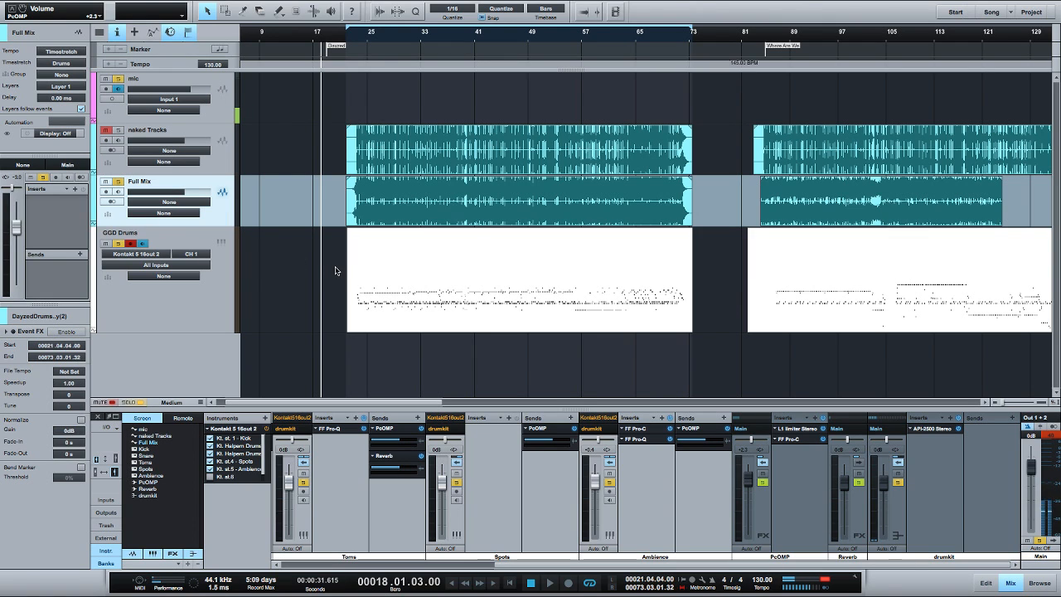
- Bring up the insert effects list for the selected Full Mix track
left_click(334, 36)
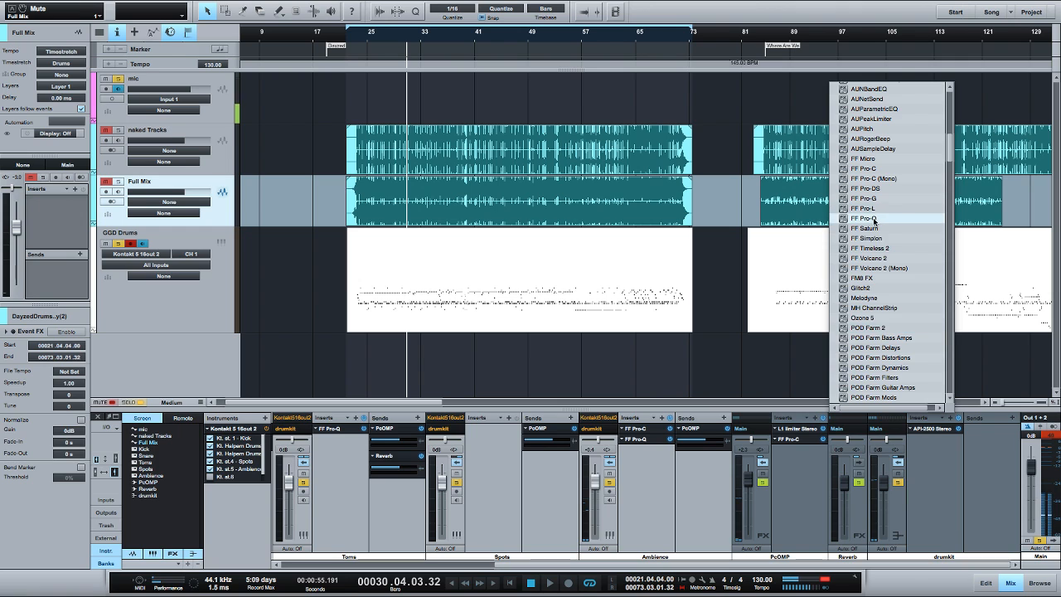
- Insert FF Pro-Q on the drumkit bus and shape band 1 into a gentle high-shelf boost
left_click(865, 219)
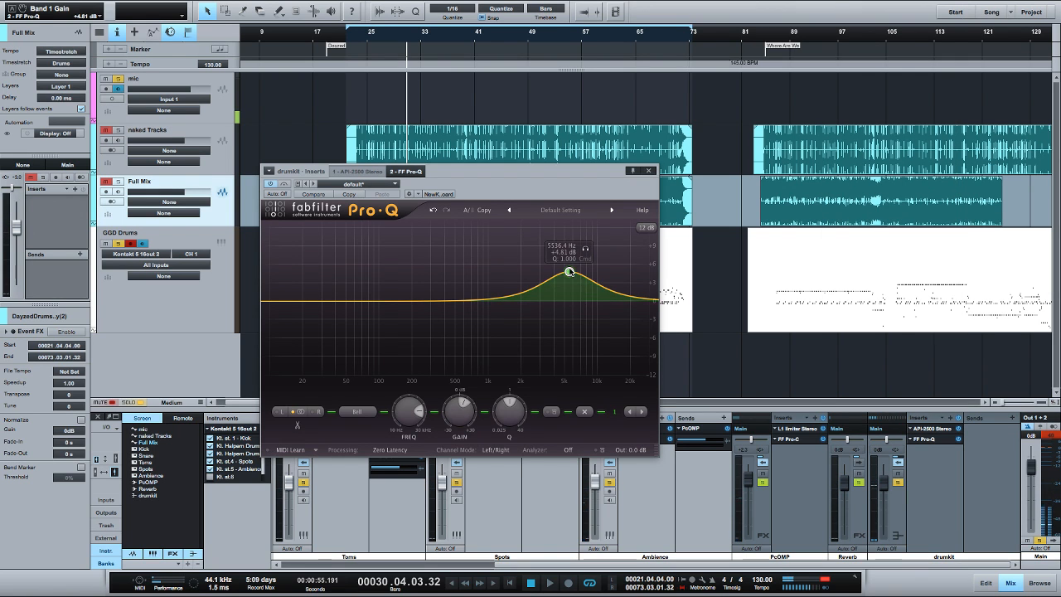
left_click_drag(570, 272, 573, 265)
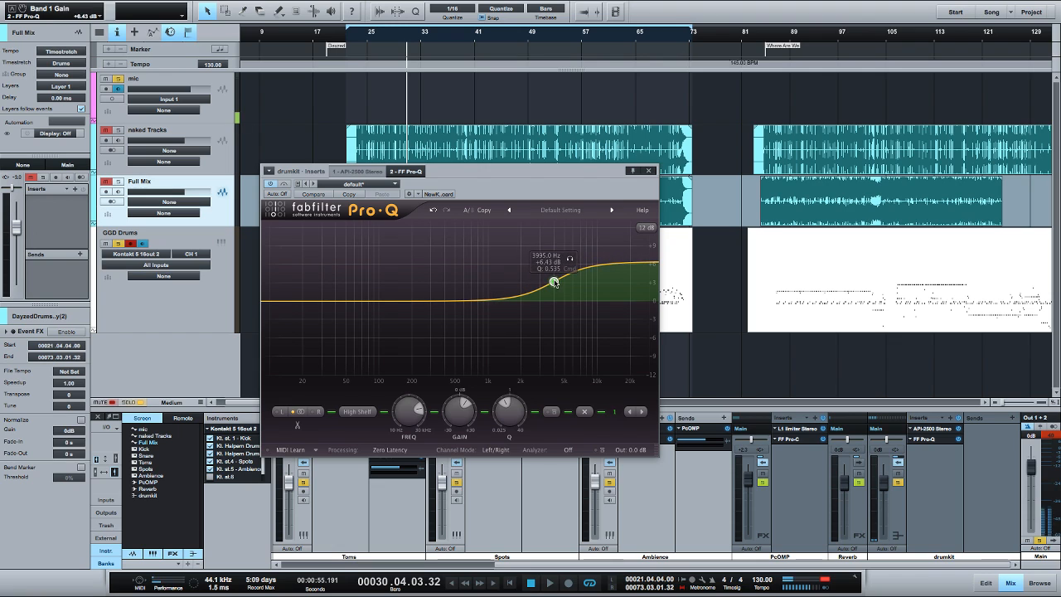
left_click_drag(554, 281, 557, 281)
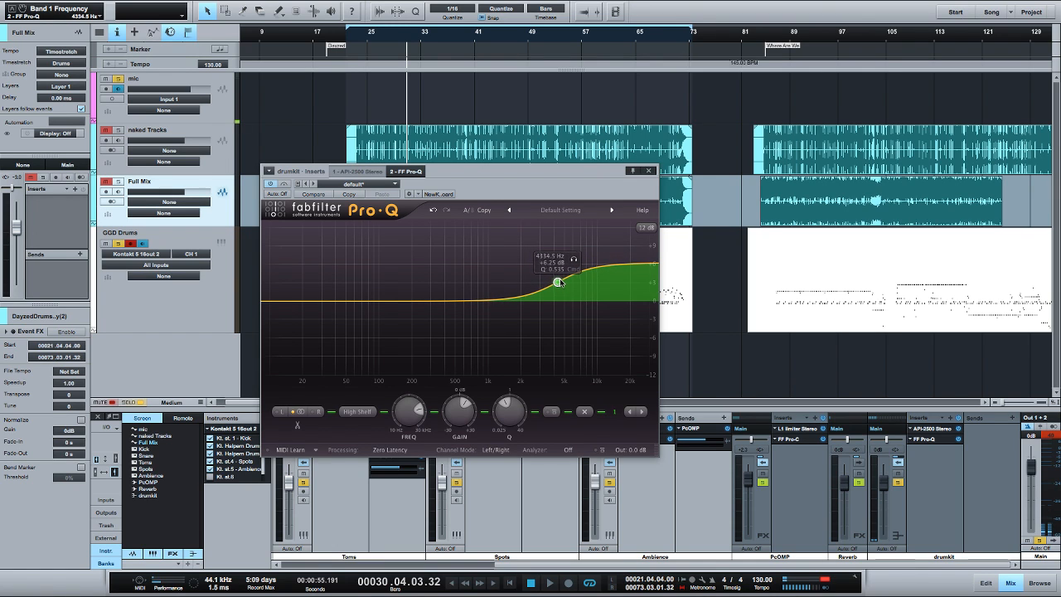
left_click_drag(557, 282, 574, 282)
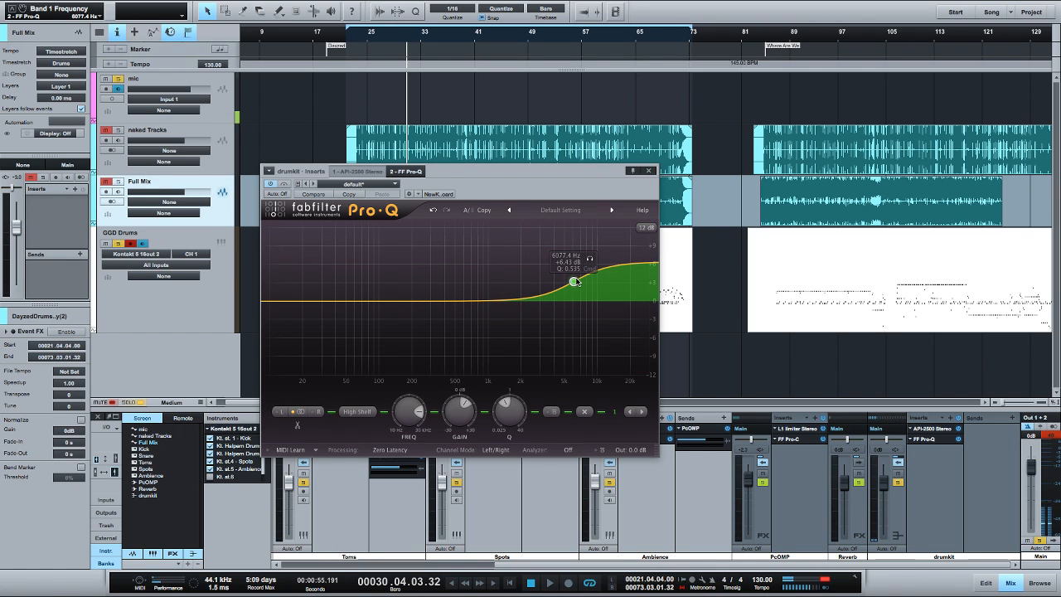
left_click_drag(573, 282, 571, 282)
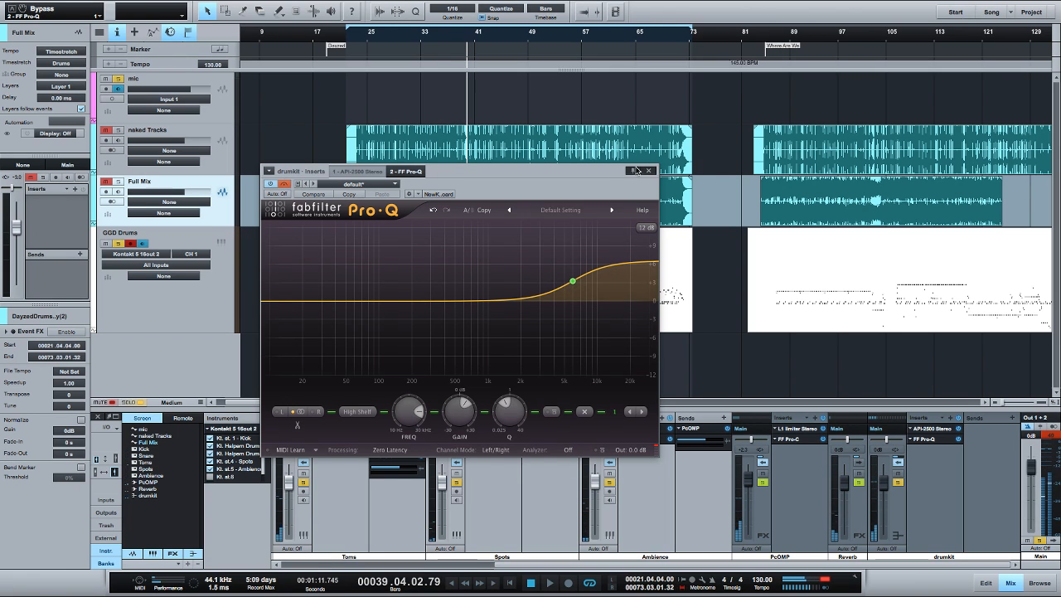
- Raise the reverb Pro-Q's Band 1 low-cut frequency into the low mids and lift the output gain slightly
left_click(653, 170)
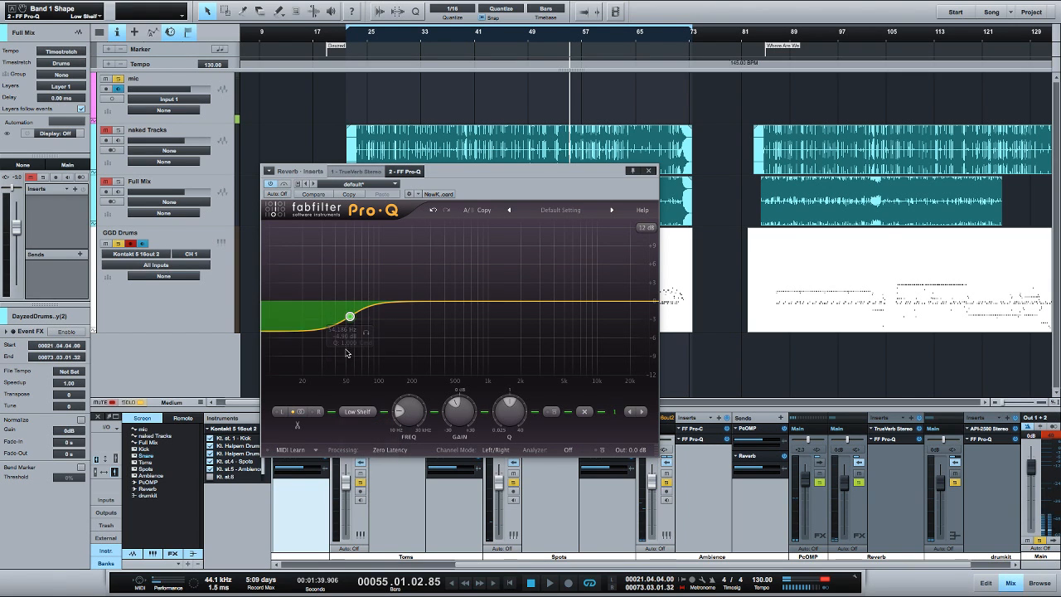
left_click_drag(350, 317, 456, 338)
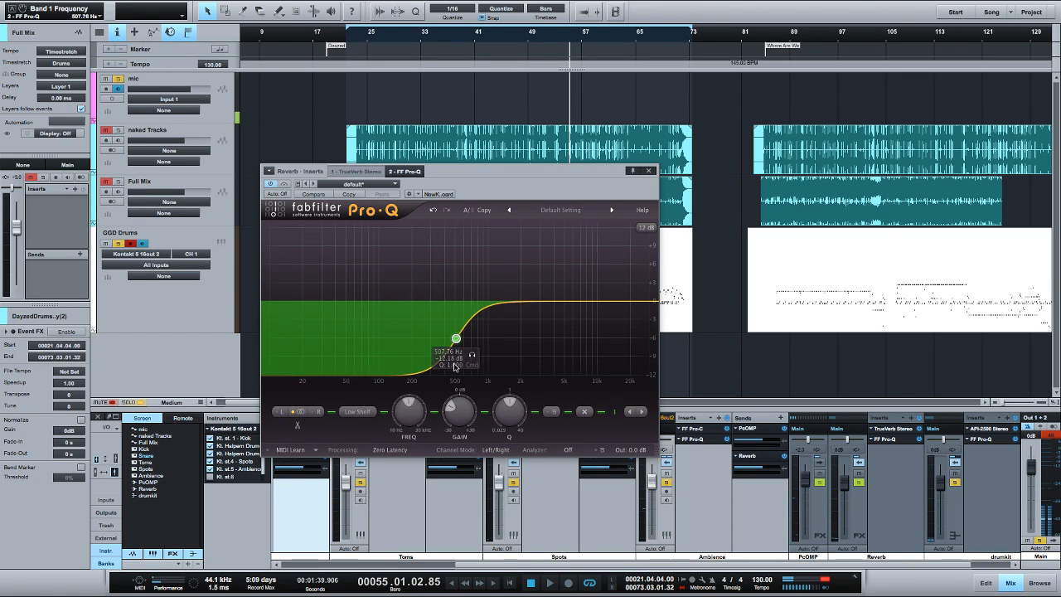
left_click_drag(456, 338, 449, 340)
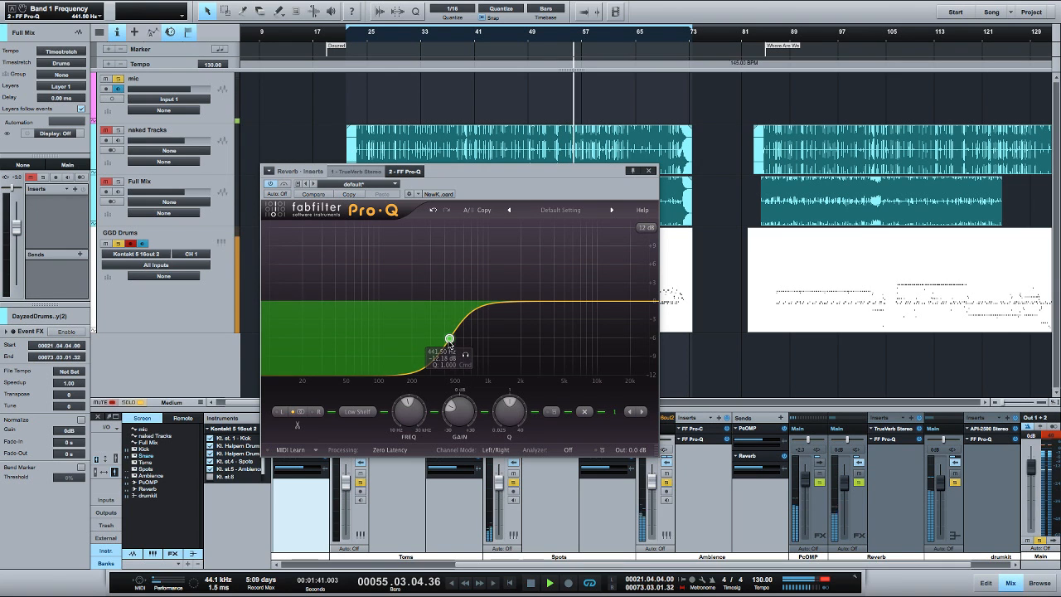
left_click_drag(448, 338, 451, 340)
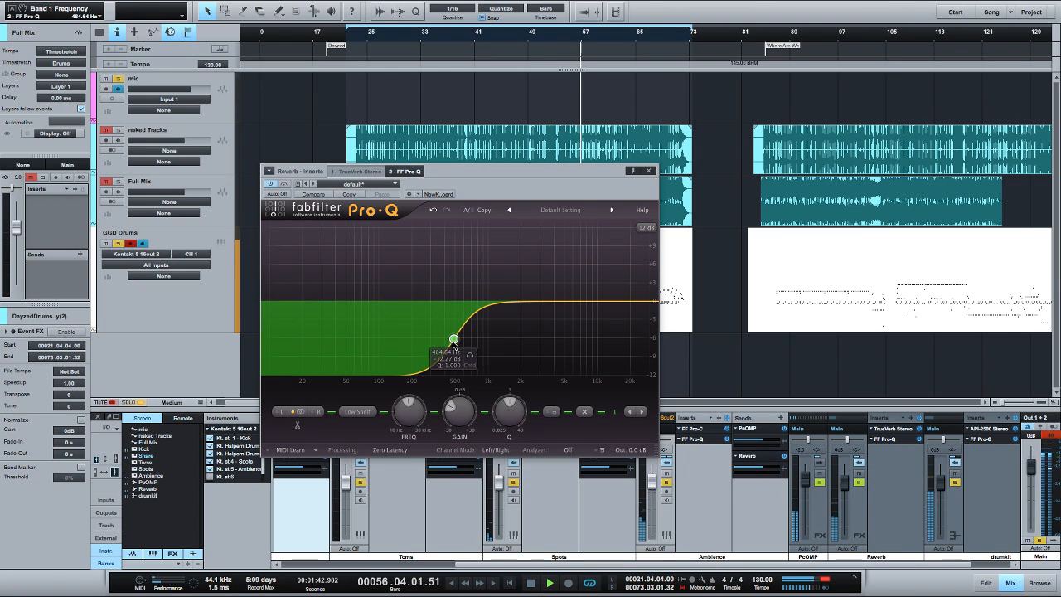
left_click_drag(454, 340, 454, 340)
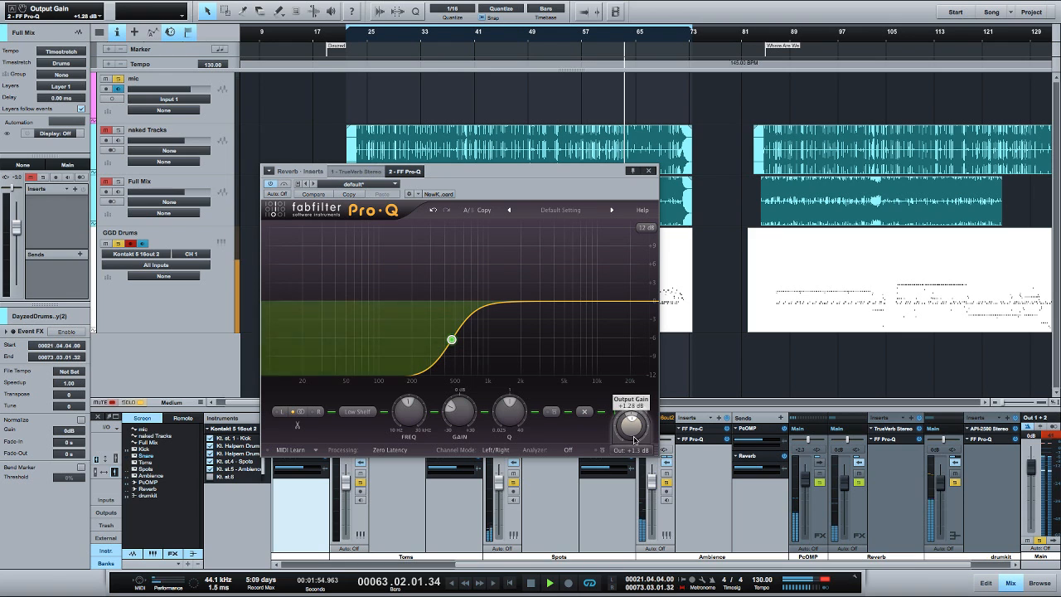
left_click_drag(632, 427, 633, 418)
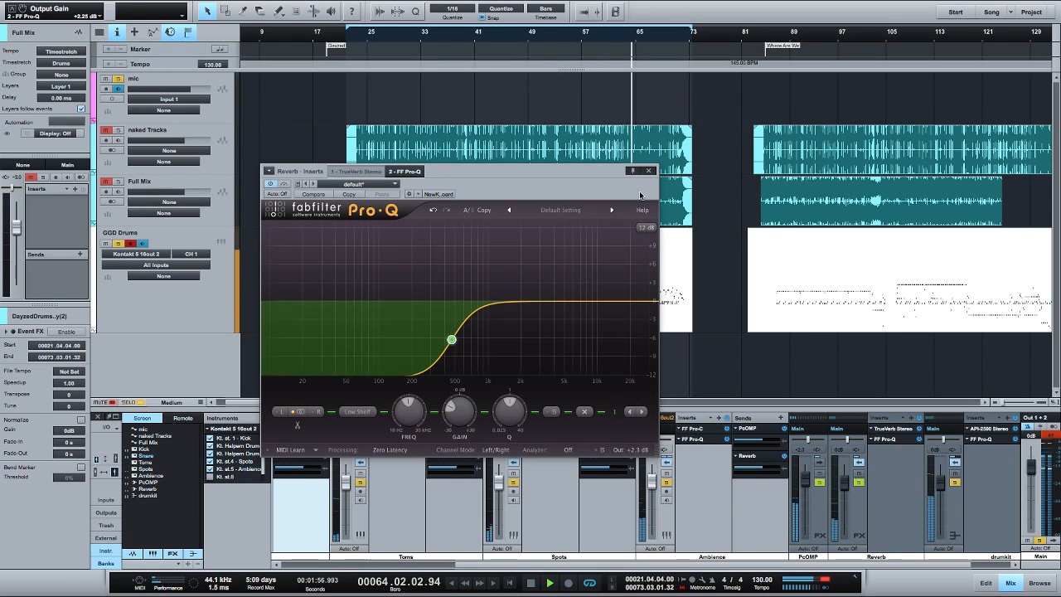
left_click(653, 171)
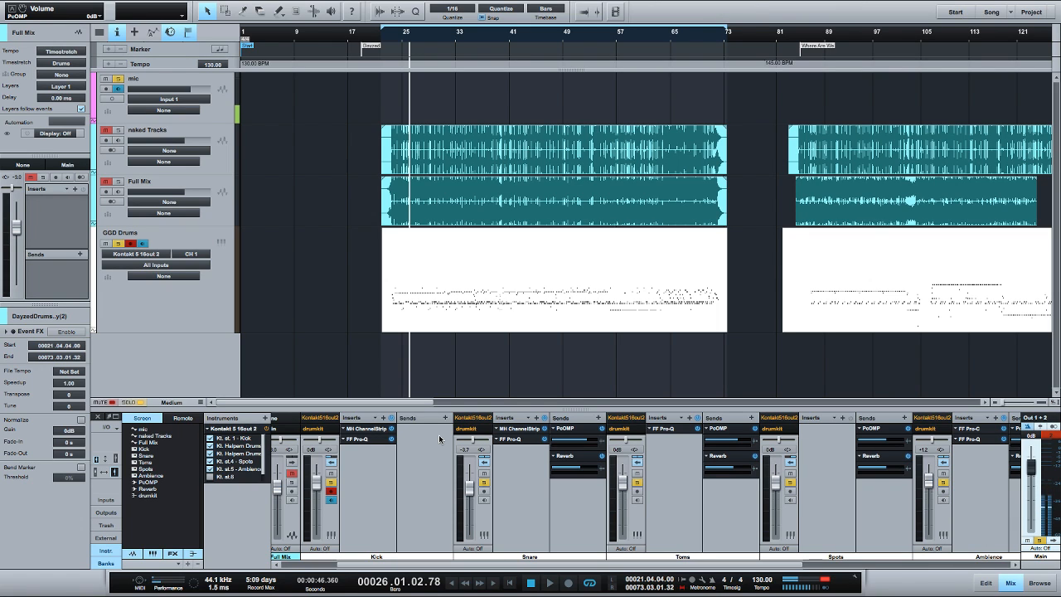
- Bring up the GGD Drums track's Kontakt instrument editor showing the kit
left_click(549, 582)
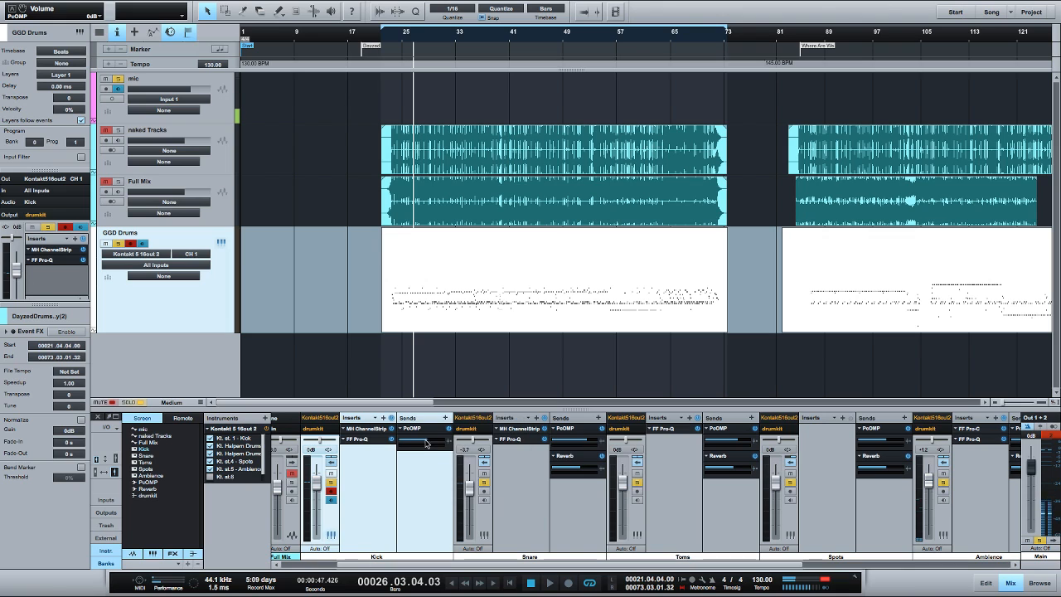
left_click(550, 581)
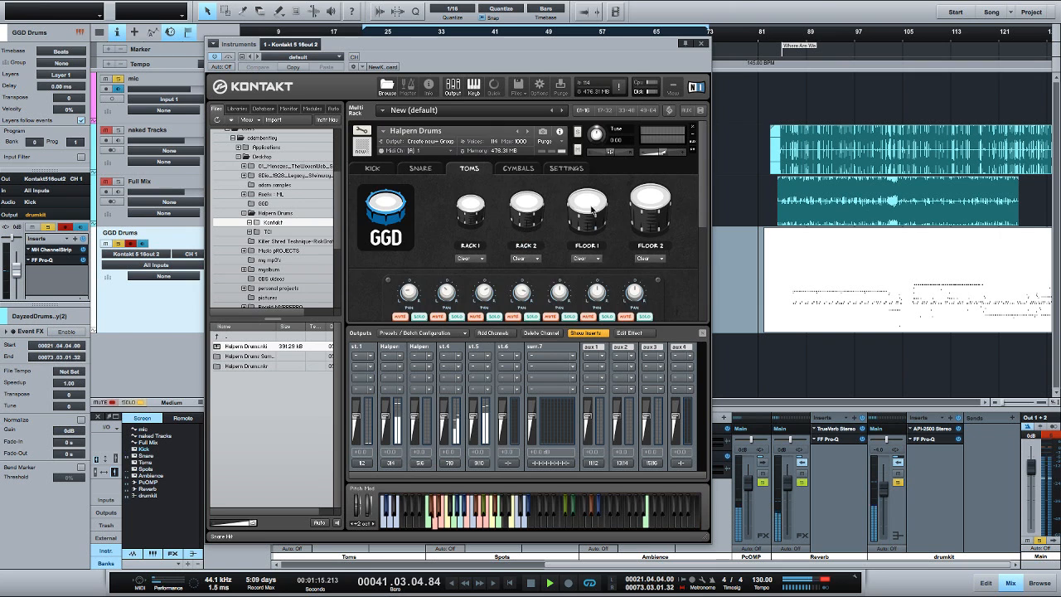
- Review the GGD kit's toms, snare and kick piece pages in Kontakt
left_click(517, 168)
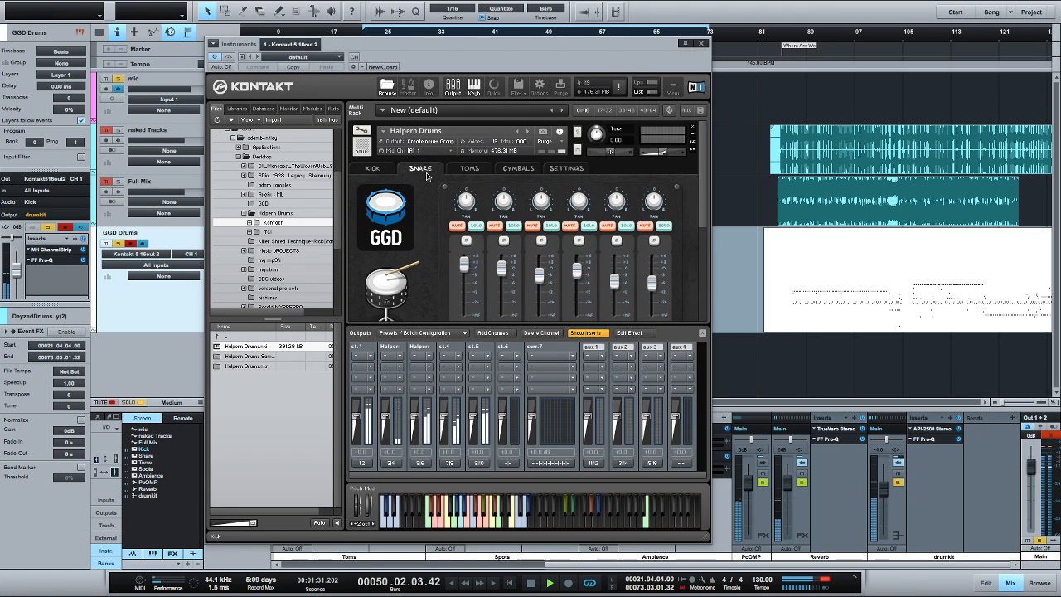
left_click(371, 134)
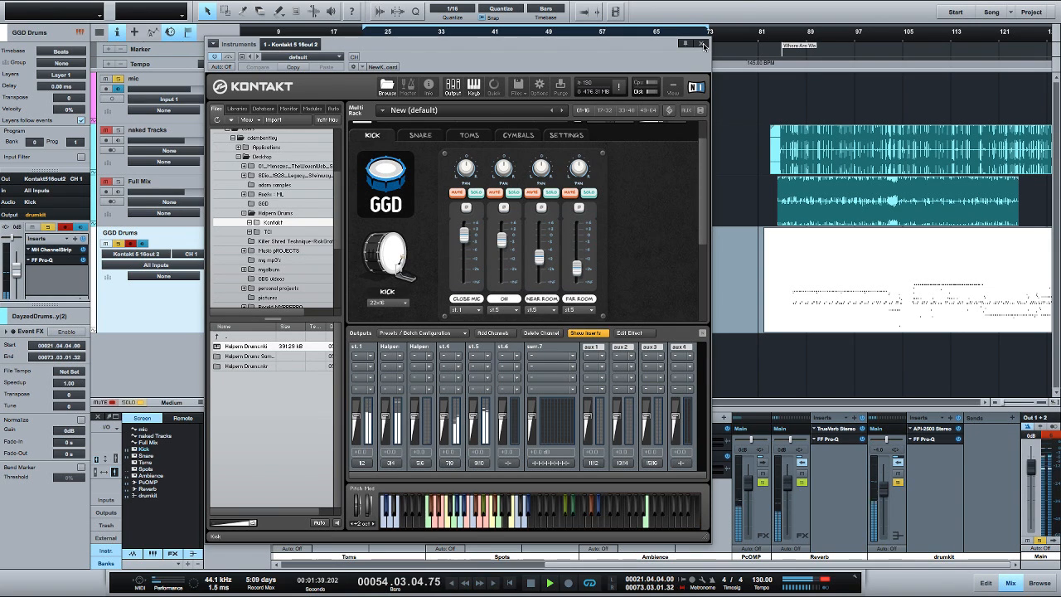
left_click(702, 43)
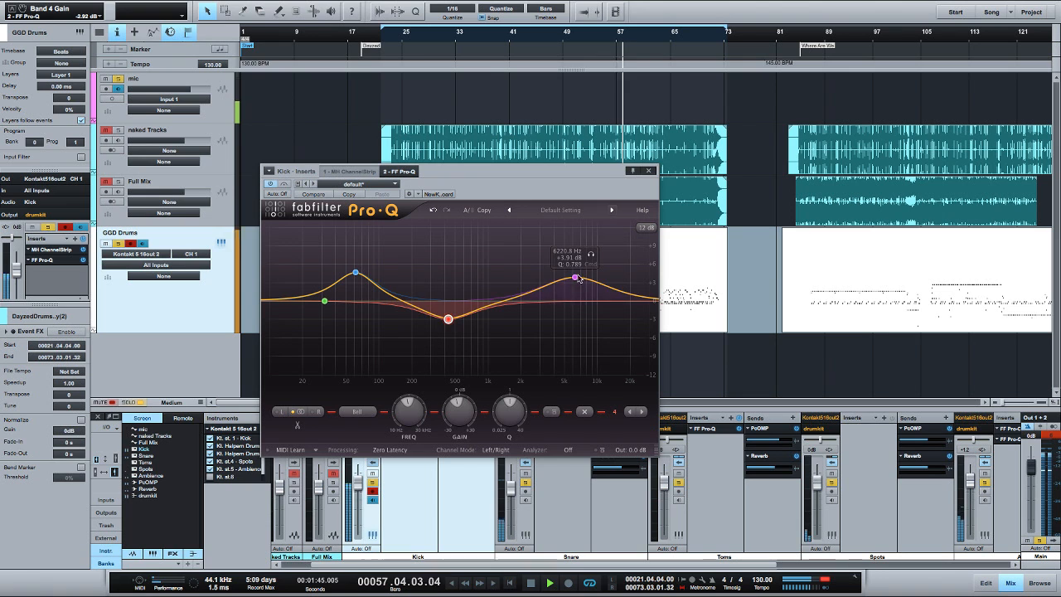
- Reshape the kick EQ's mid cut and upper-mid boost, then raise the snare's low-mid boost
left_click_drag(577, 277, 572, 264)
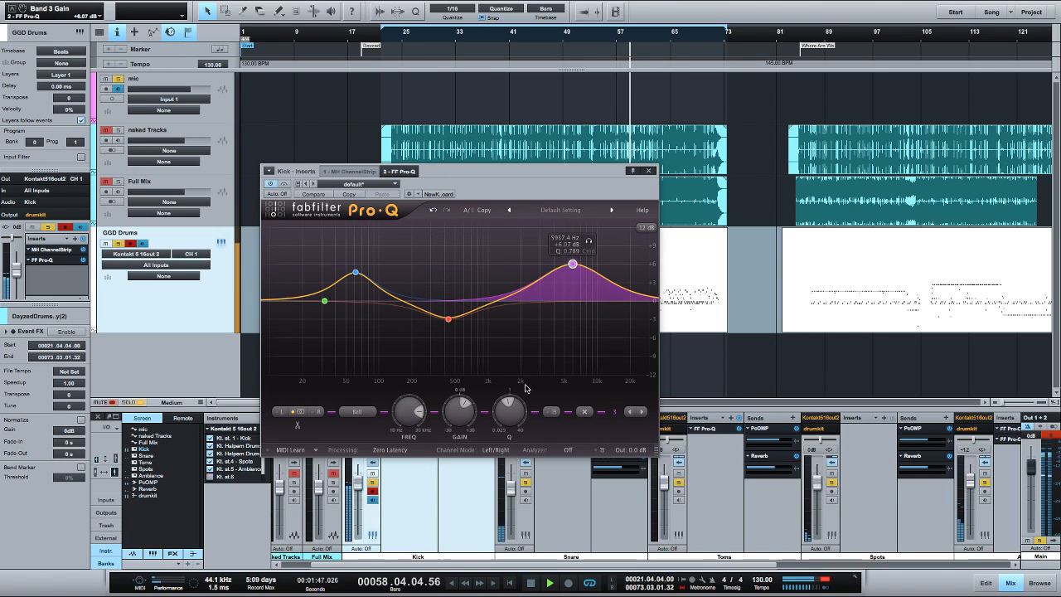
left_click_drag(571, 263, 574, 275)
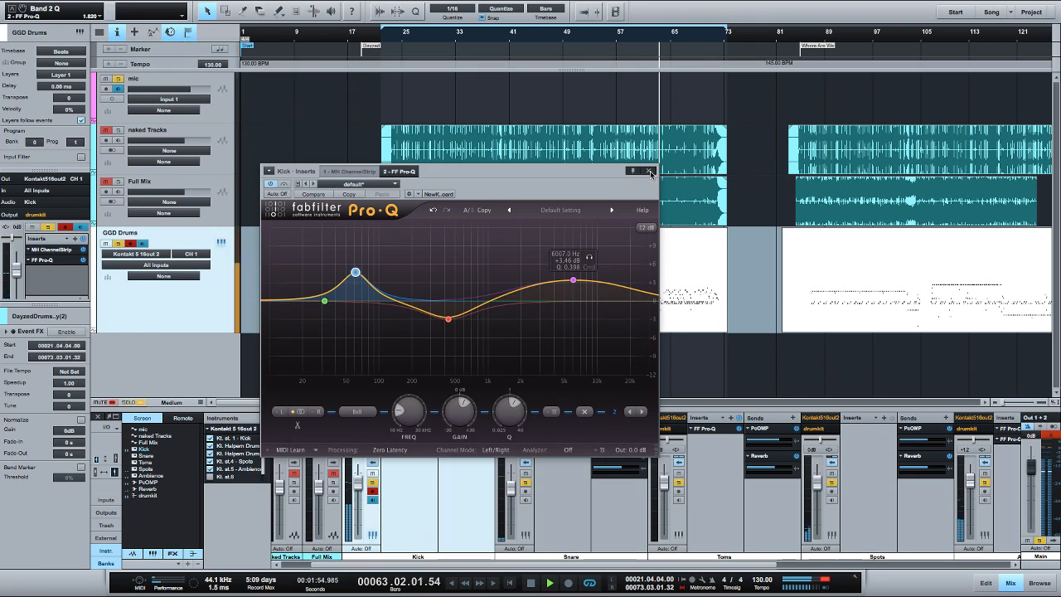
left_click(650, 171)
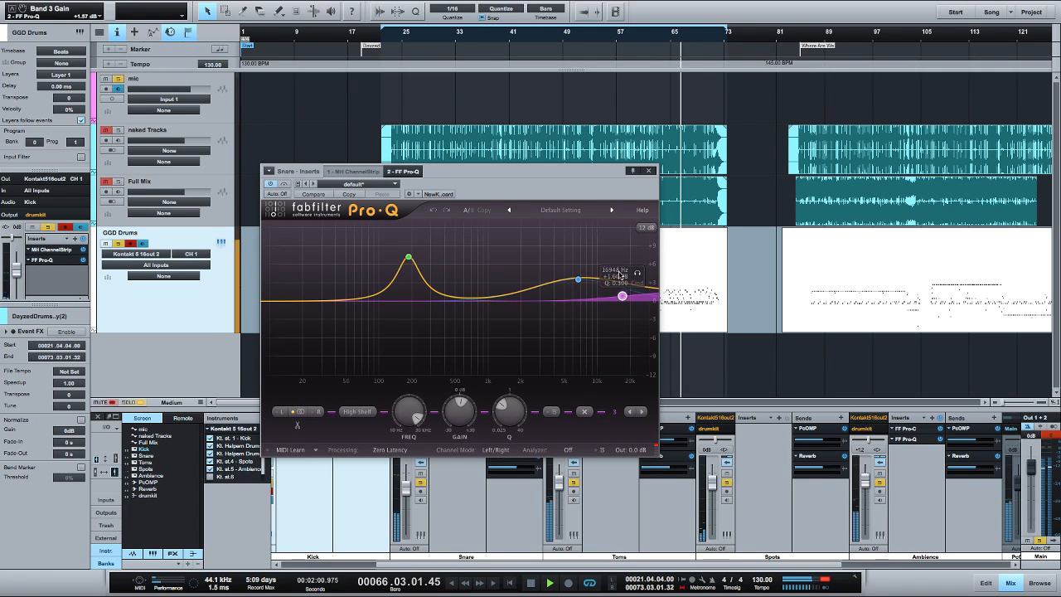
left_click_drag(623, 295, 606, 285)
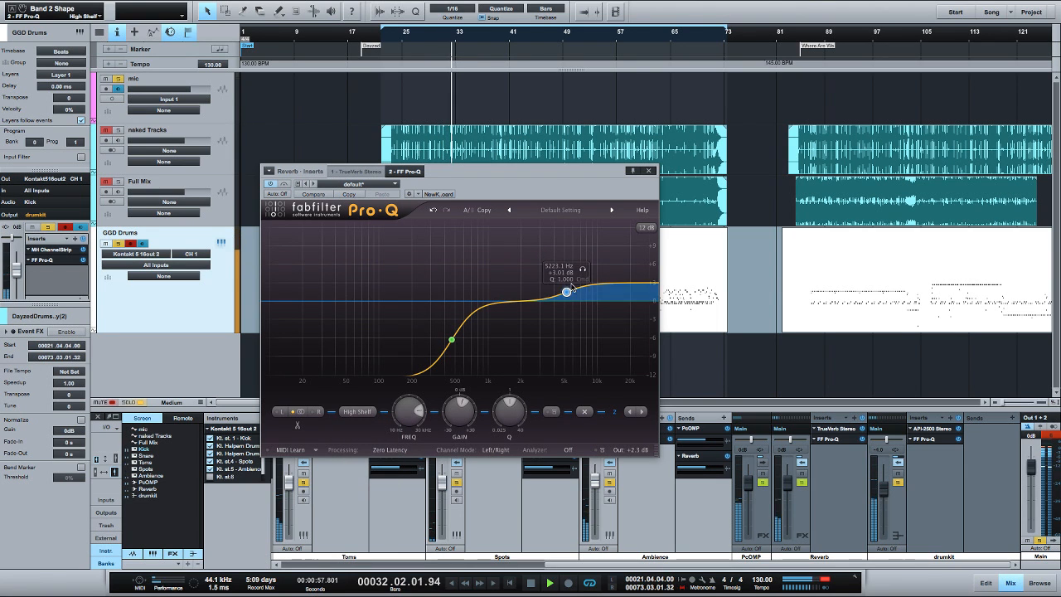
- Reshape the reverb EQ's low cut and shift its band frequency
left_click_drag(567, 292, 537, 295)
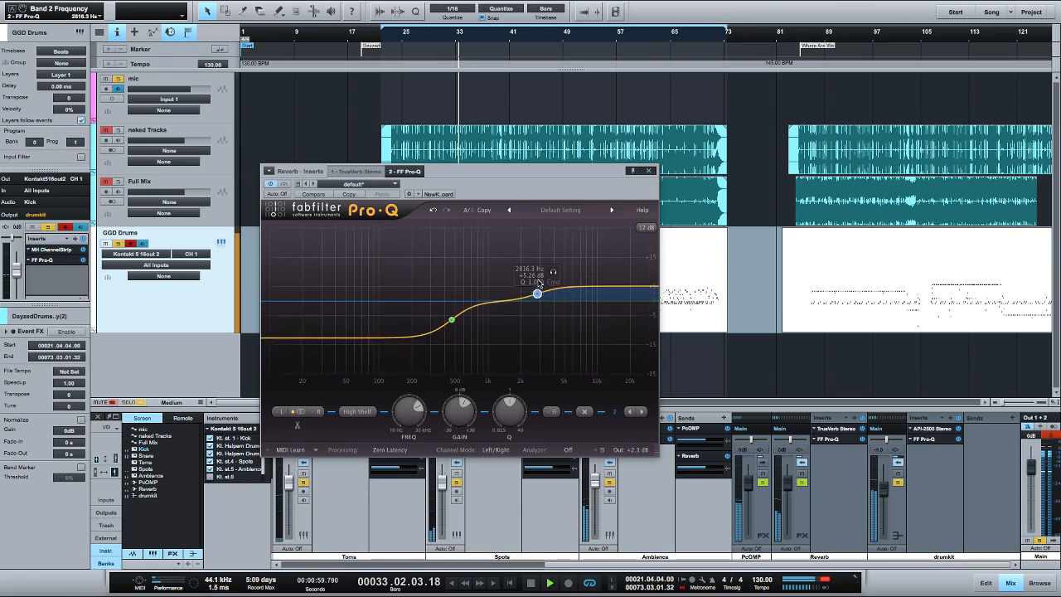
left_click_drag(538, 293, 534, 289)
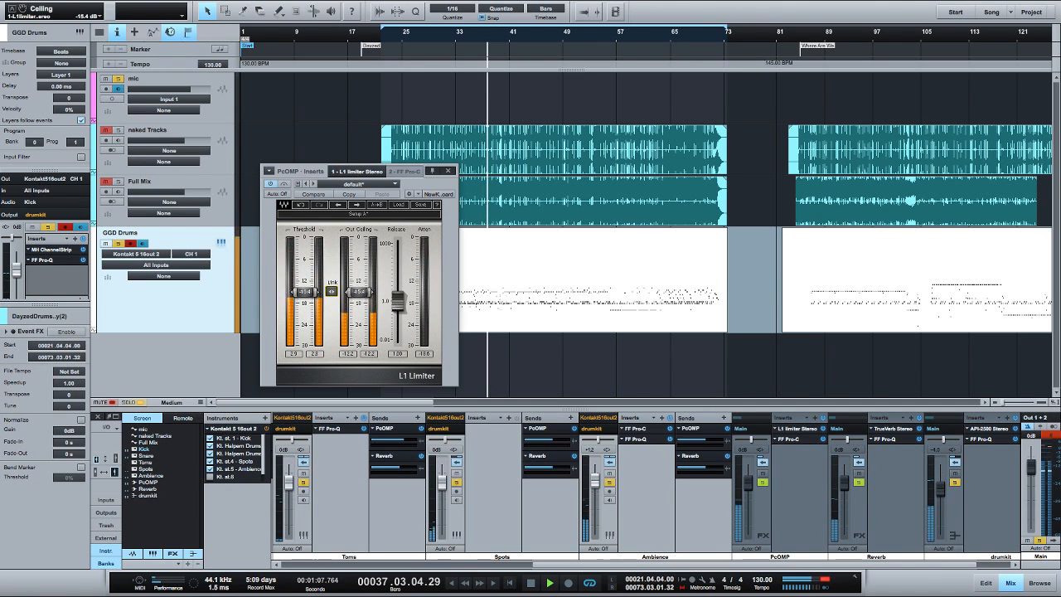
- Close the L1 Limiter window on the PvCOMP bus
left_click(451, 171)
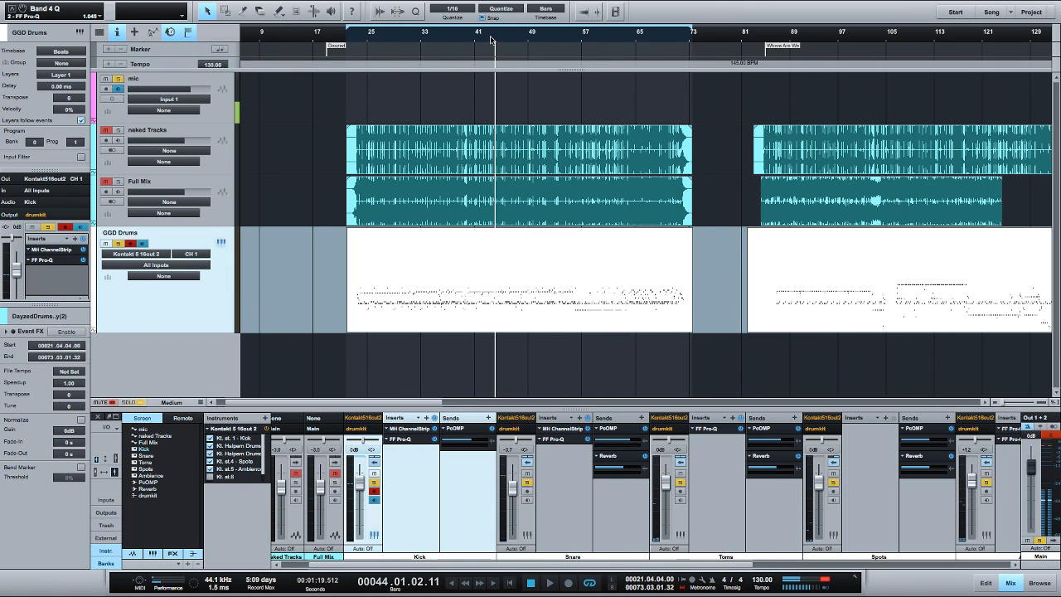
mouse_move(431, 242)
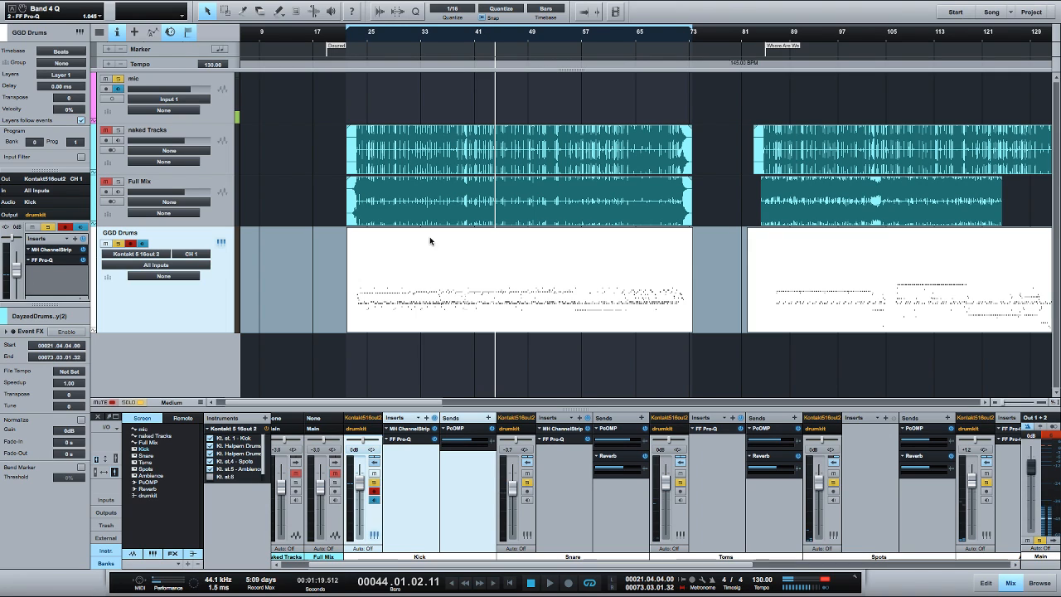
mouse_move(378, 79)
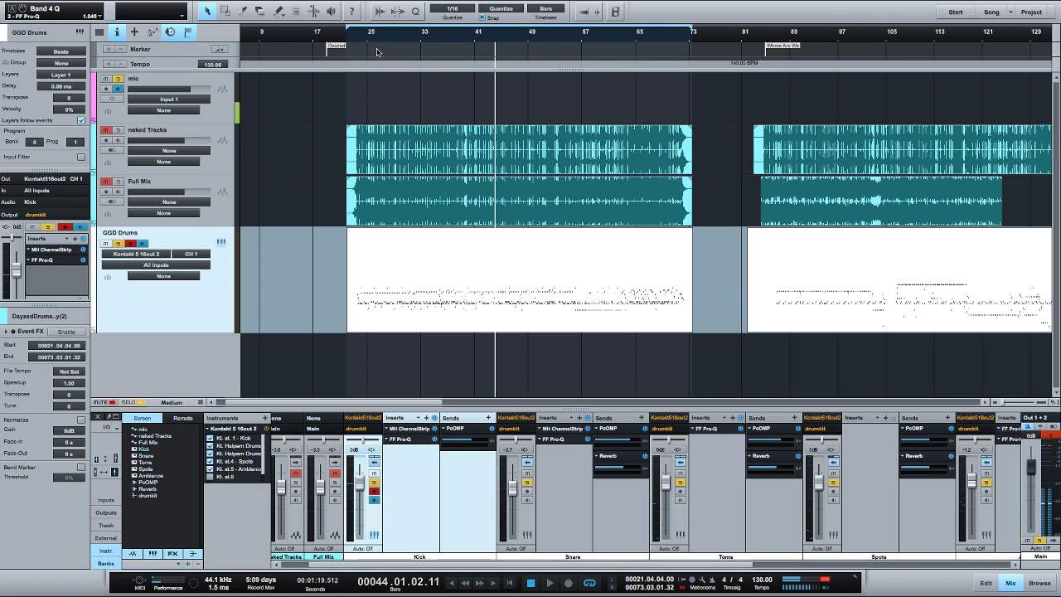
mouse_move(557, 362)
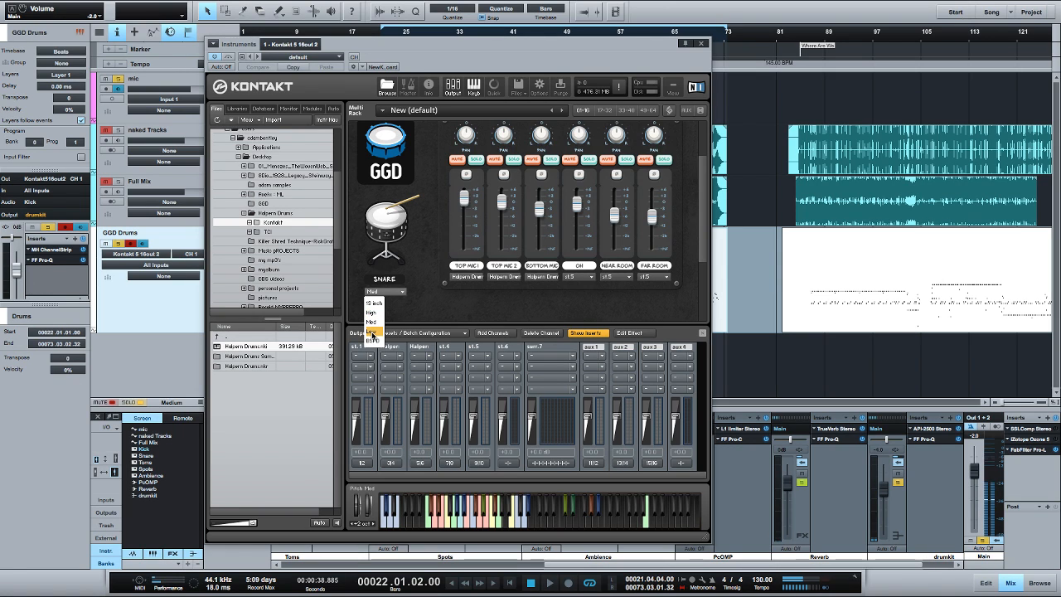
- Audition several snare variants from the GGD kit's snare selector
left_click(371, 335)
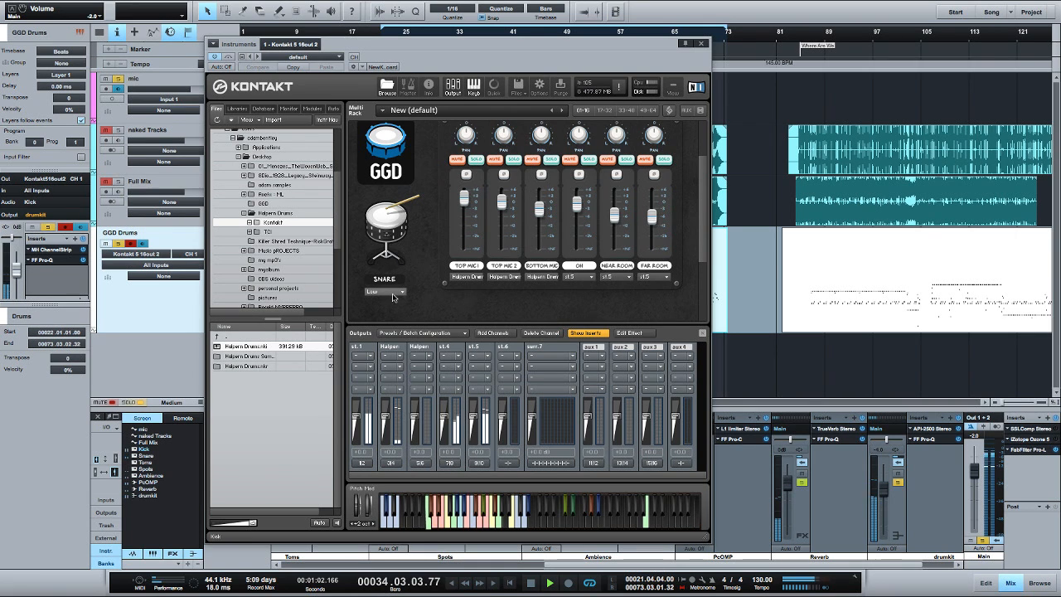
left_click(384, 292)
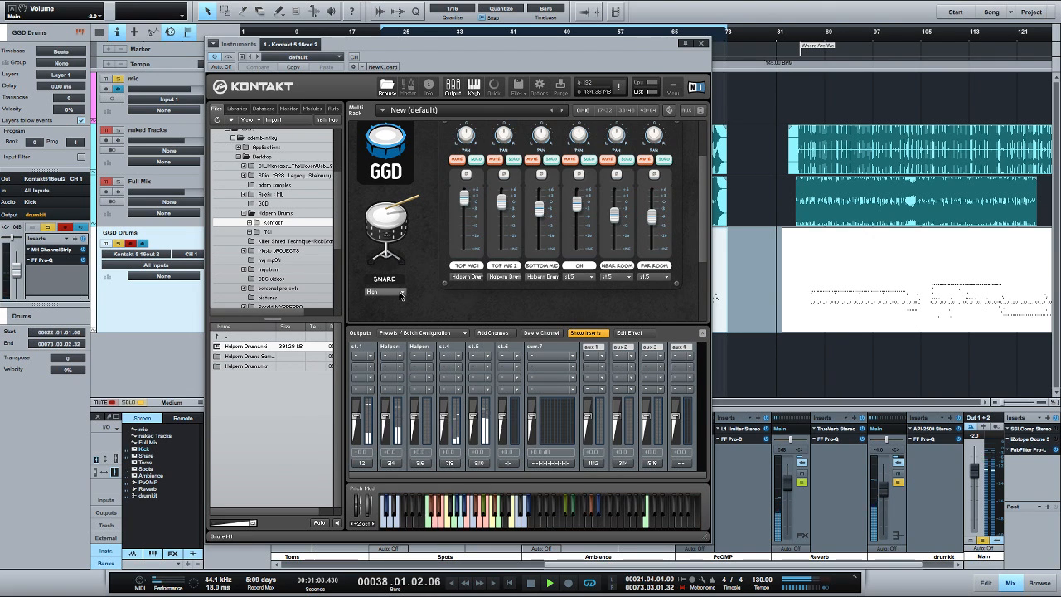
left_click(385, 291)
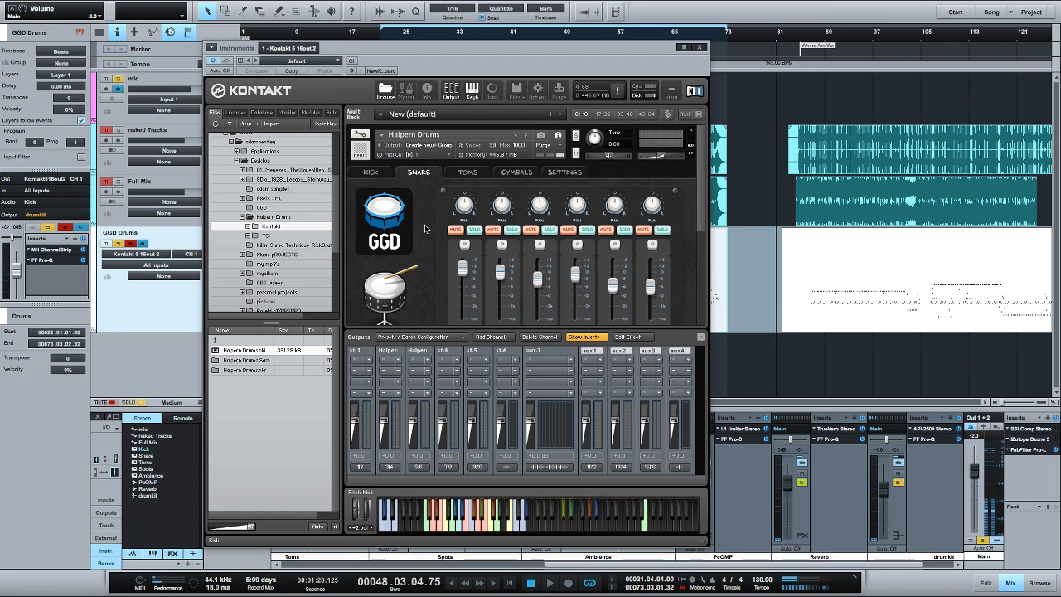
- Switch to the kick piece and audition two different kick variants
left_click(369, 171)
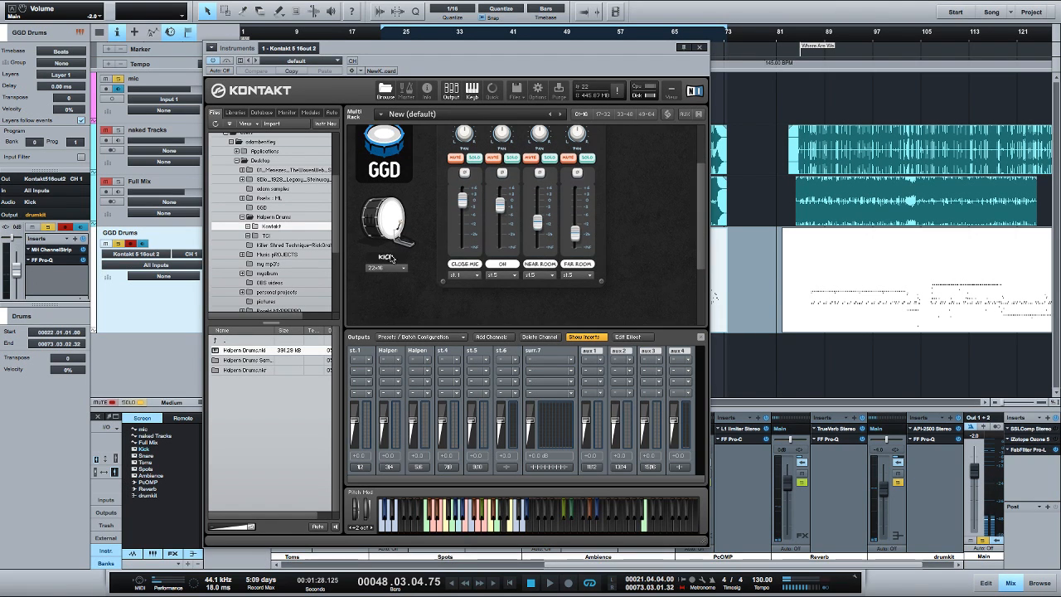
left_click(385, 267)
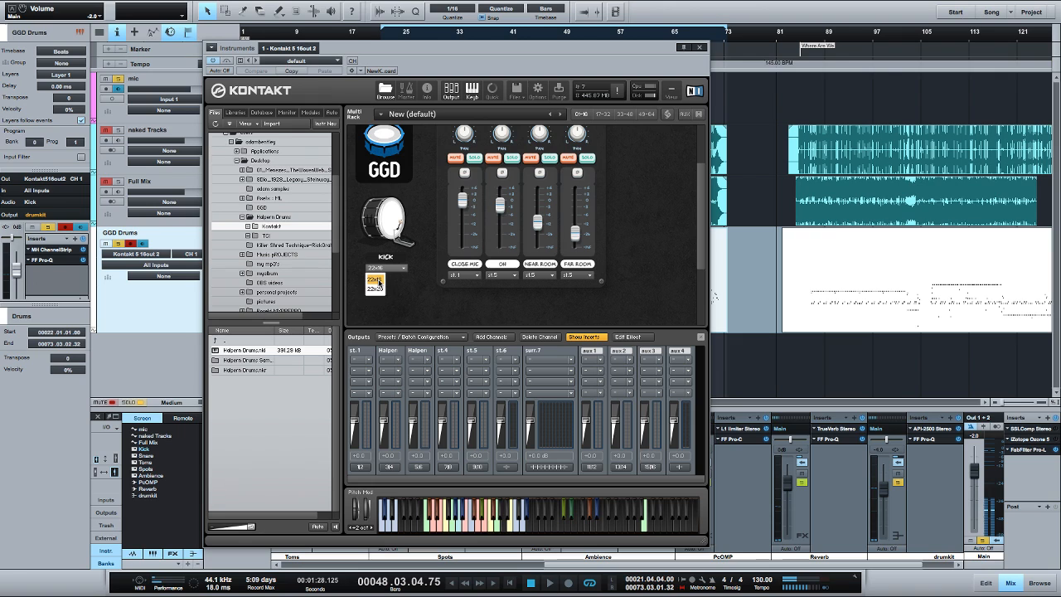
left_click(375, 288)
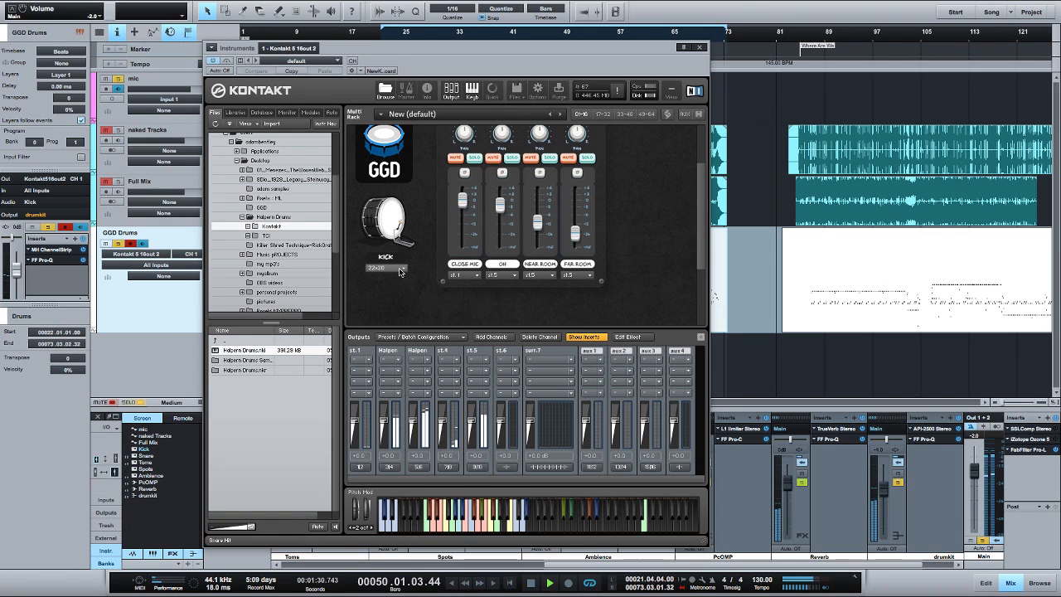
left_click(385, 268)
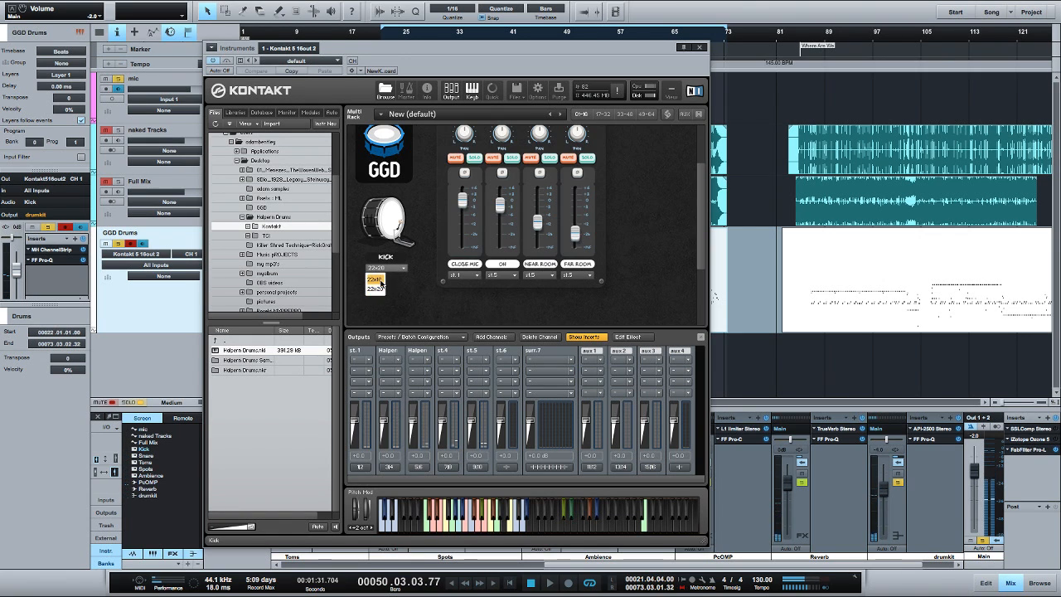
left_click(549, 584)
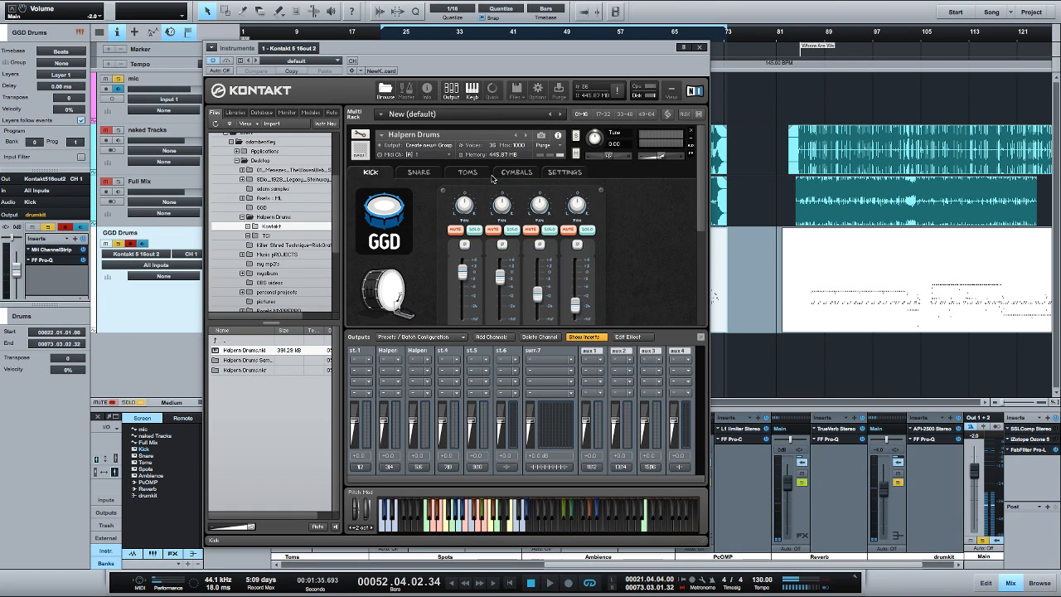
- View the cymbals and toms pages, then bring up a rack tom's variant choices
left_click(516, 171)
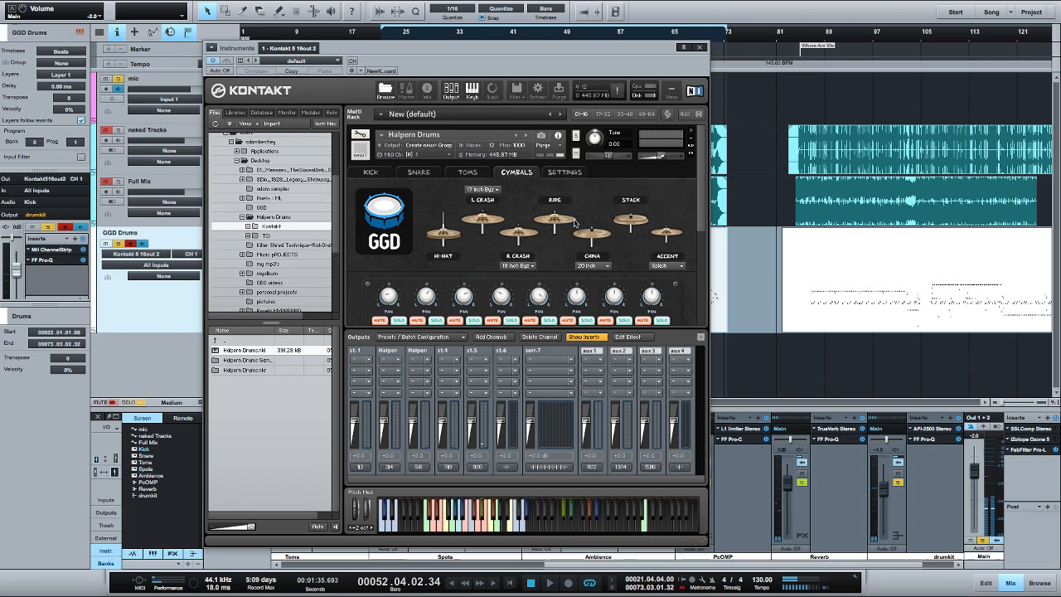
left_click(467, 170)
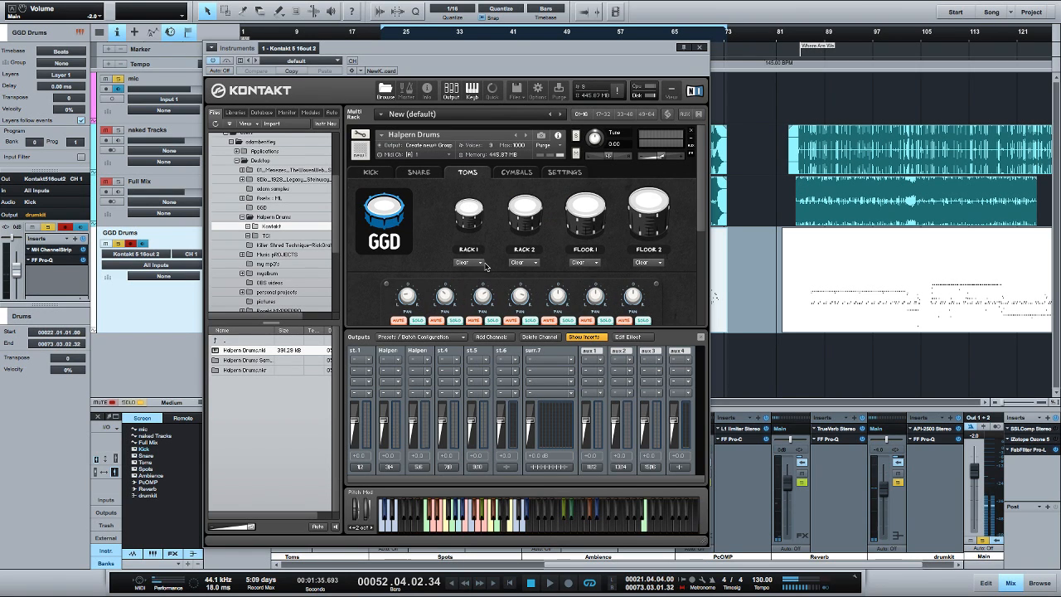
left_click(524, 261)
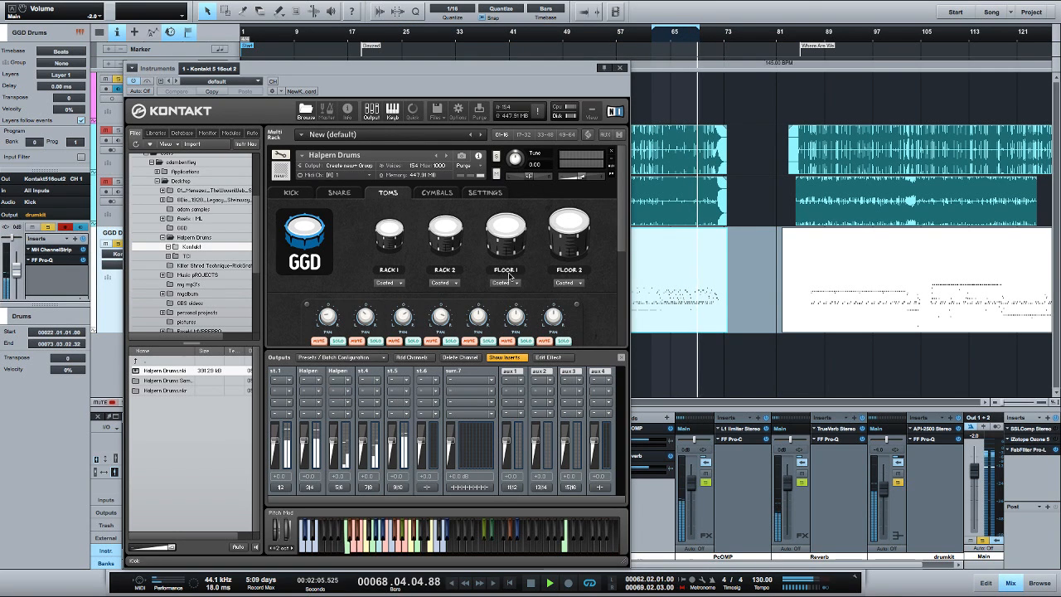
left_click(389, 282)
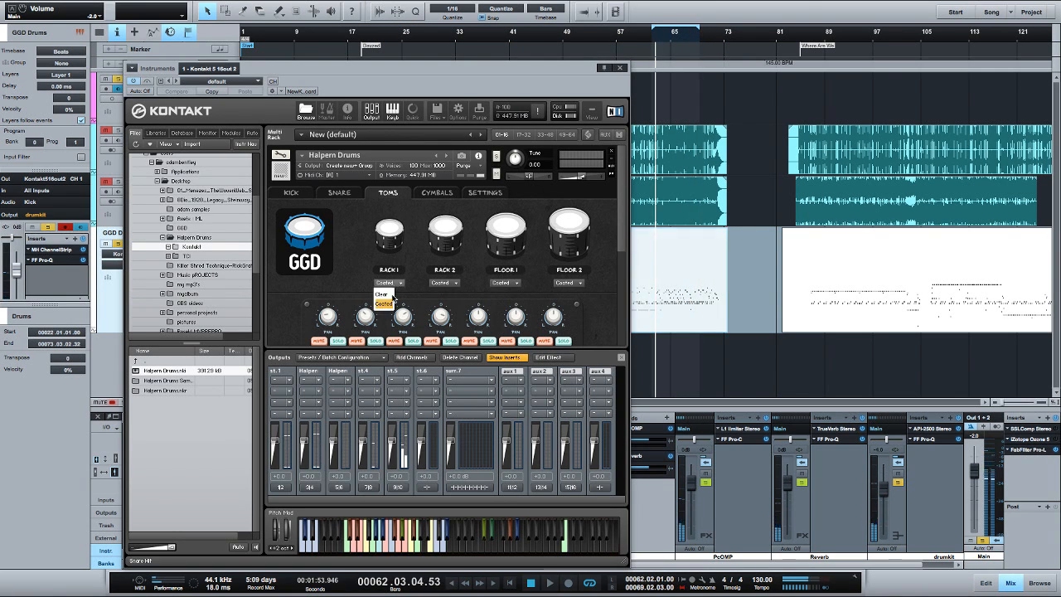